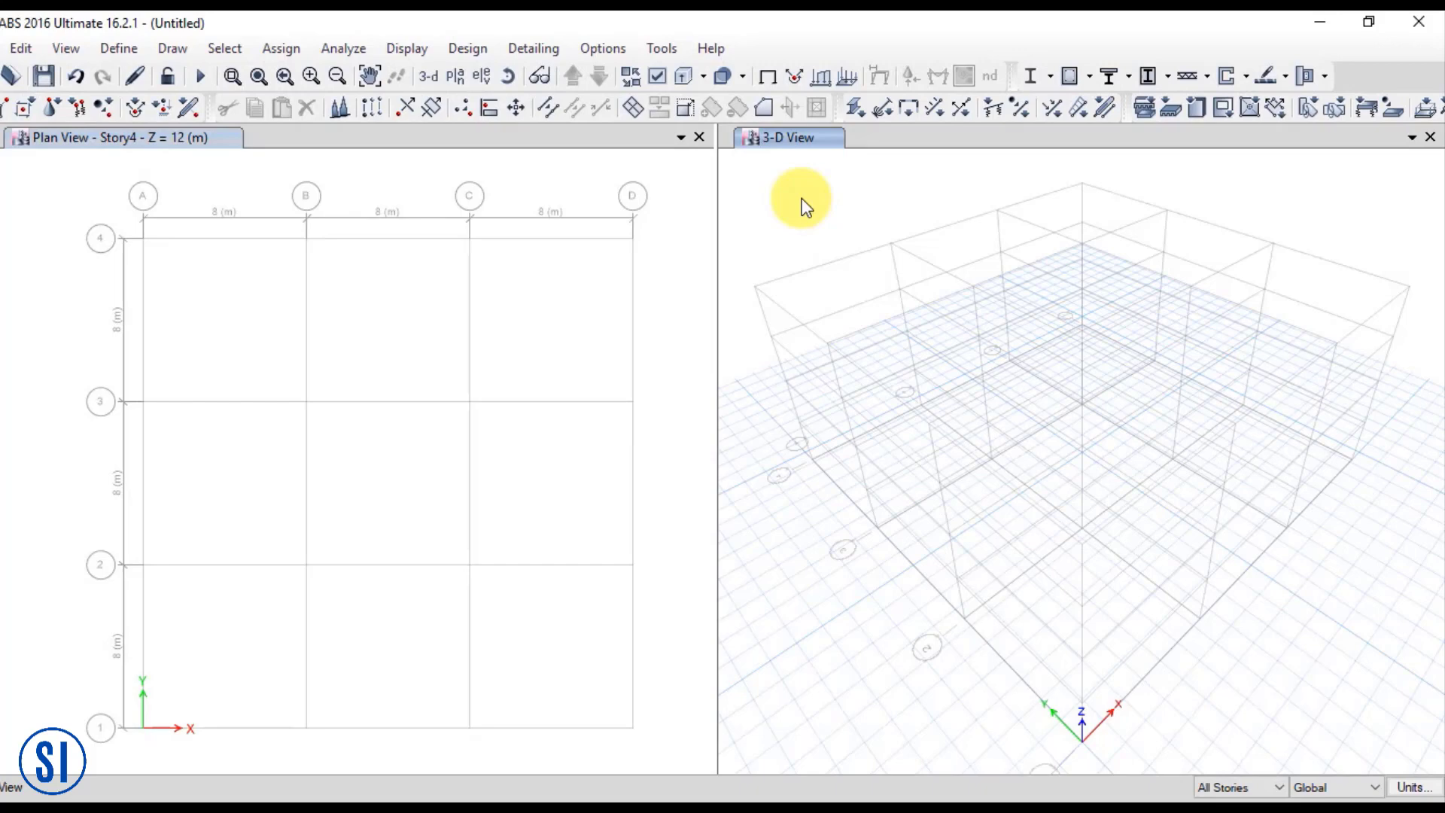
mouse_move(1099, 162)
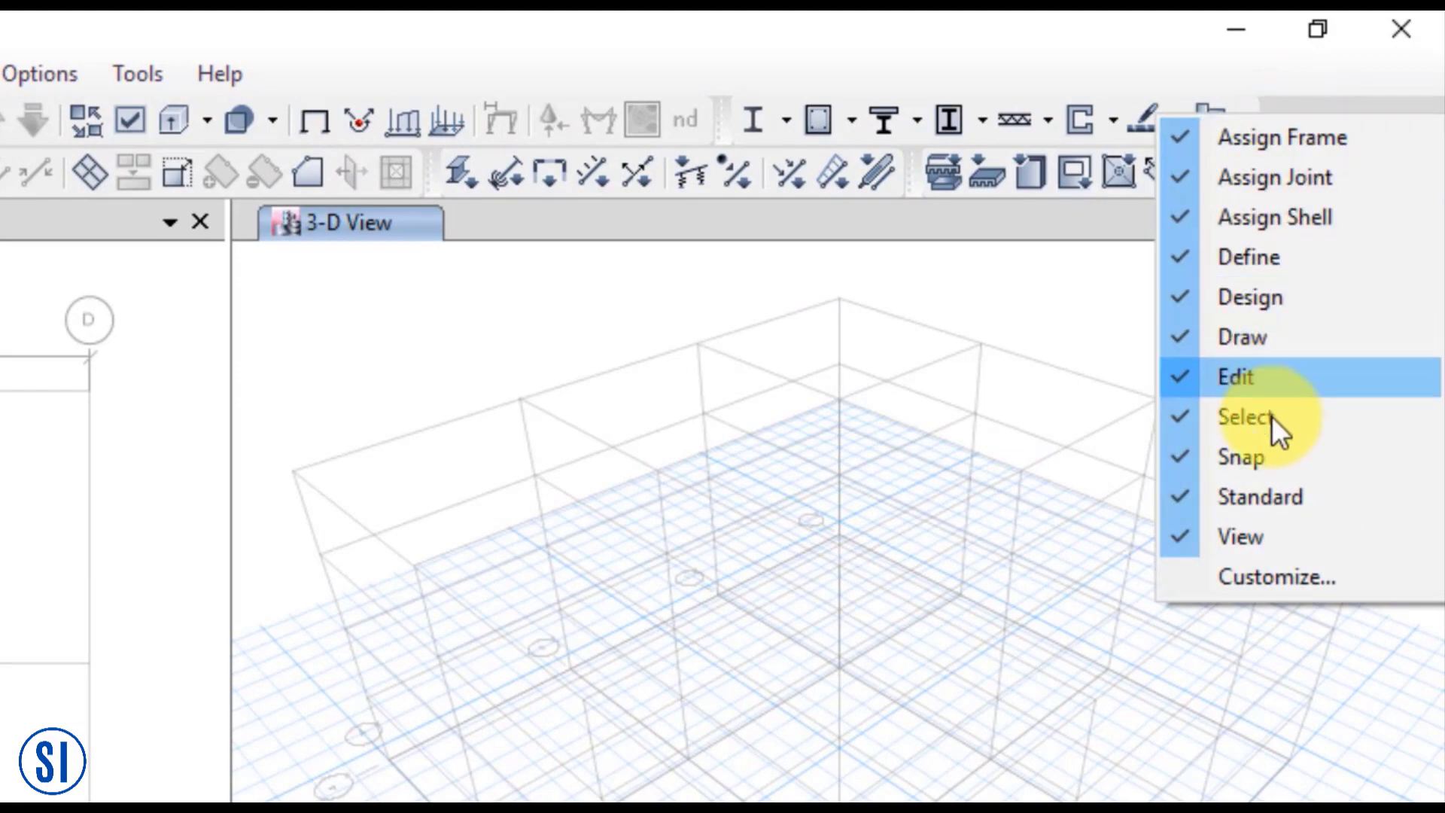
Hide the Assign, Edit, View and Define toolbars through toolbar customization
left_click(1280, 578)
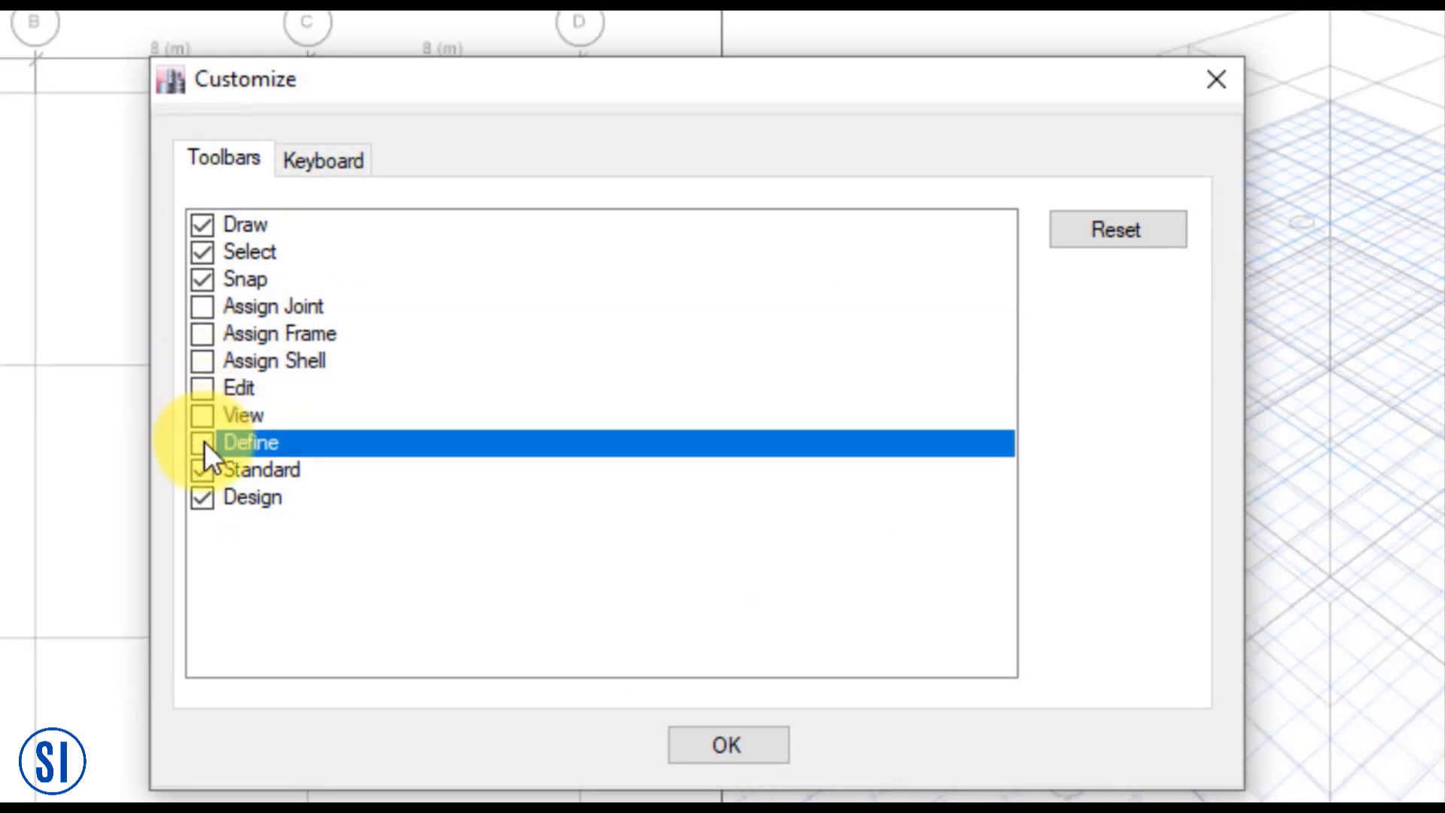
left_click(729, 744)
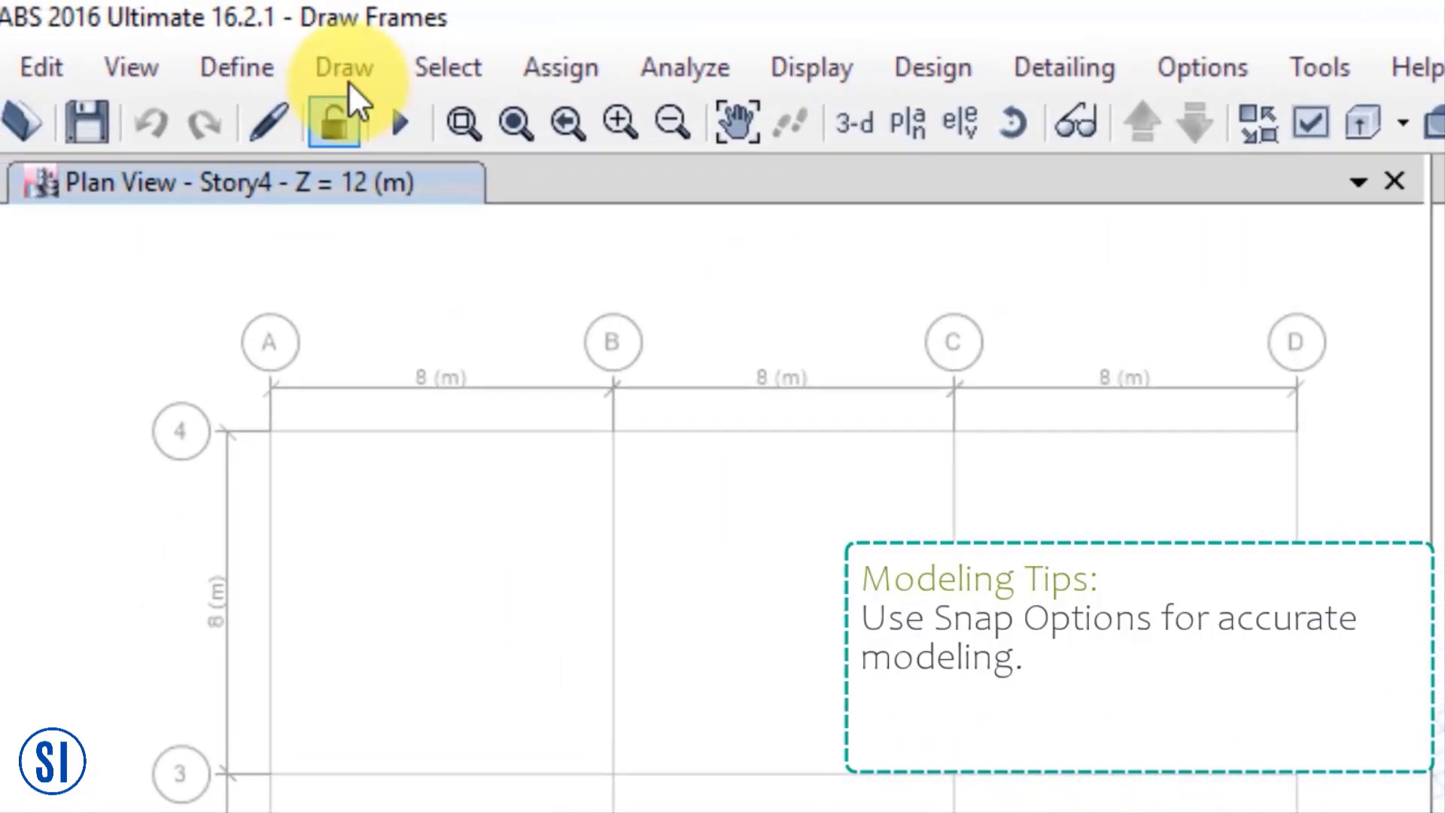
Snap to joints and grid intersections only, with Intelligent Snaps and Arch. Layer off
left_click(341, 67)
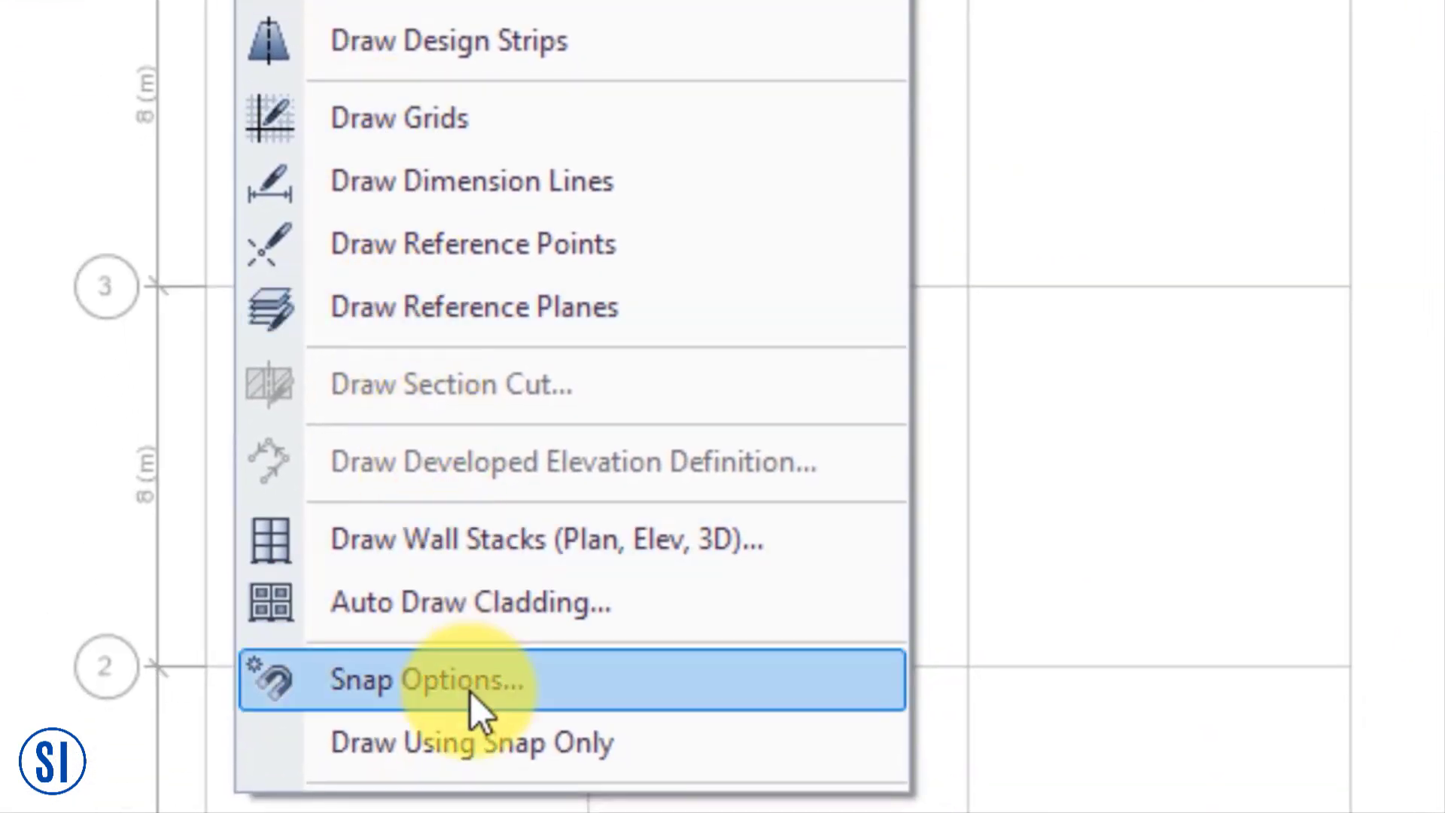
left_click(428, 681)
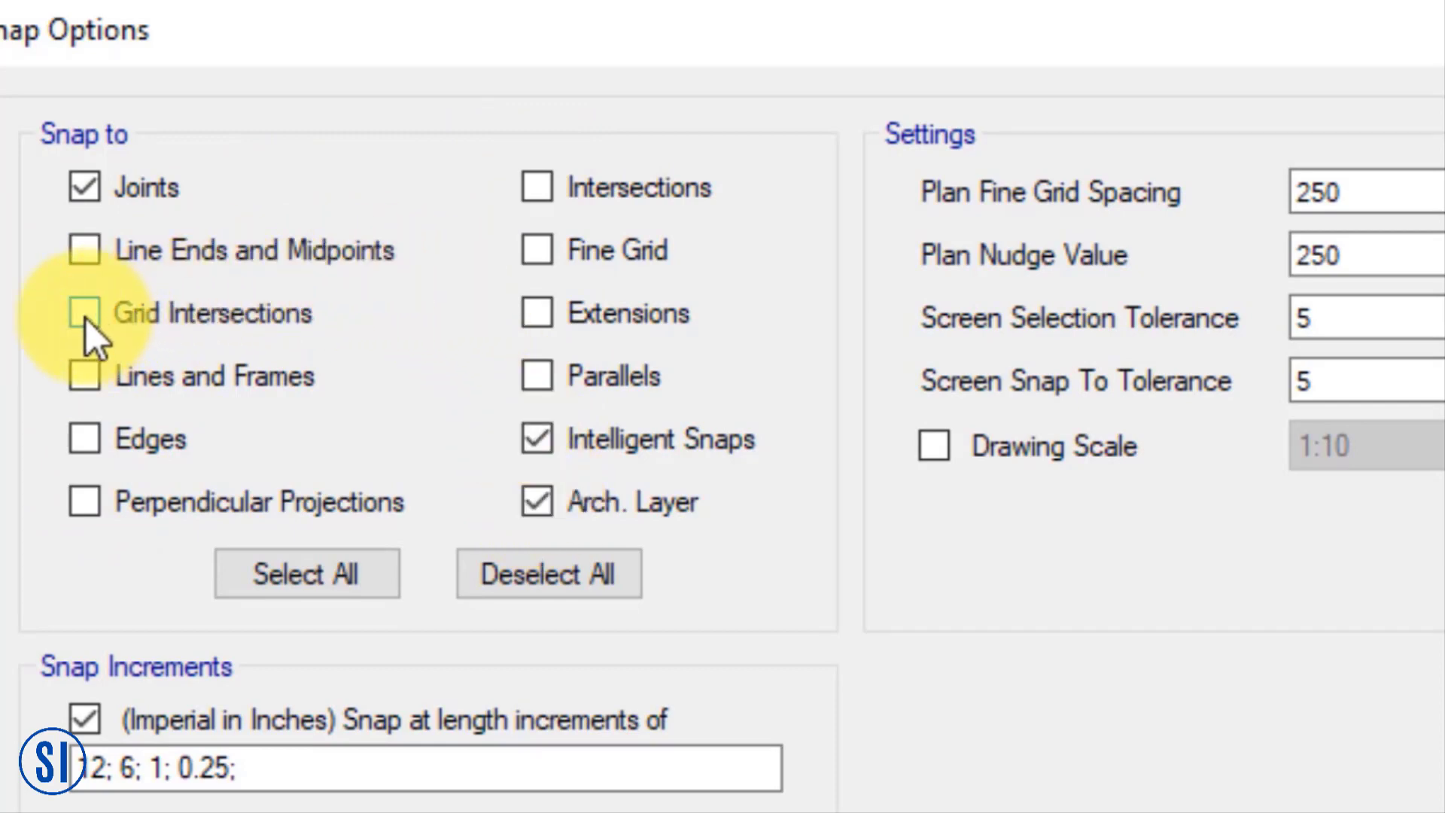
left_click(83, 312)
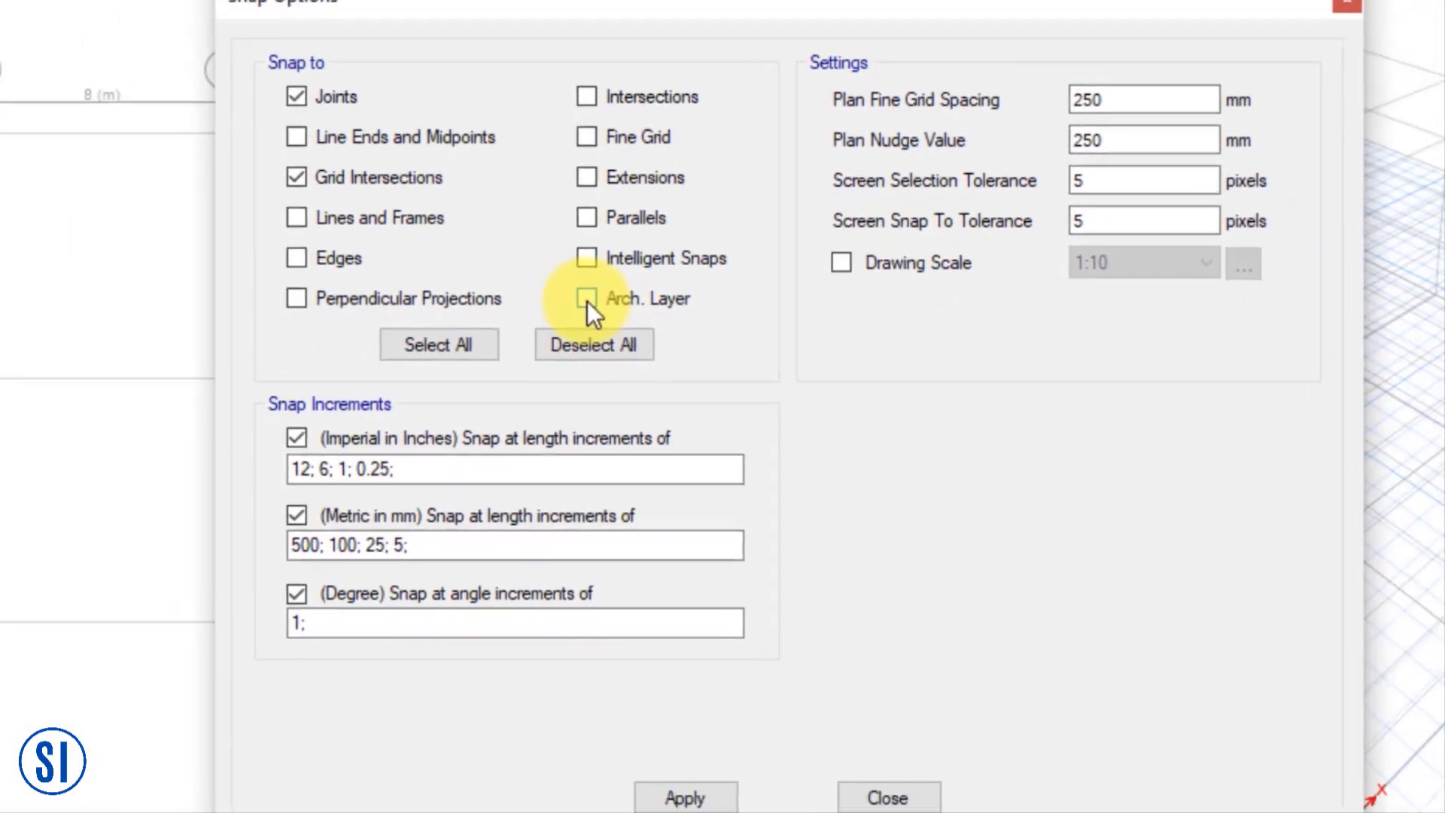
left_click(683, 767)
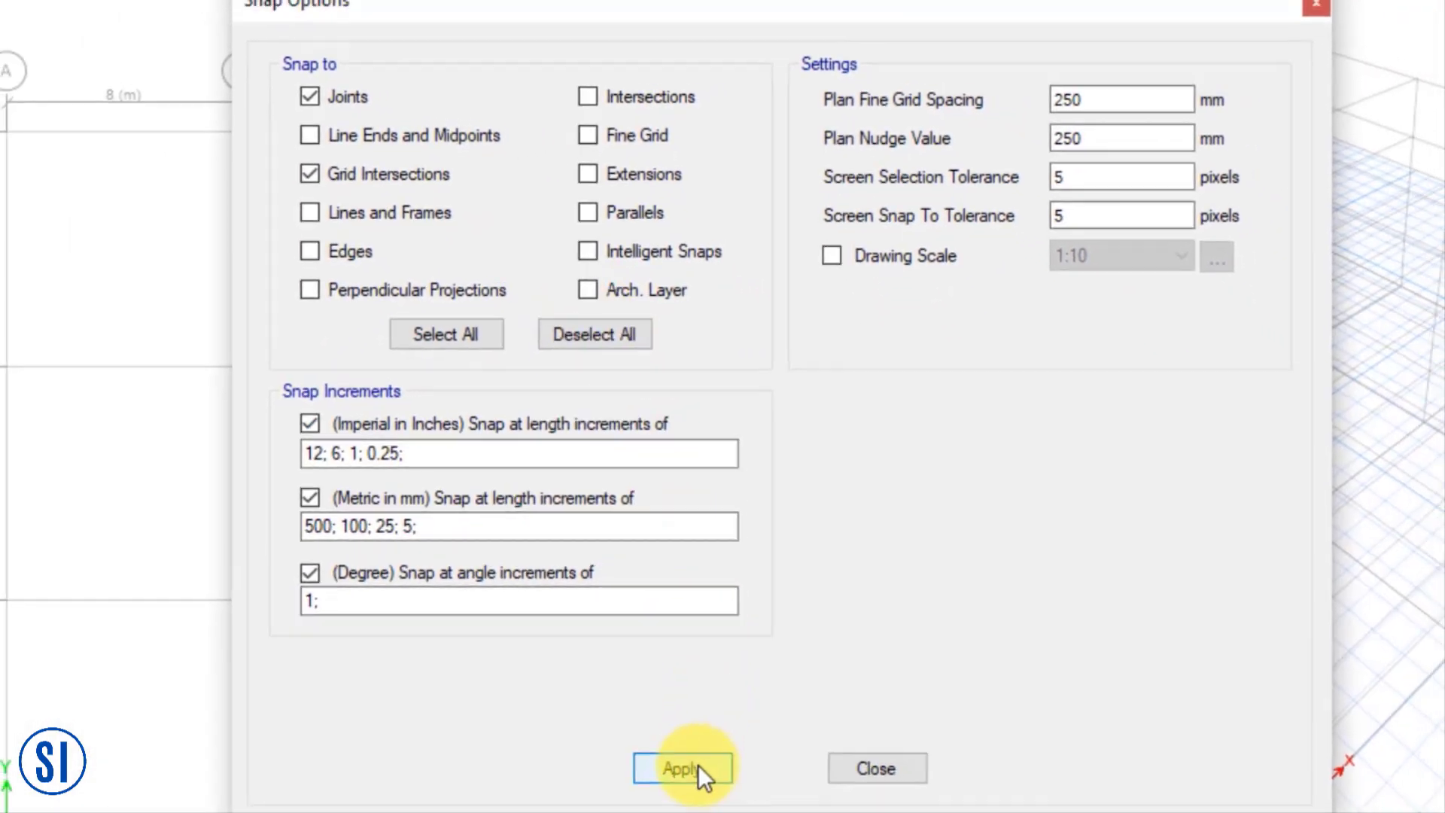
left_click(681, 768)
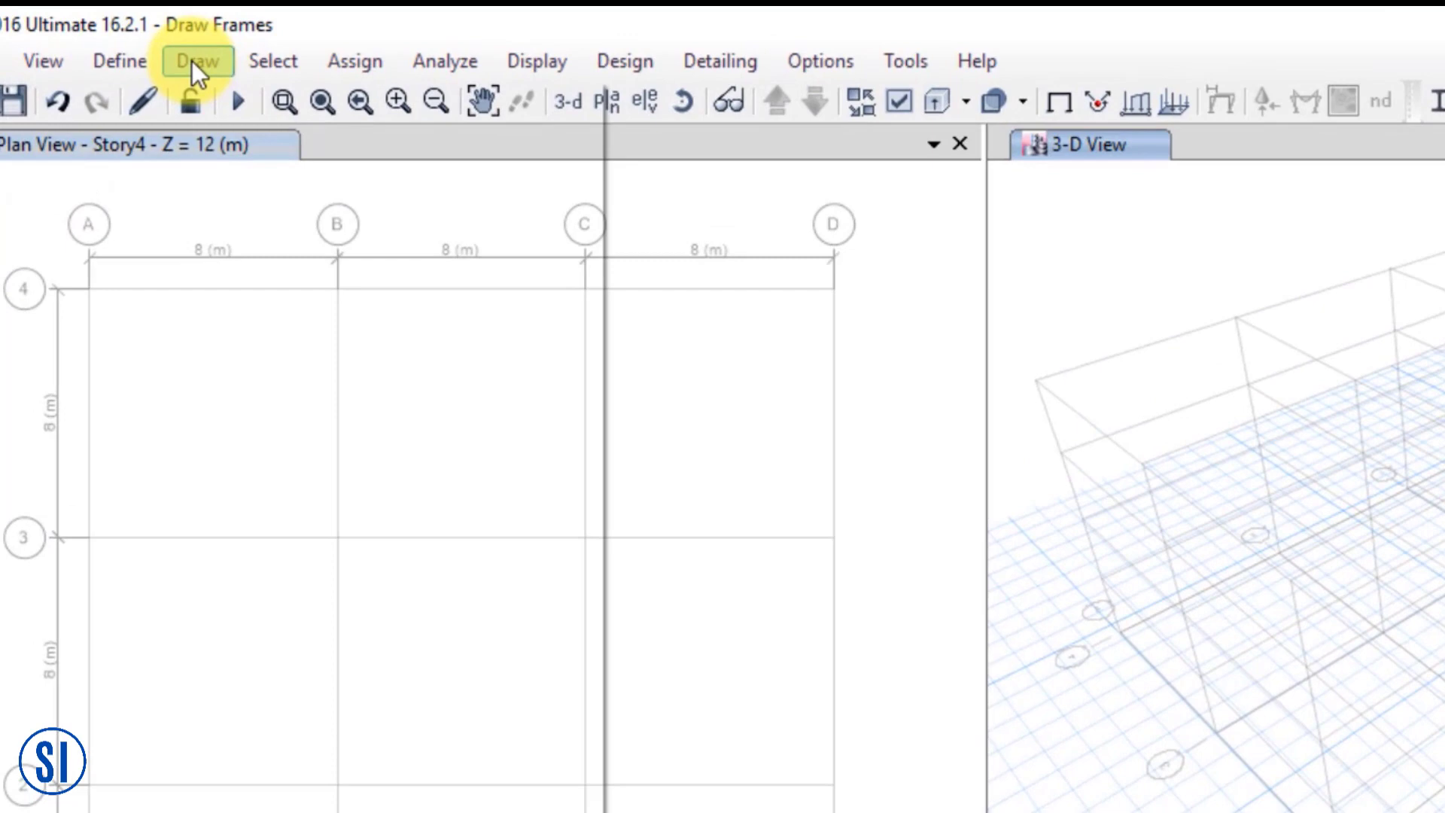
Start drawing beams with section B300X400 and Continuous moment releases
left_click(196, 61)
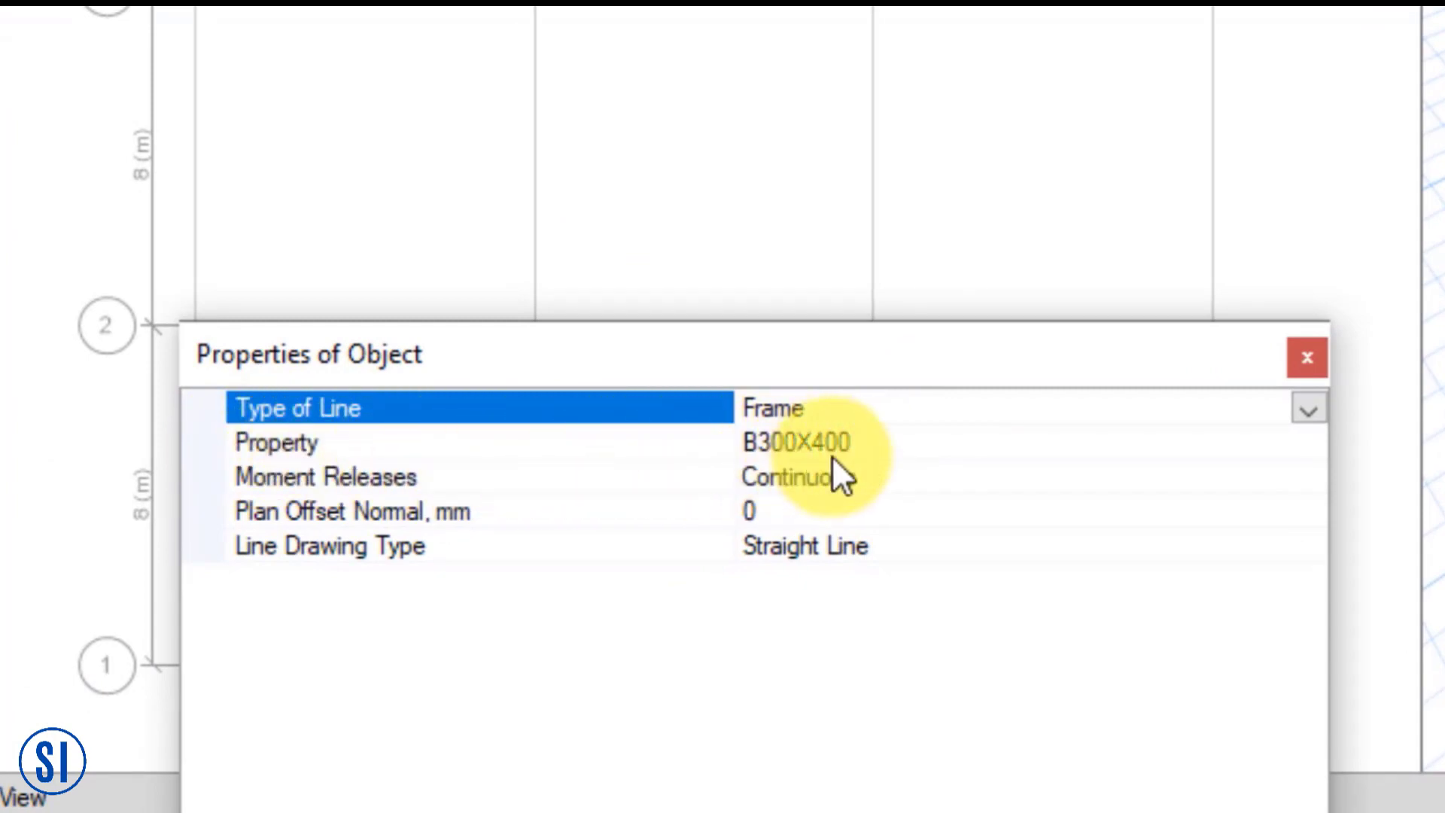
left_click(276, 441)
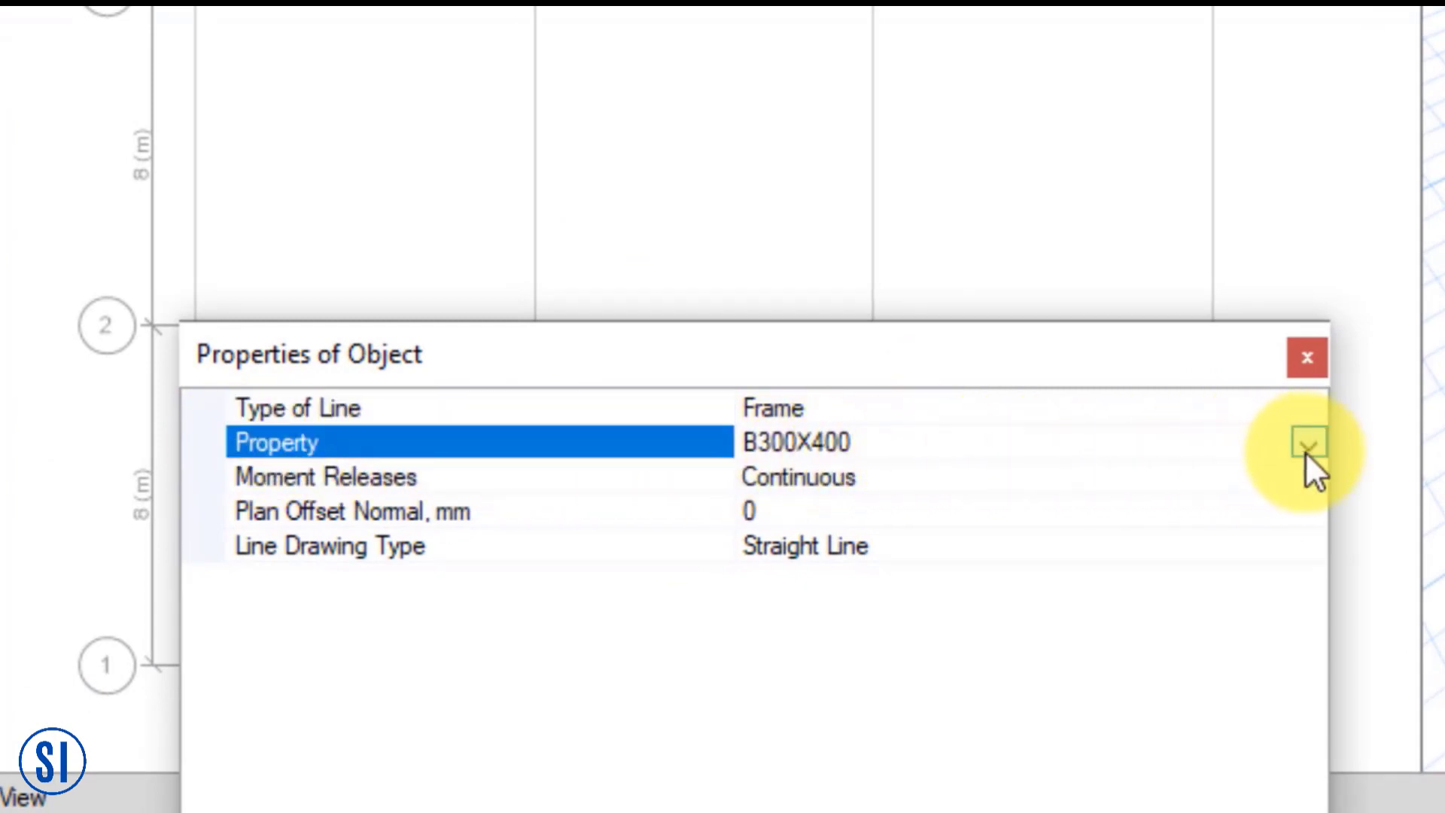
left_click(1308, 443)
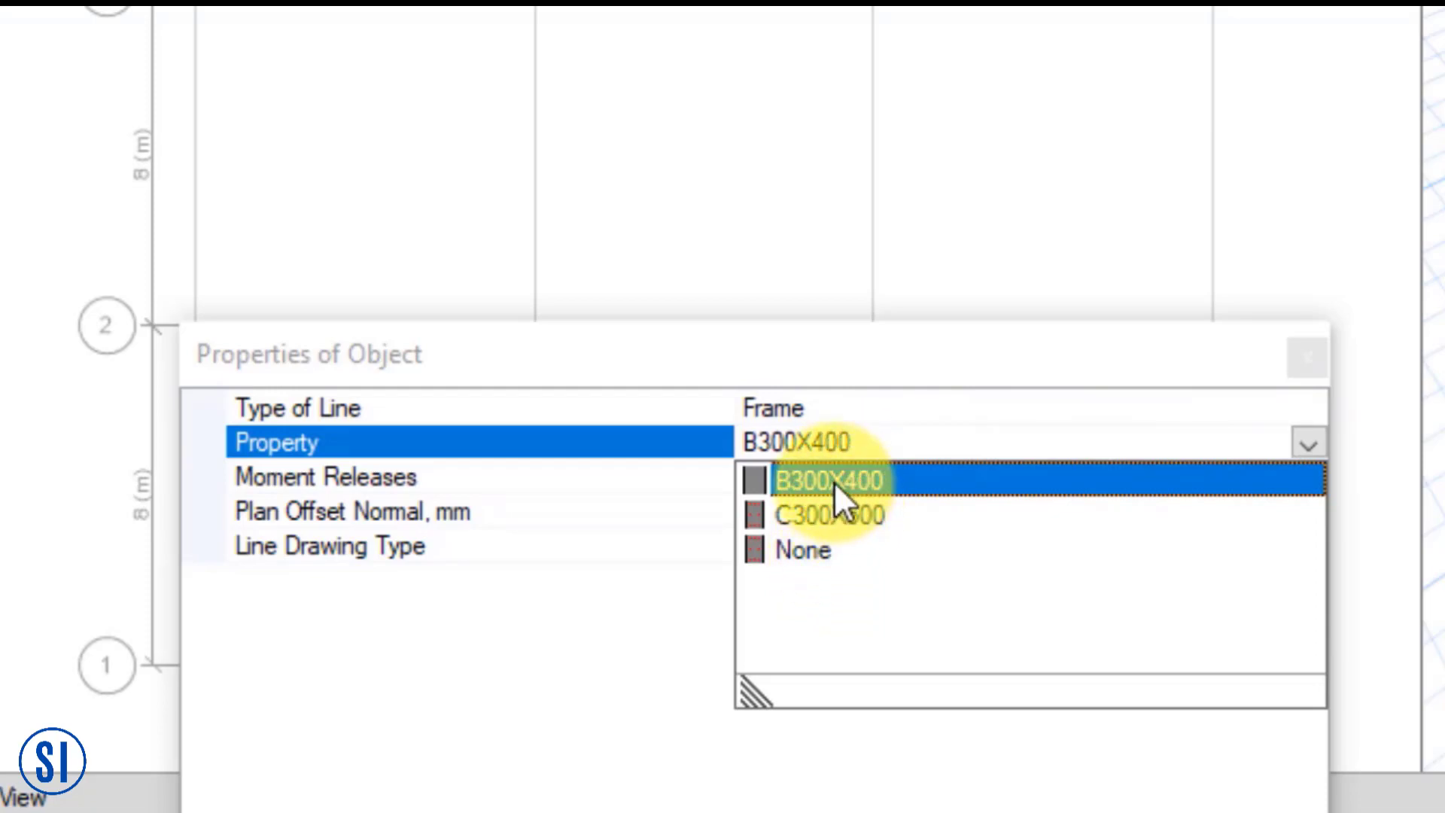
left_click(829, 486)
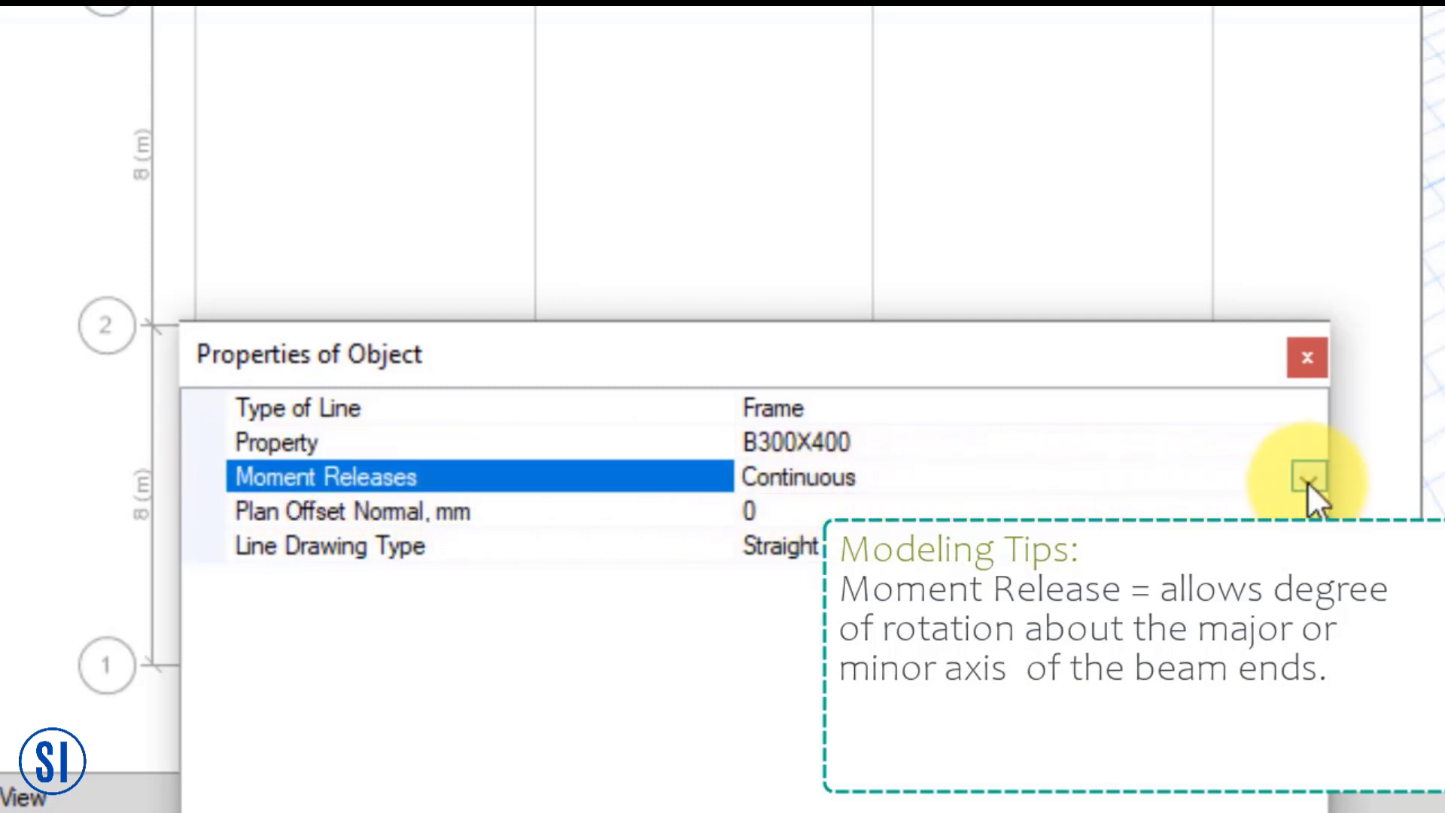
left_click(1307, 474)
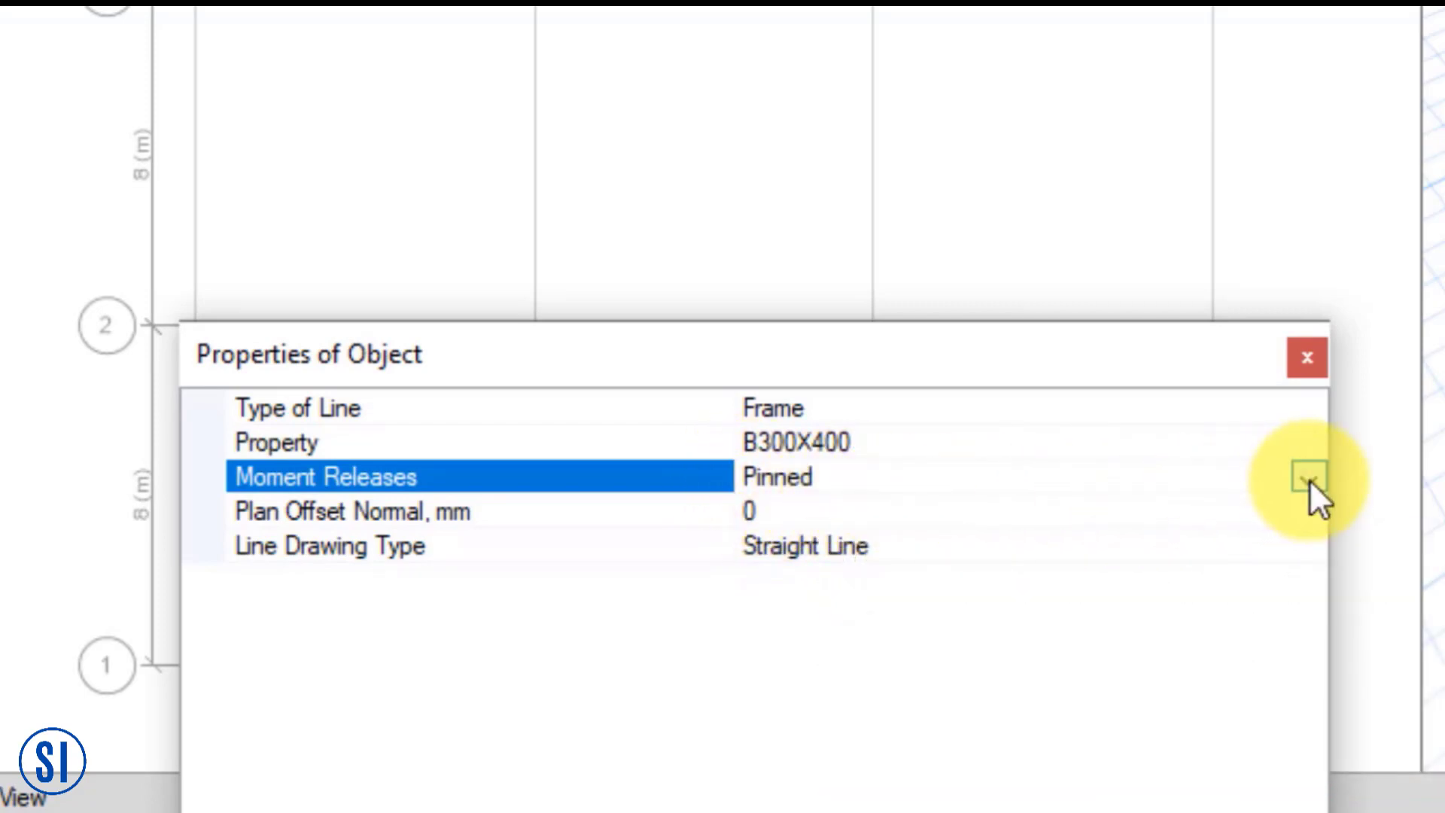
left_click(1304, 477)
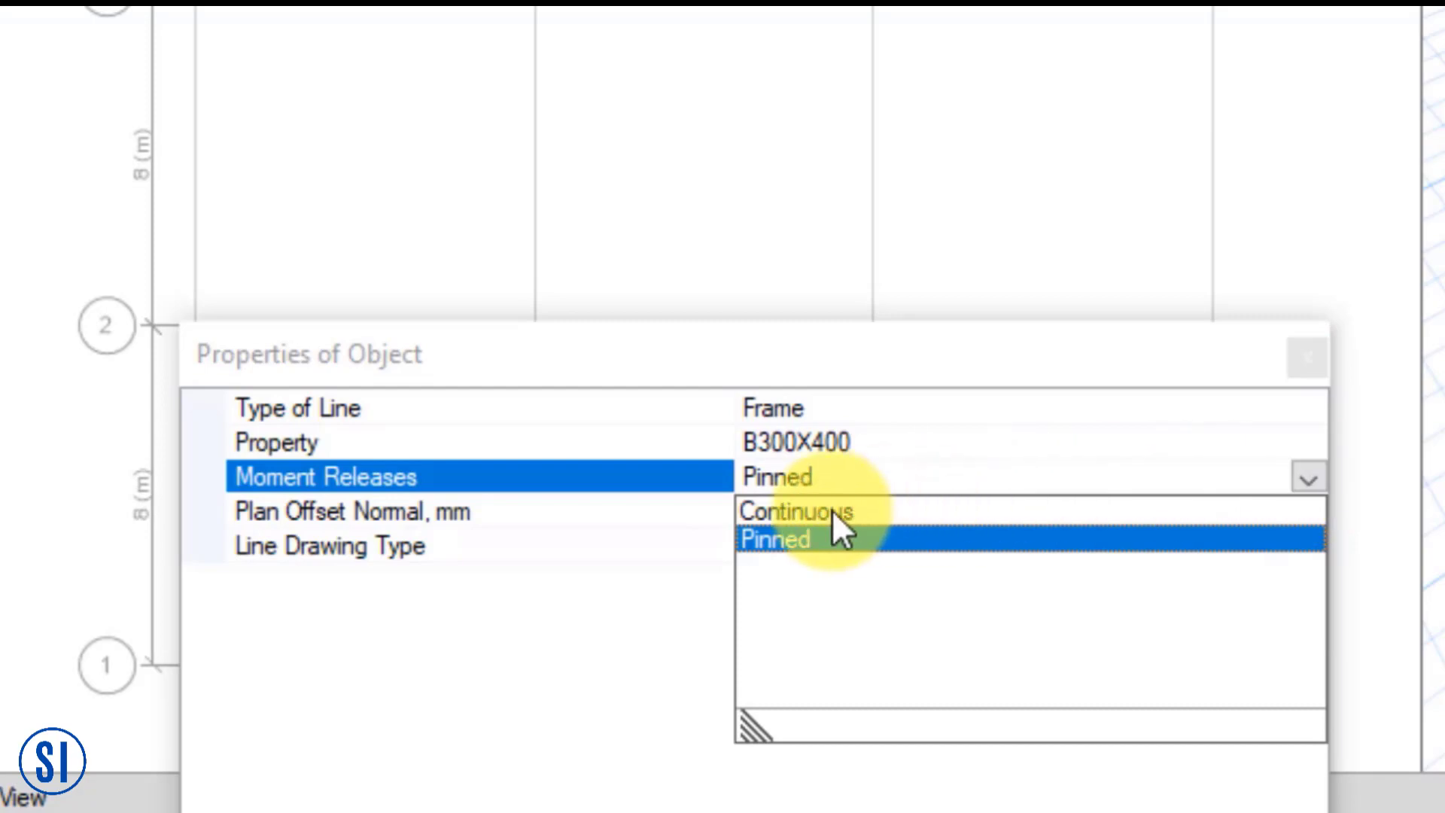
left_click(797, 512)
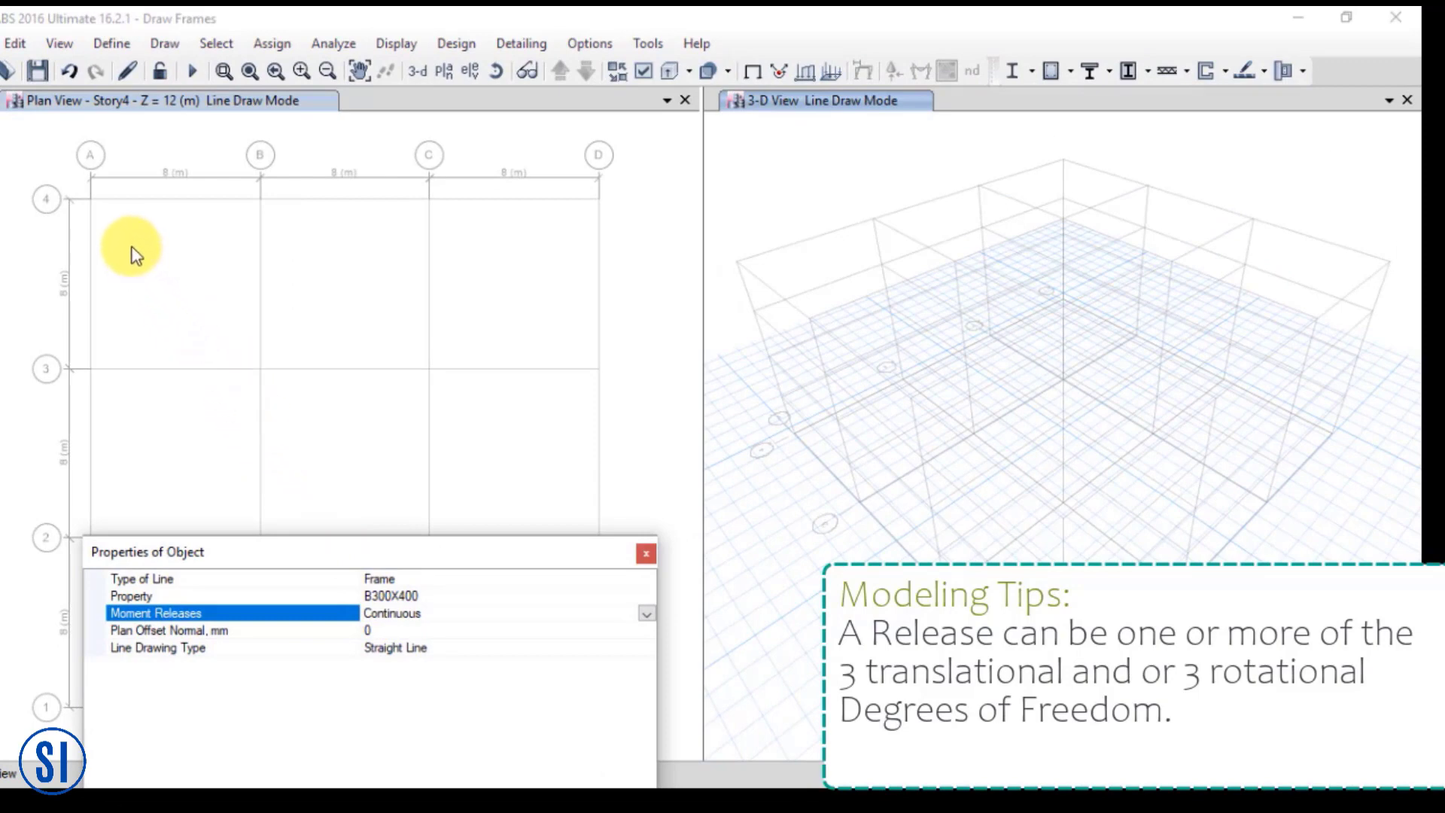
mouse_move(89, 212)
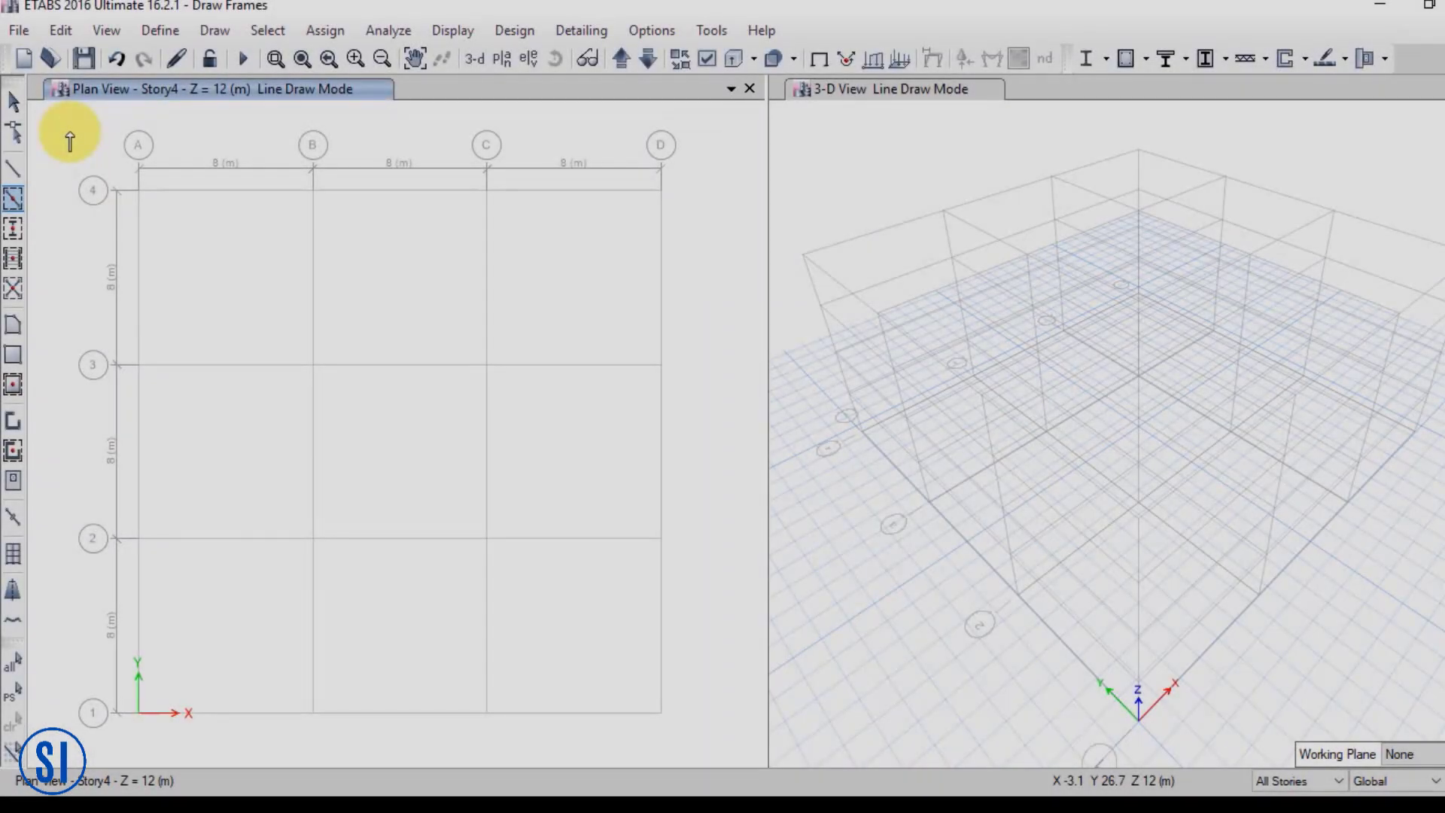
Start Quick Draw Beams/Columns and switch to quick-drawing beams along grids
left_click(215, 30)
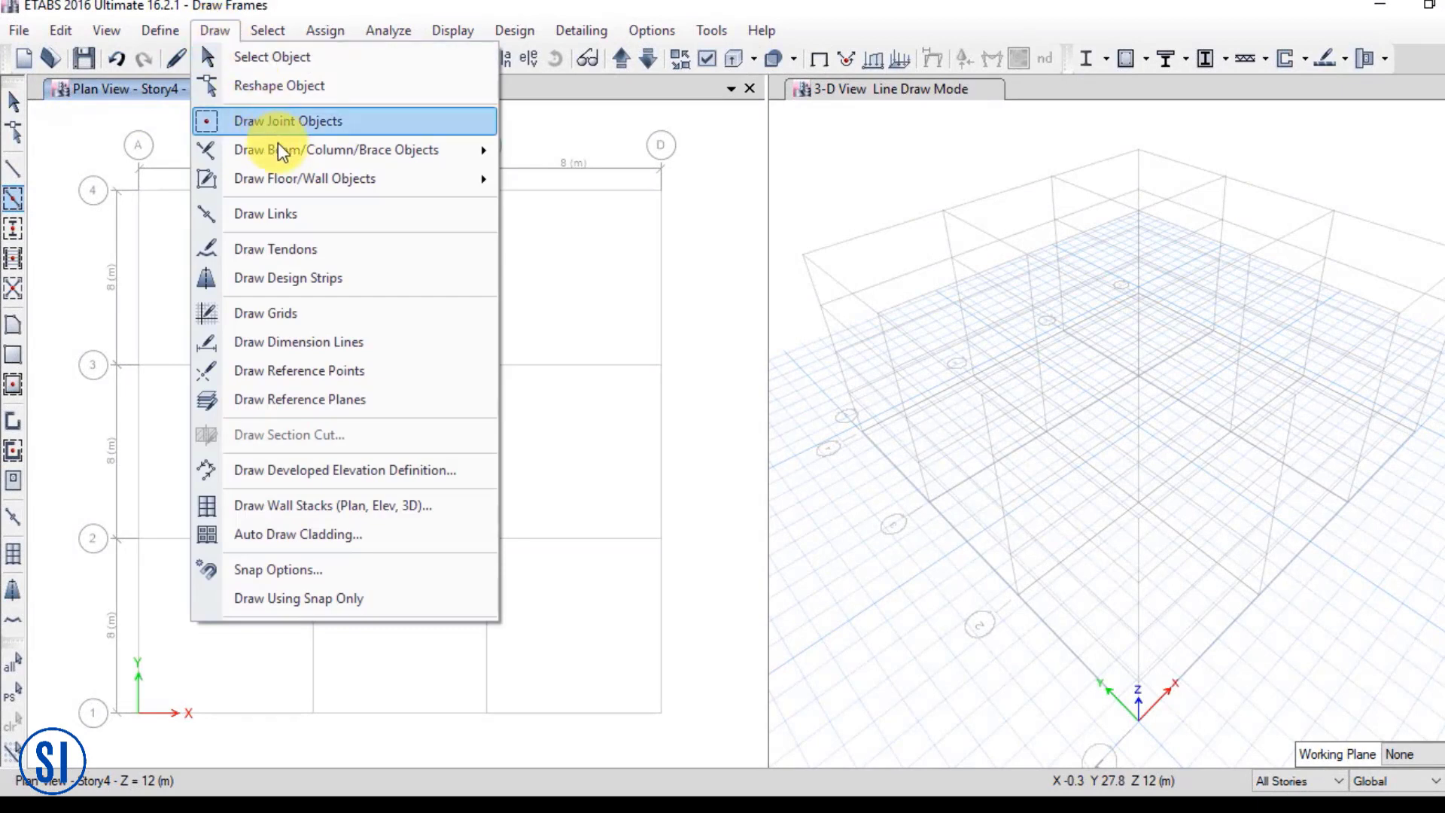
mouse_move(335, 150)
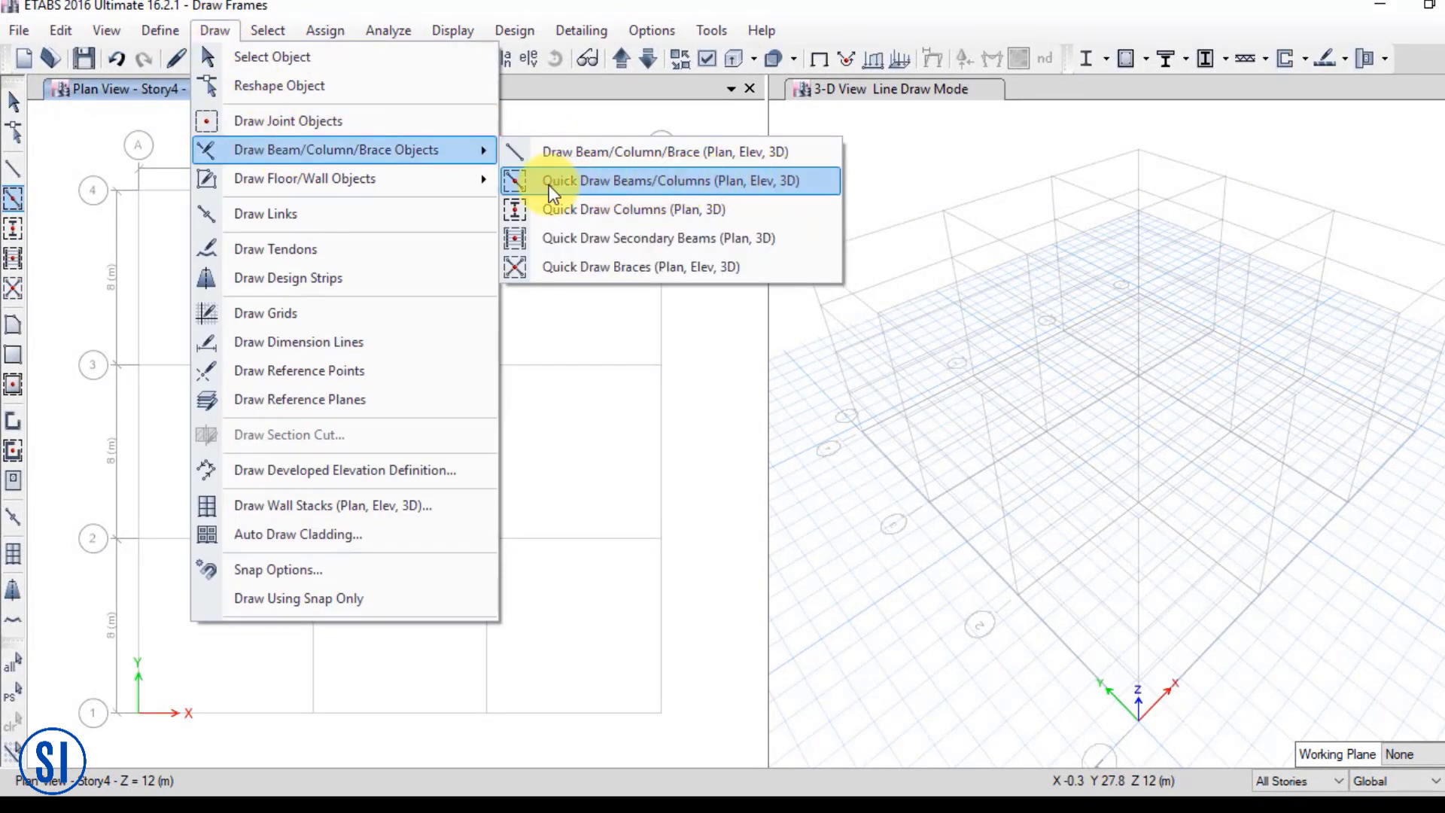
left_click(639, 181)
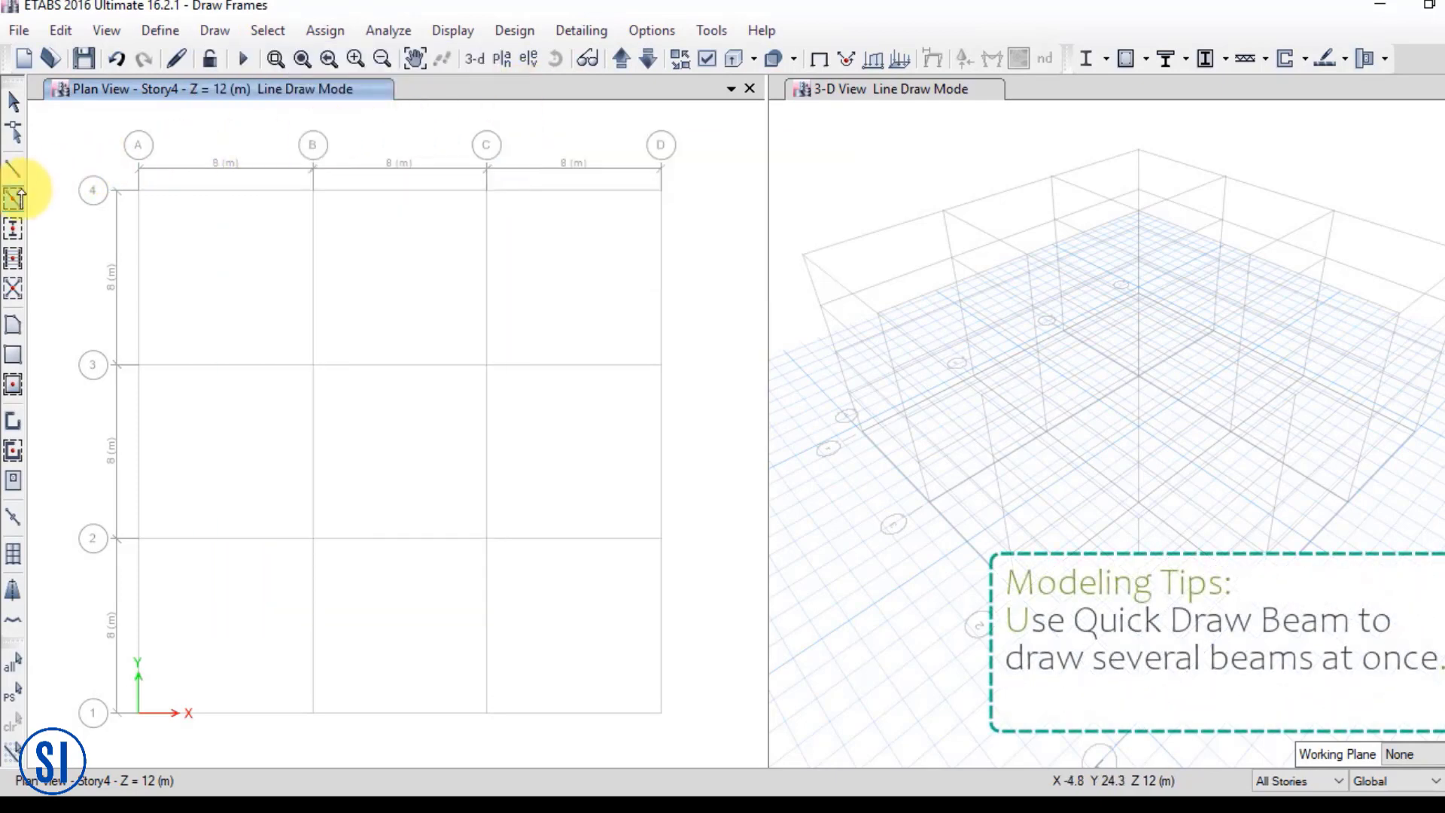
mouse_move(13, 197)
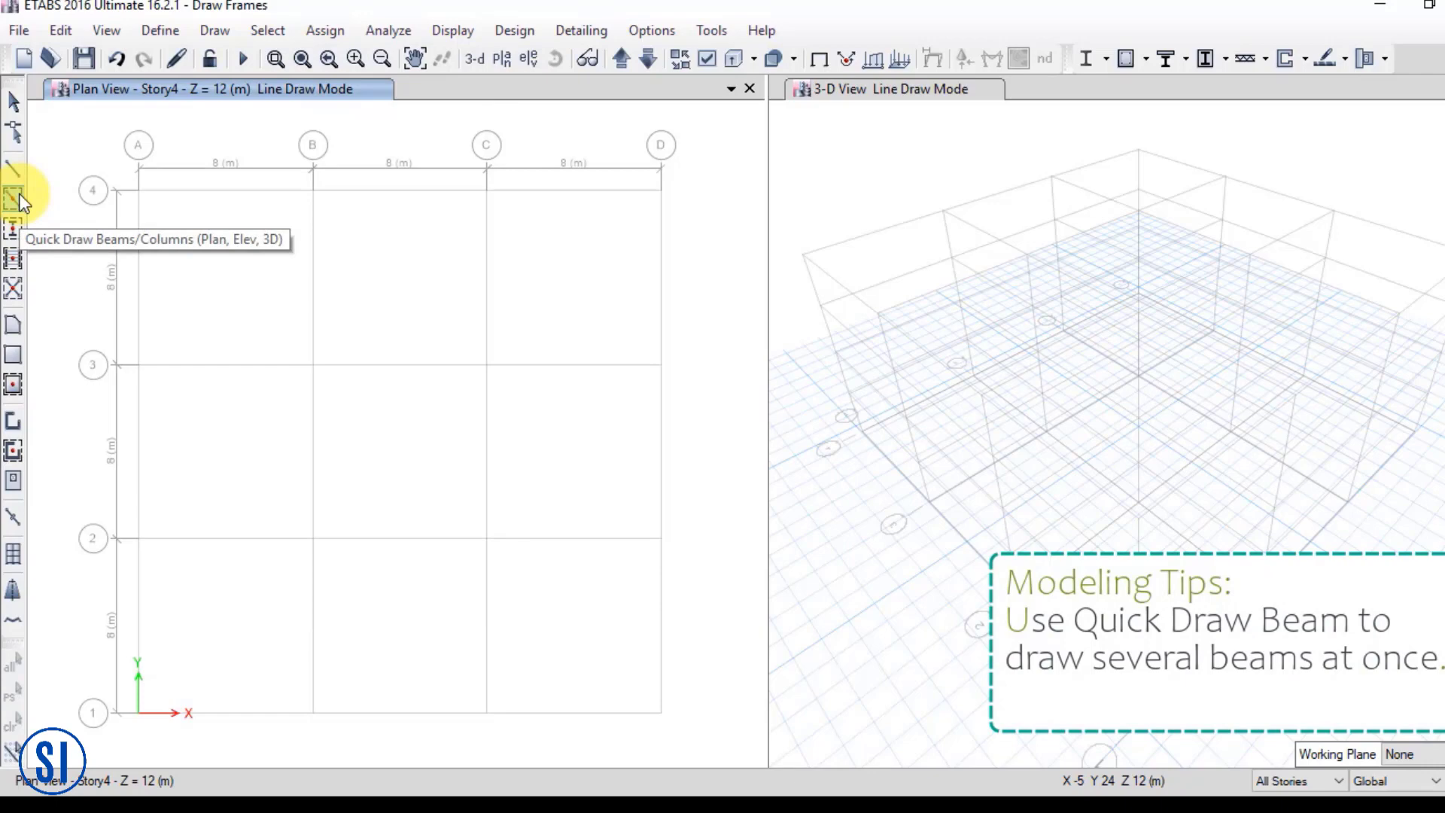
left_click(11, 192)
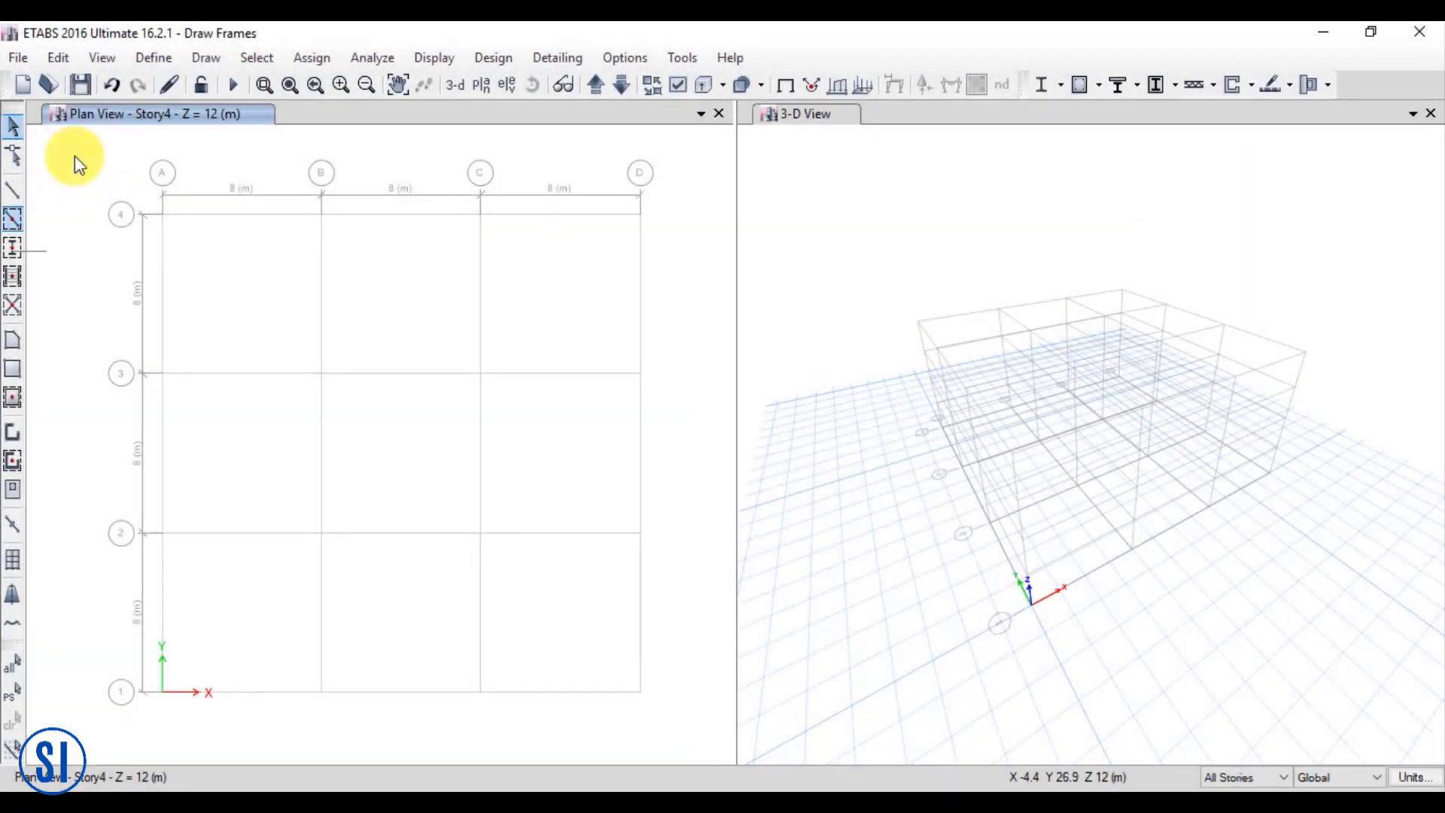
mouse_move(17, 218)
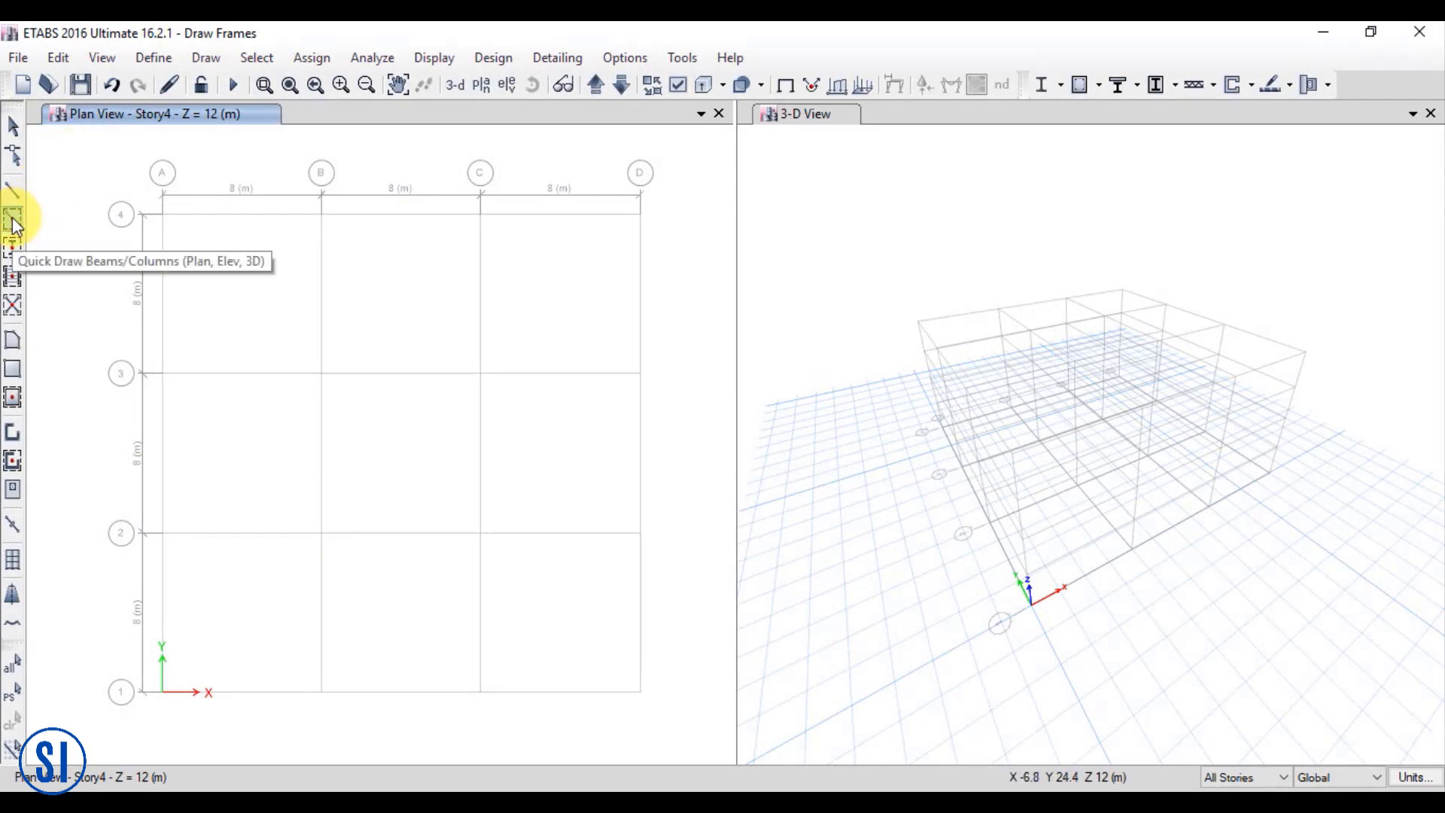
Quick-draw B300X400 beams along grid lines and C300X500 columns at grid intersections
left_click(13, 219)
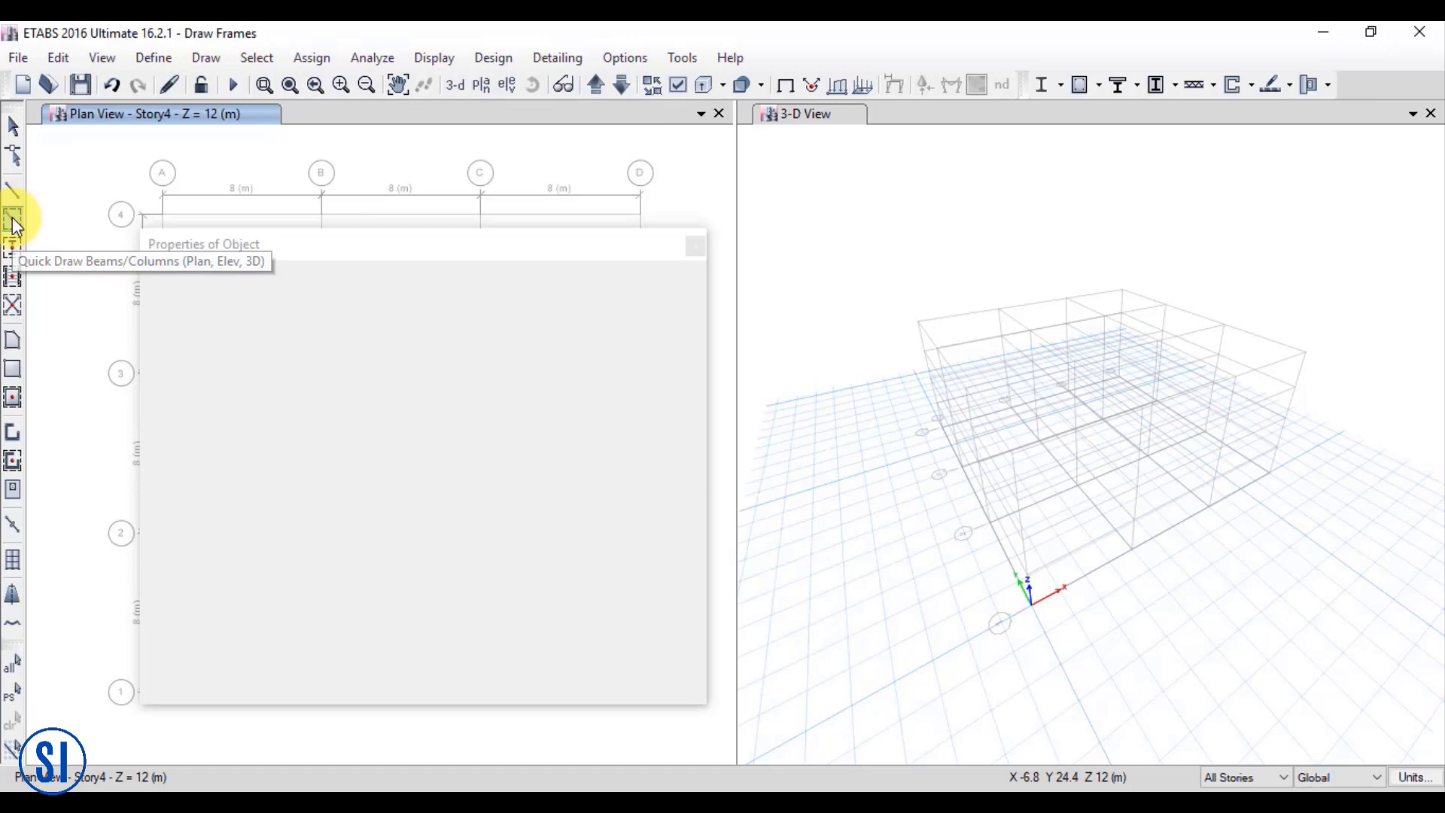
left_click(11, 218)
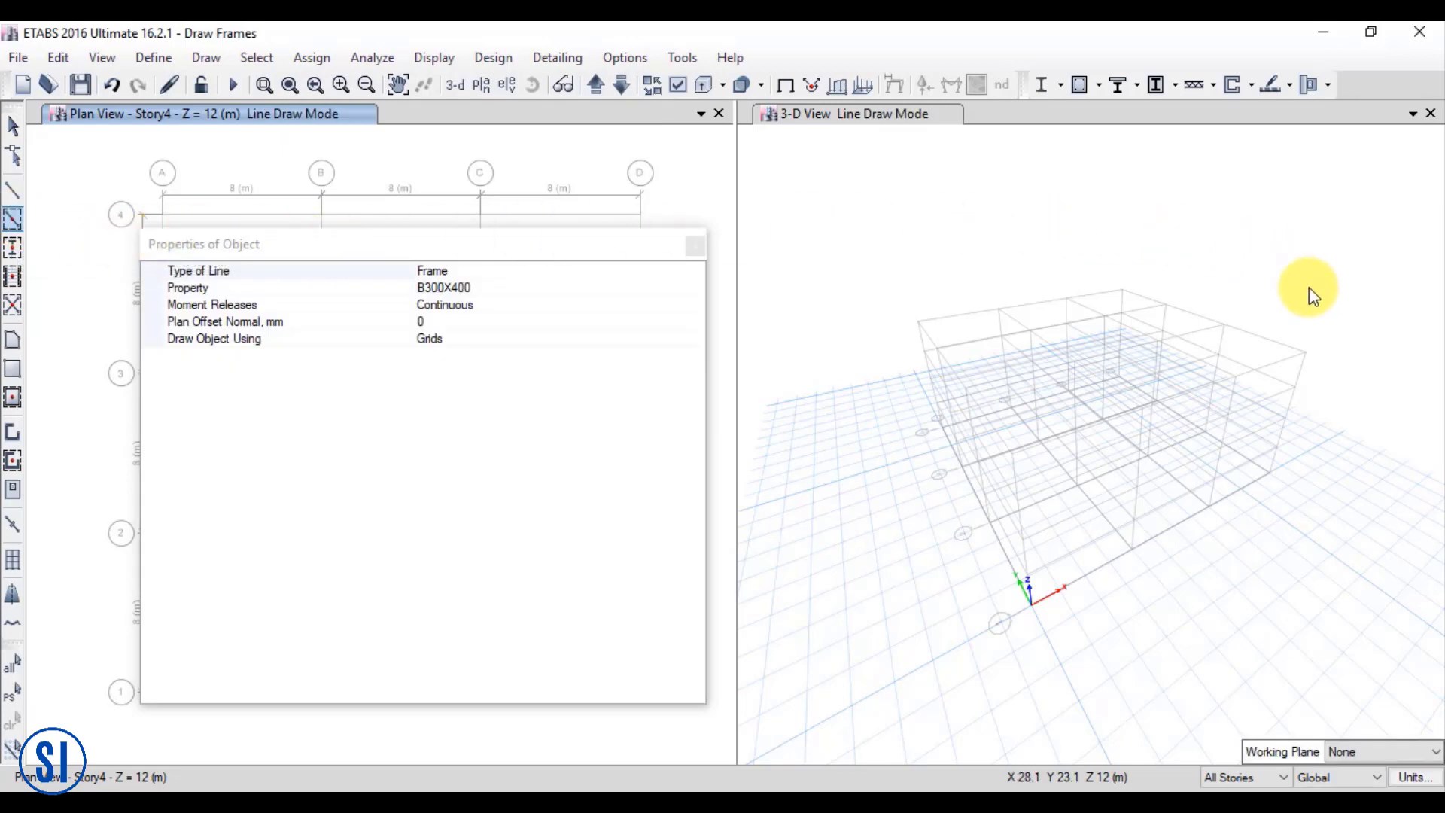
left_click(1418, 748)
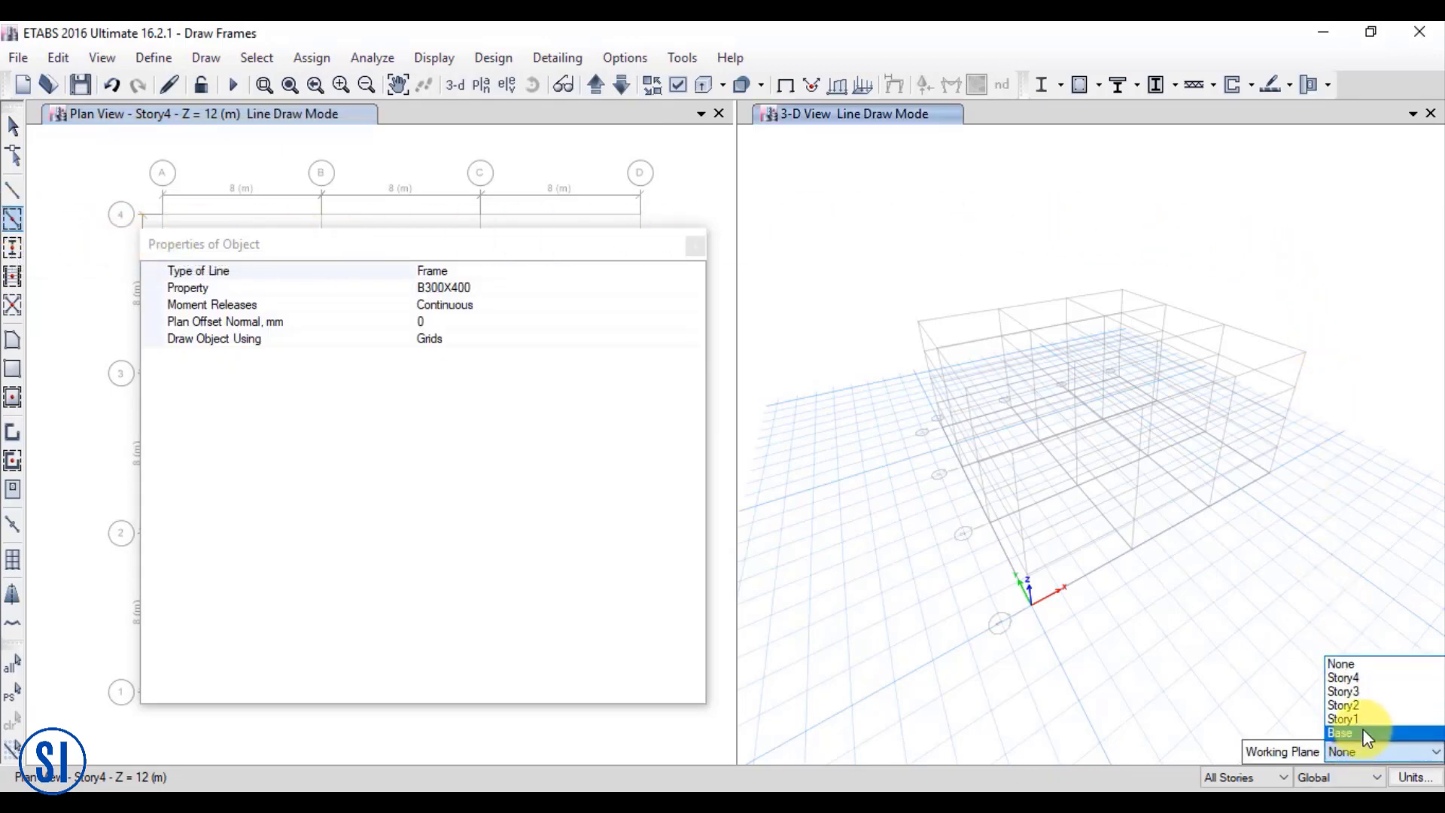
left_click(1346, 719)
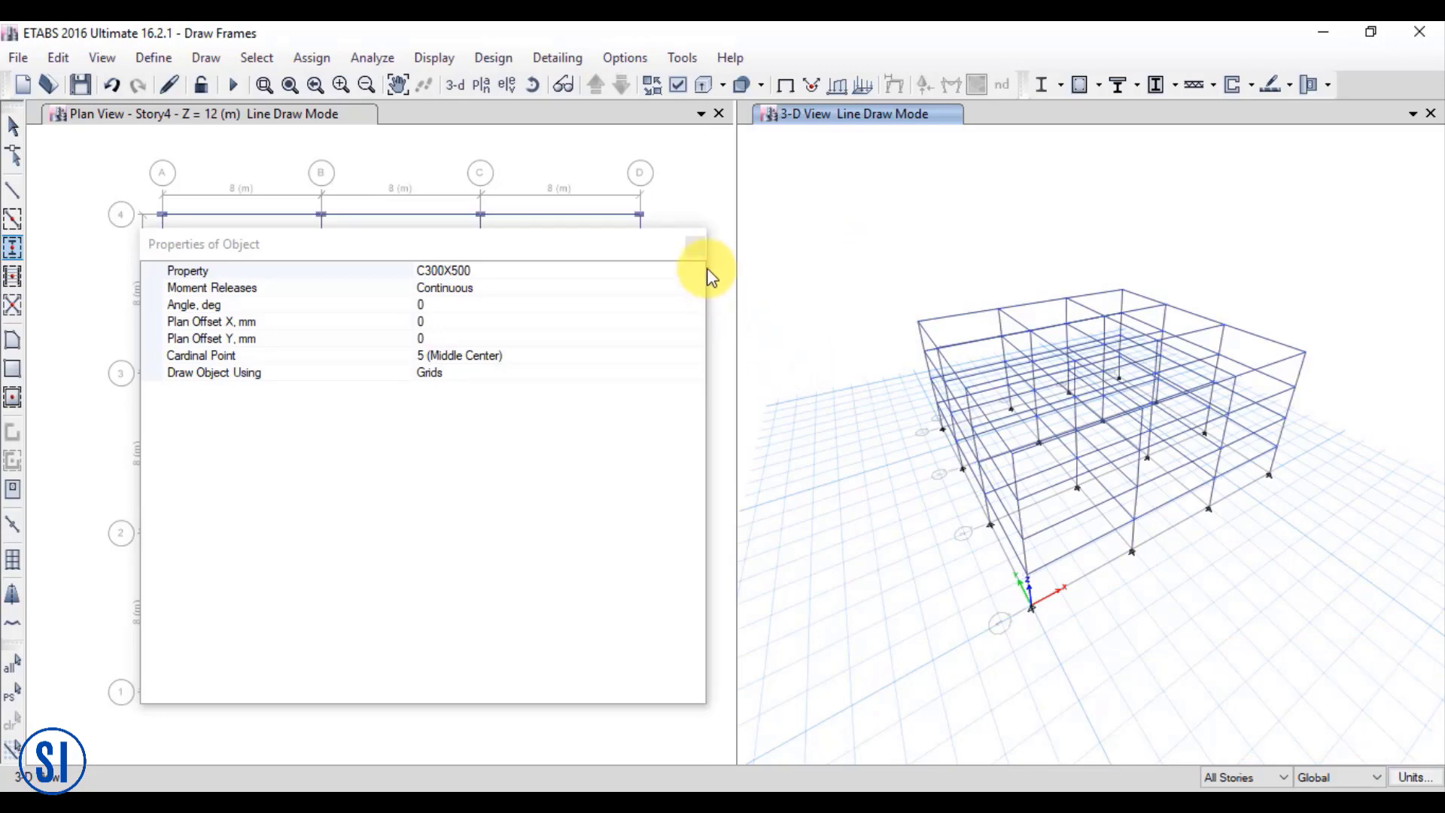
Close the column properties panel and orbit the 3D view to inspect the frame
left_click(527, 84)
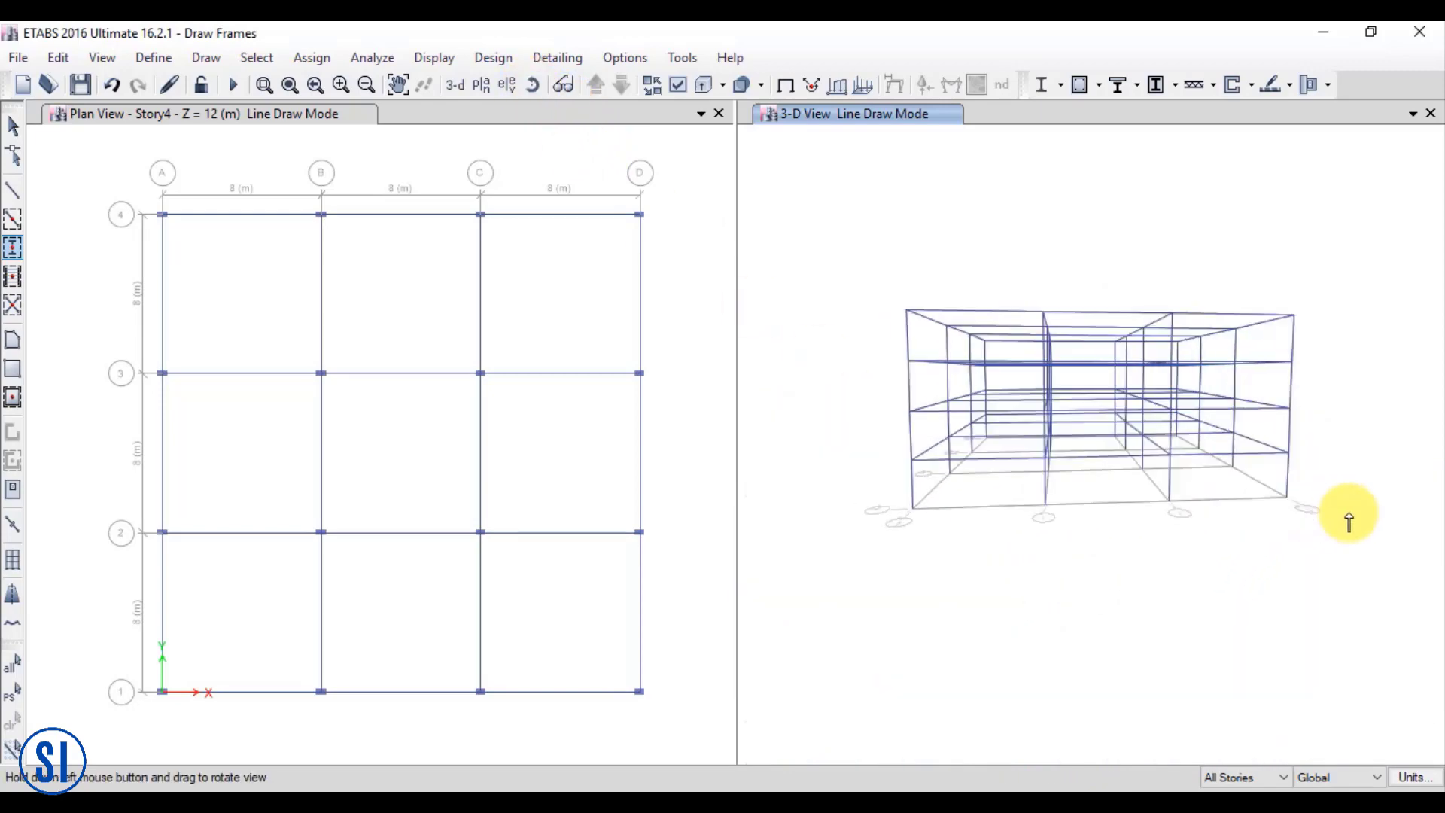
left_click_drag(1348, 520, 1277, 627)
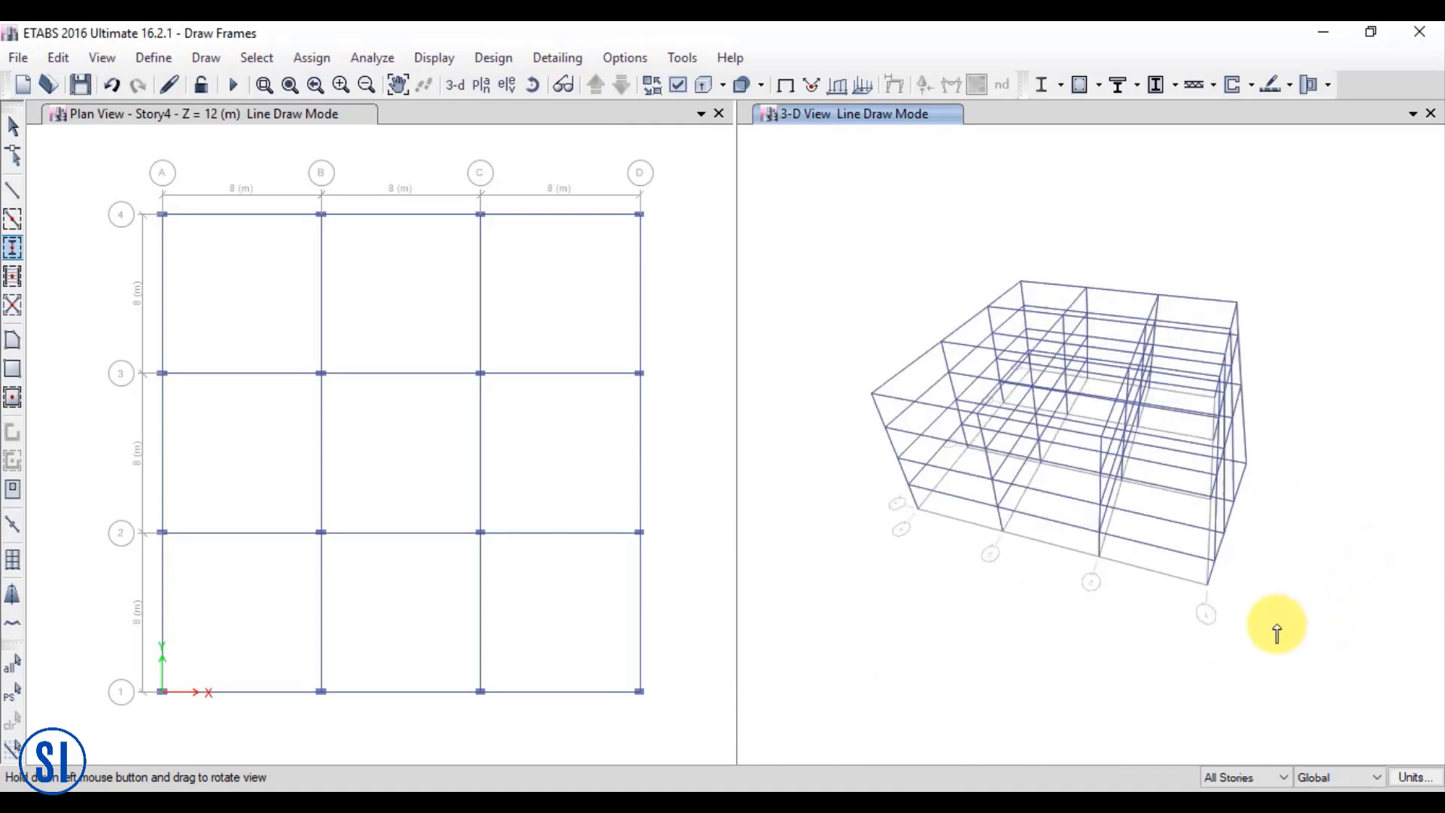
left_click_drag(1276, 627, 1233, 603)
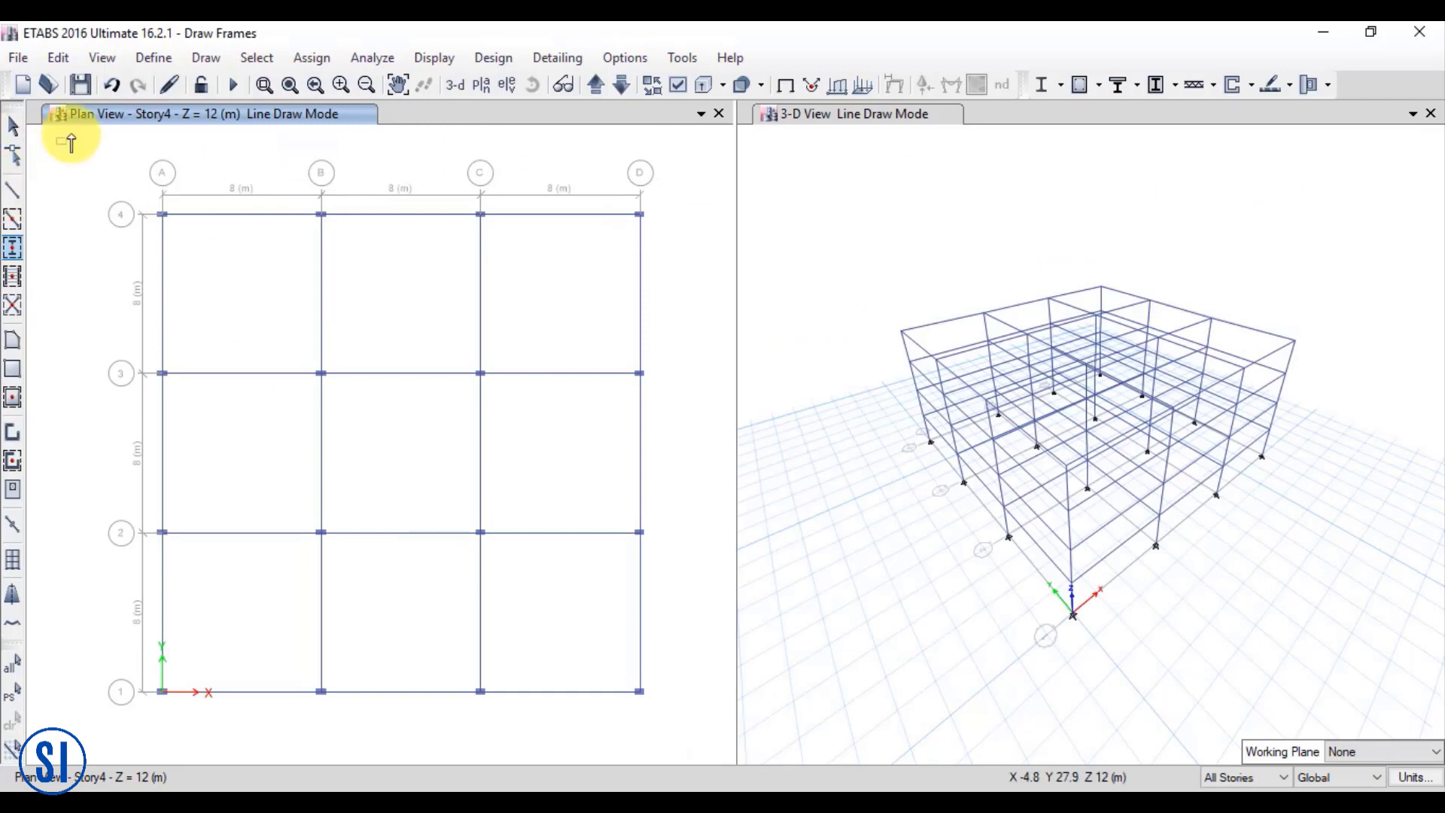
Turn on snapping to line ends and midpoints
left_click(205, 57)
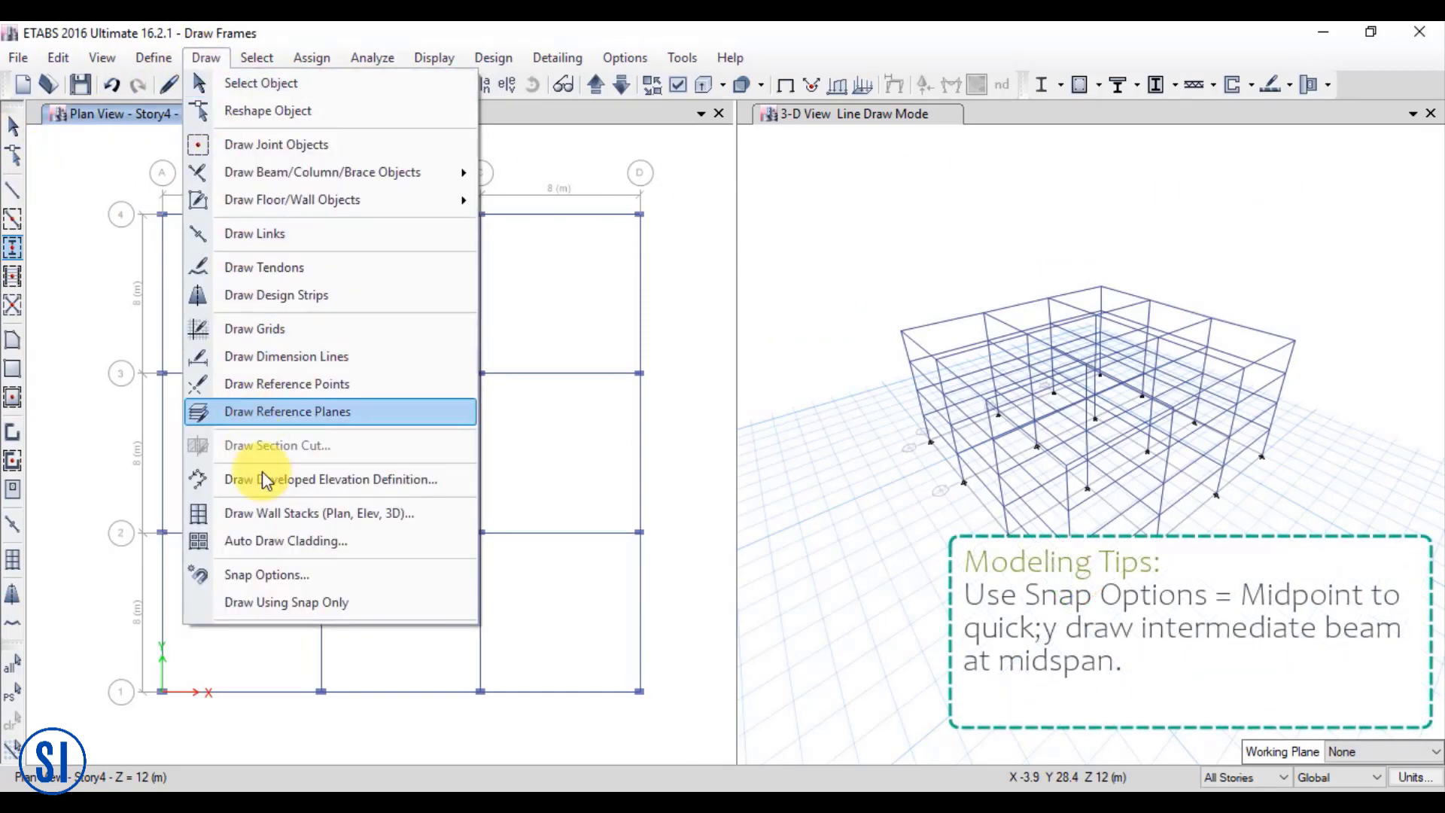
left_click(265, 575)
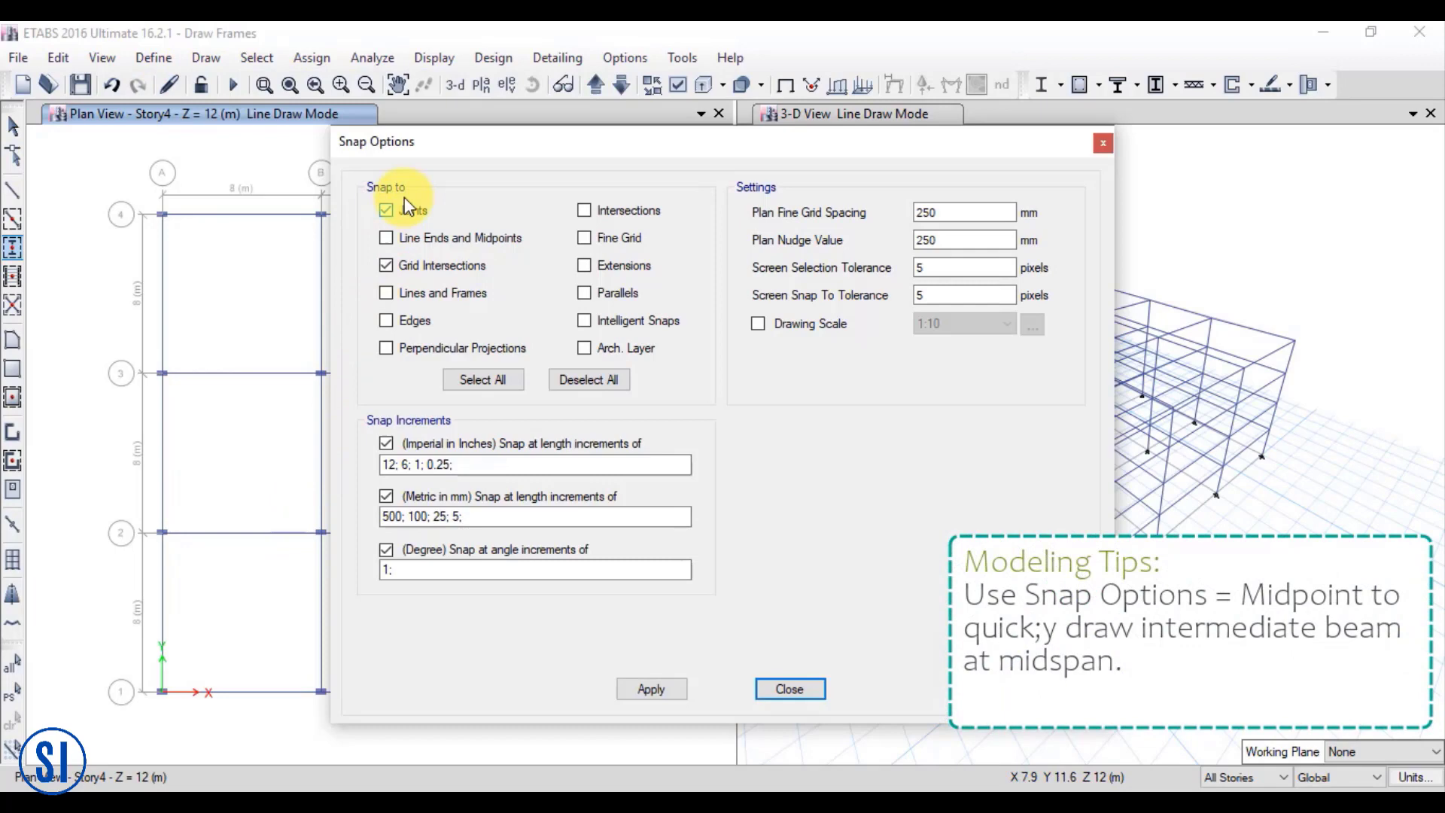
left_click(387, 237)
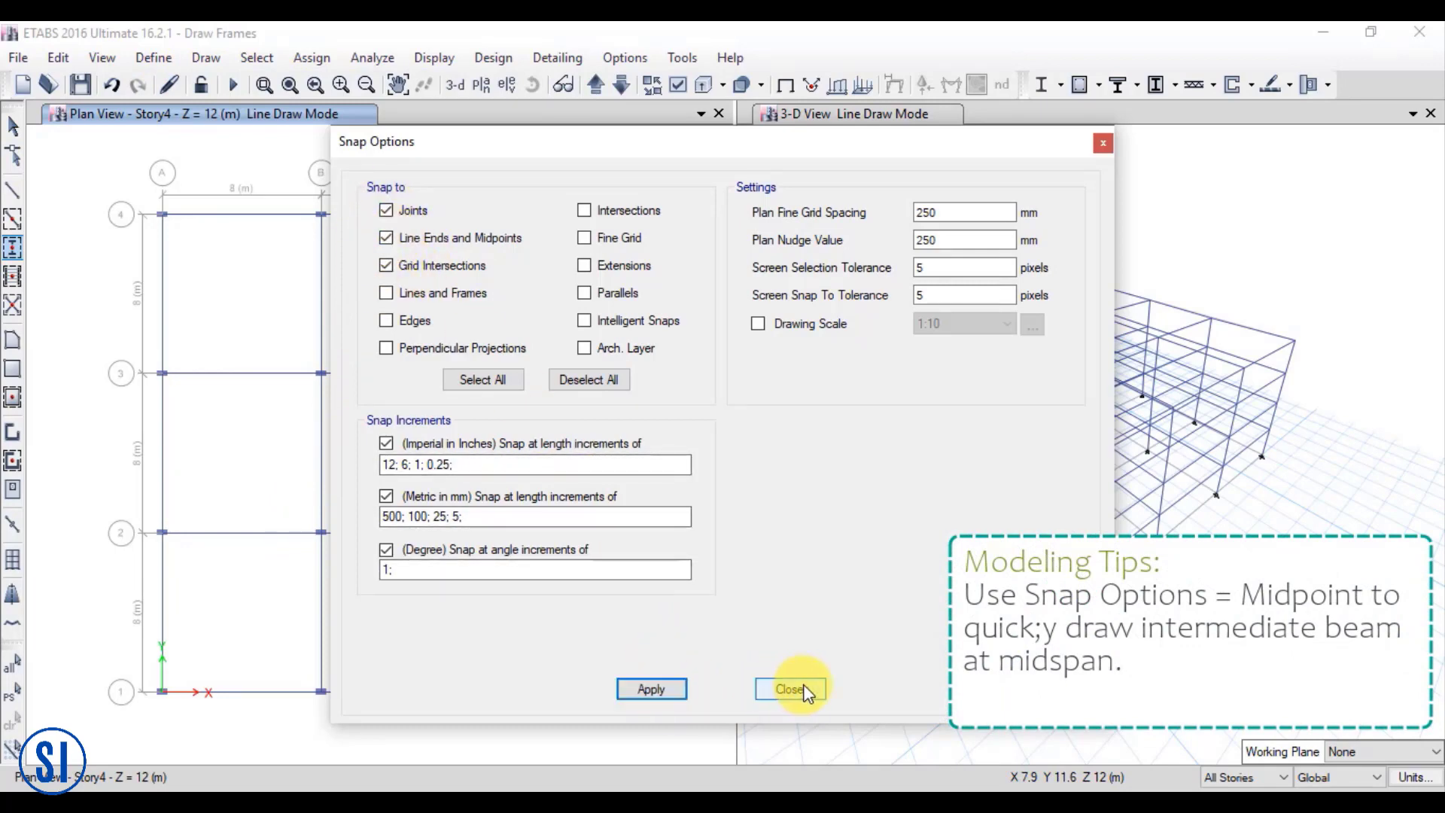
left_click(790, 689)
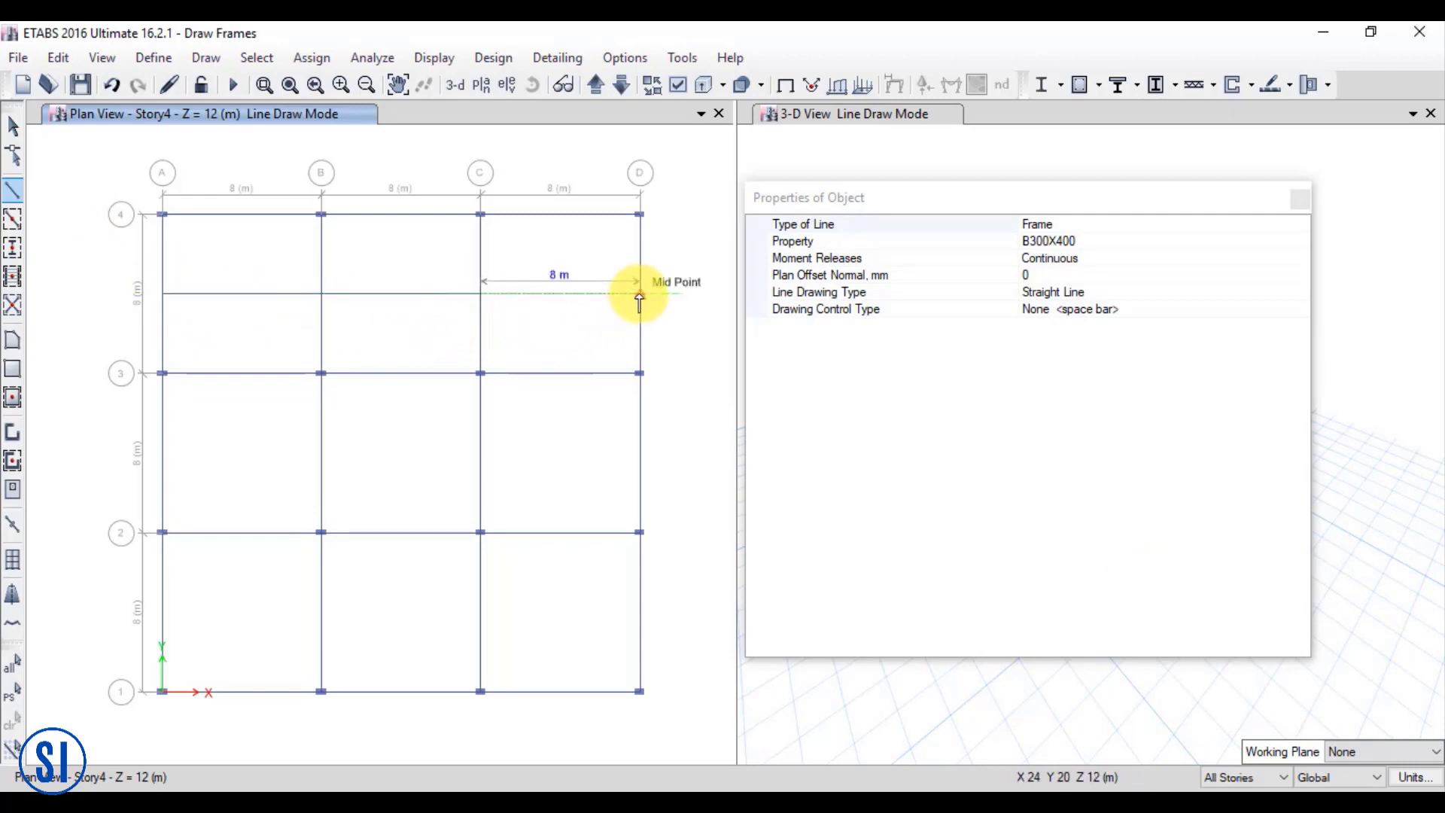
mouse_move(159, 449)
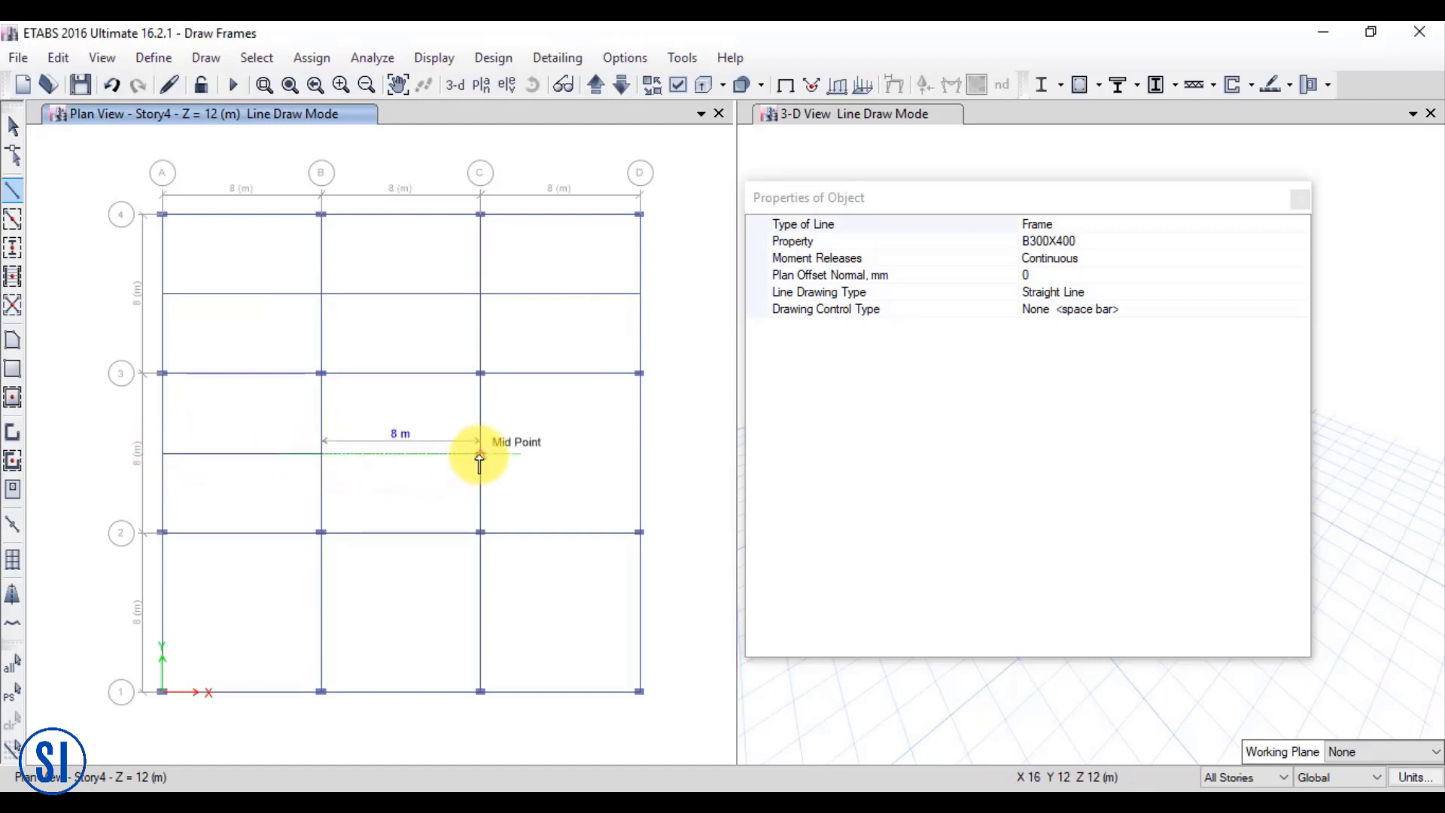
mouse_move(641, 461)
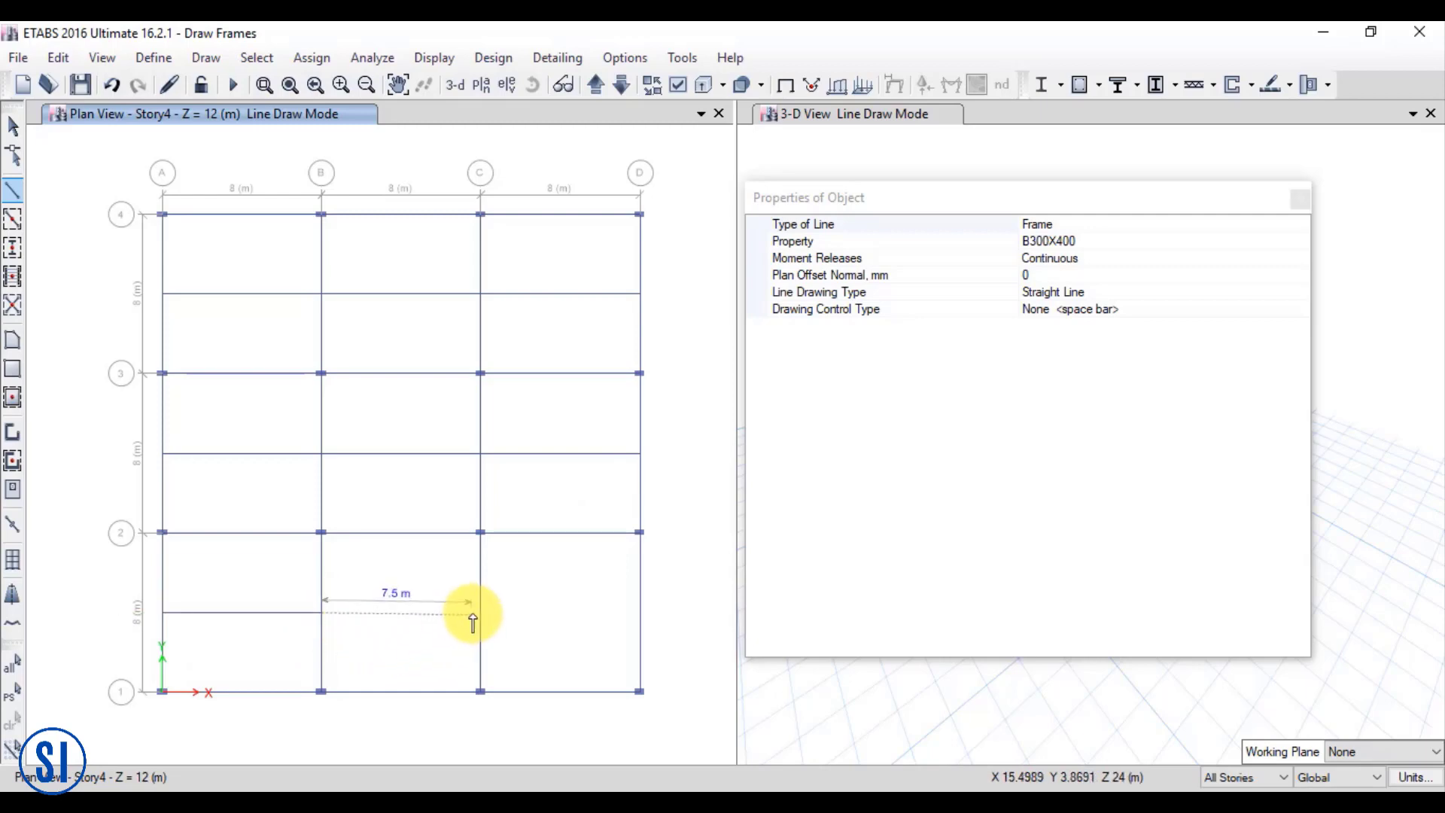
mouse_move(637, 612)
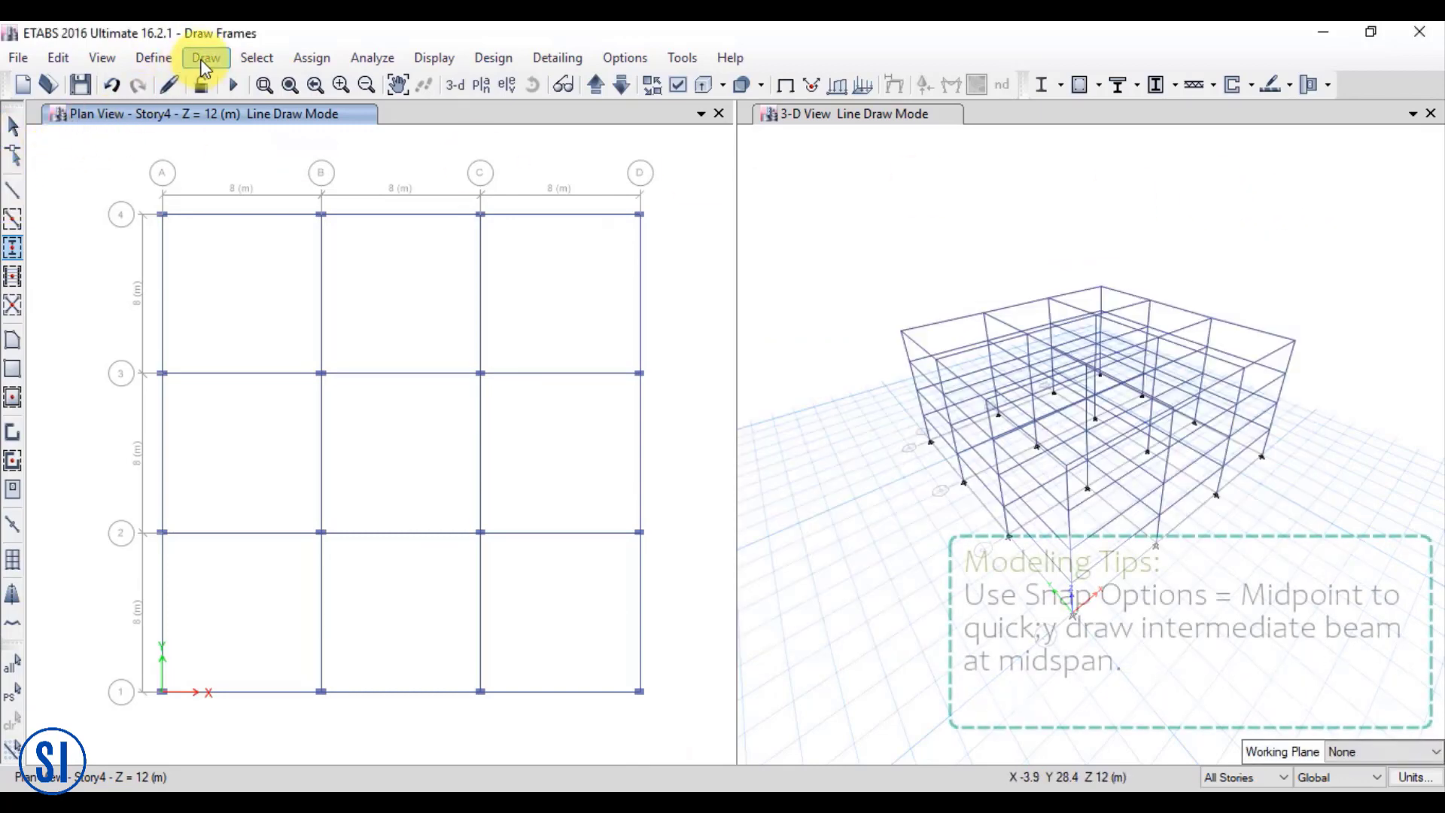
Reopen Snap Options to confirm midpoint snapping is enabled
left_click(205, 57)
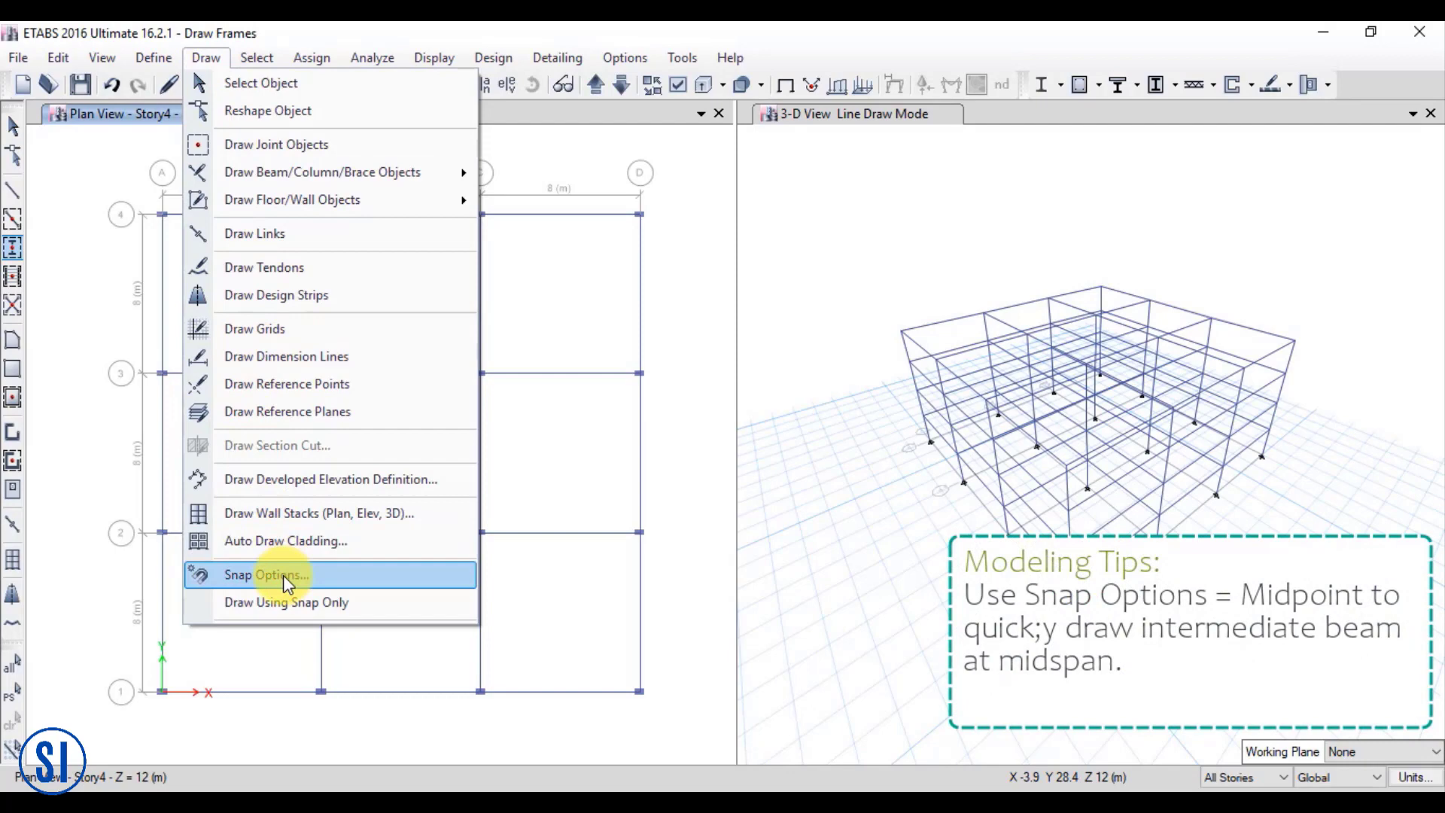
left_click(267, 575)
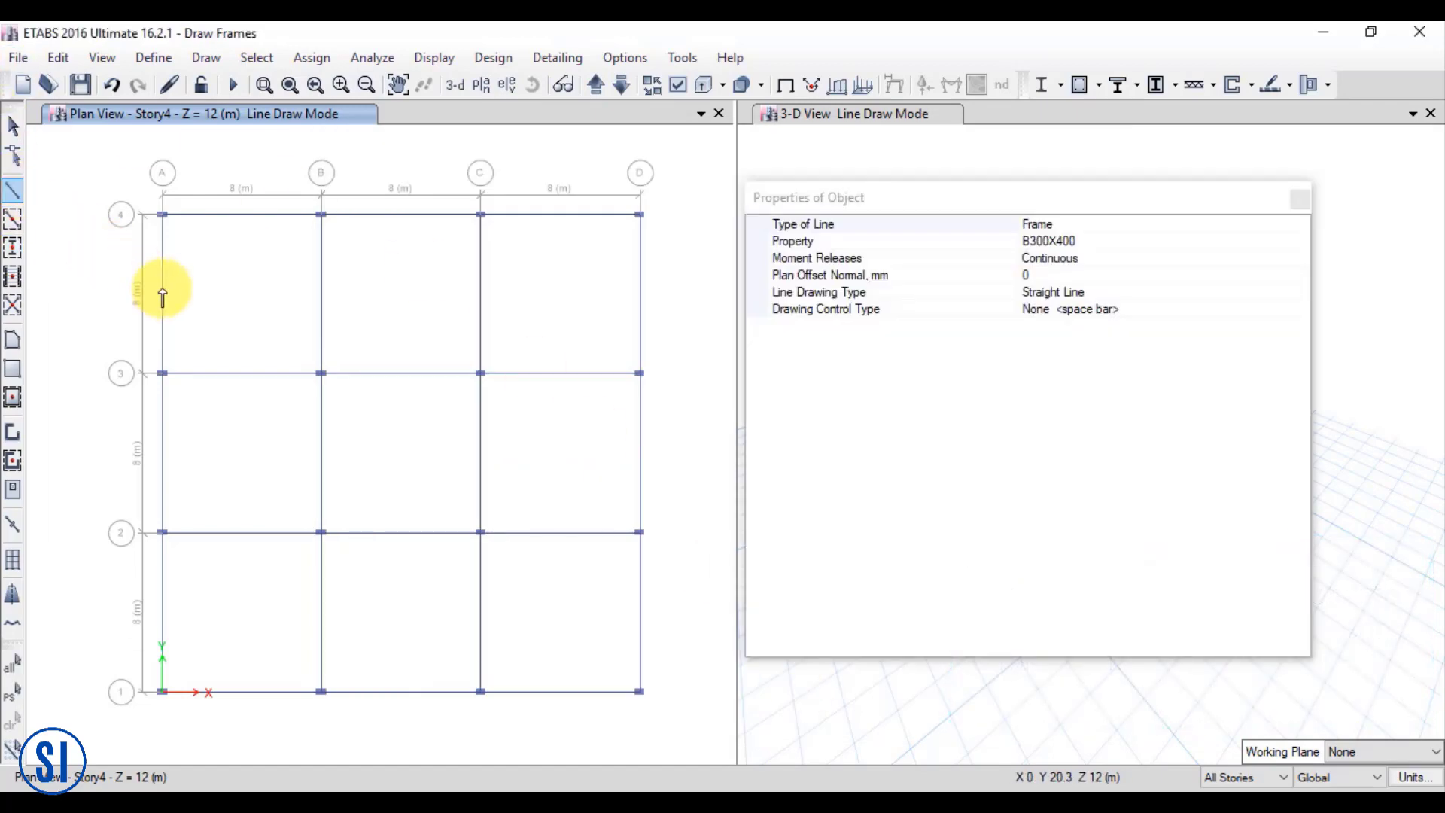
mouse_move(201, 318)
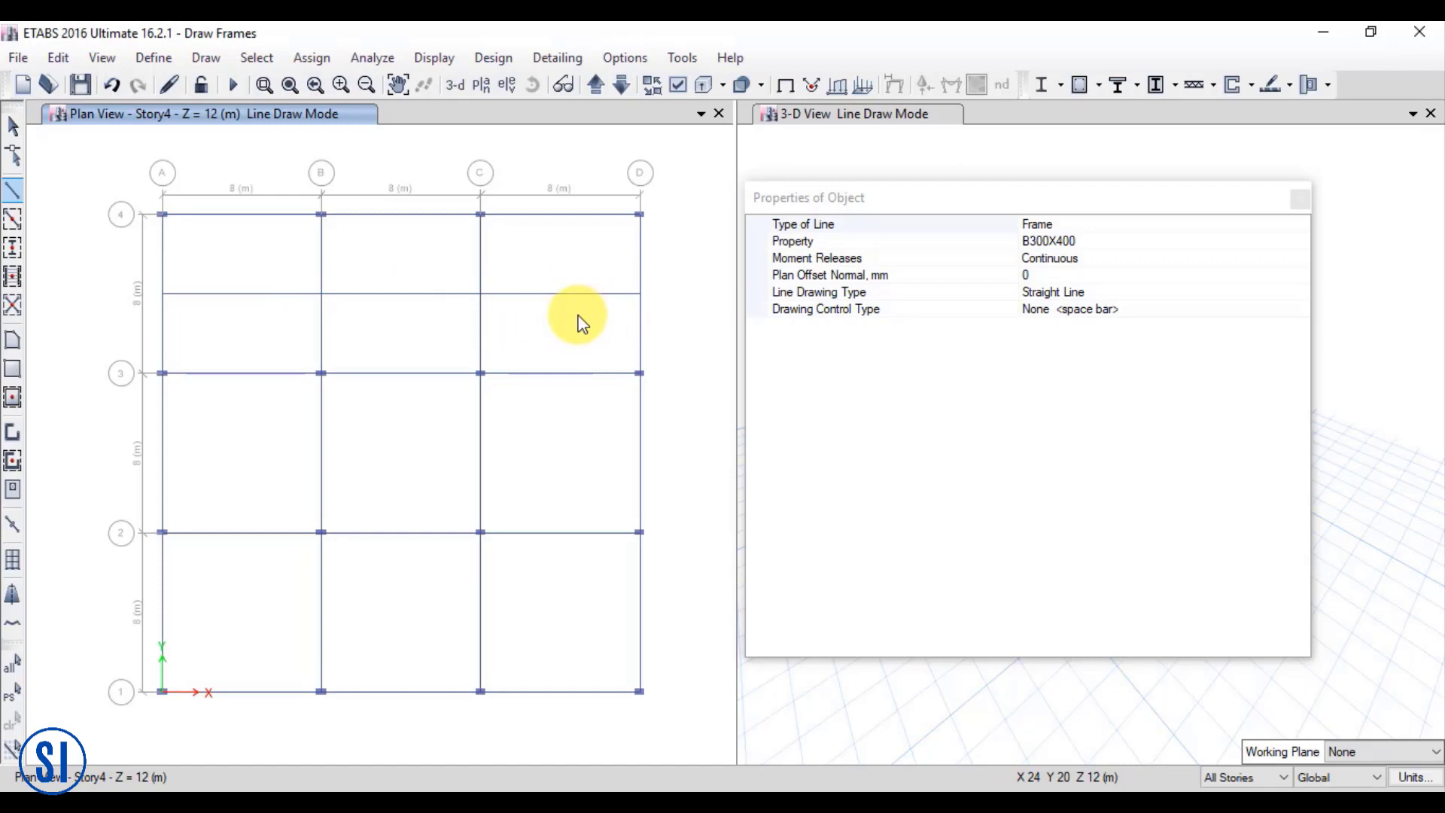
mouse_move(161, 458)
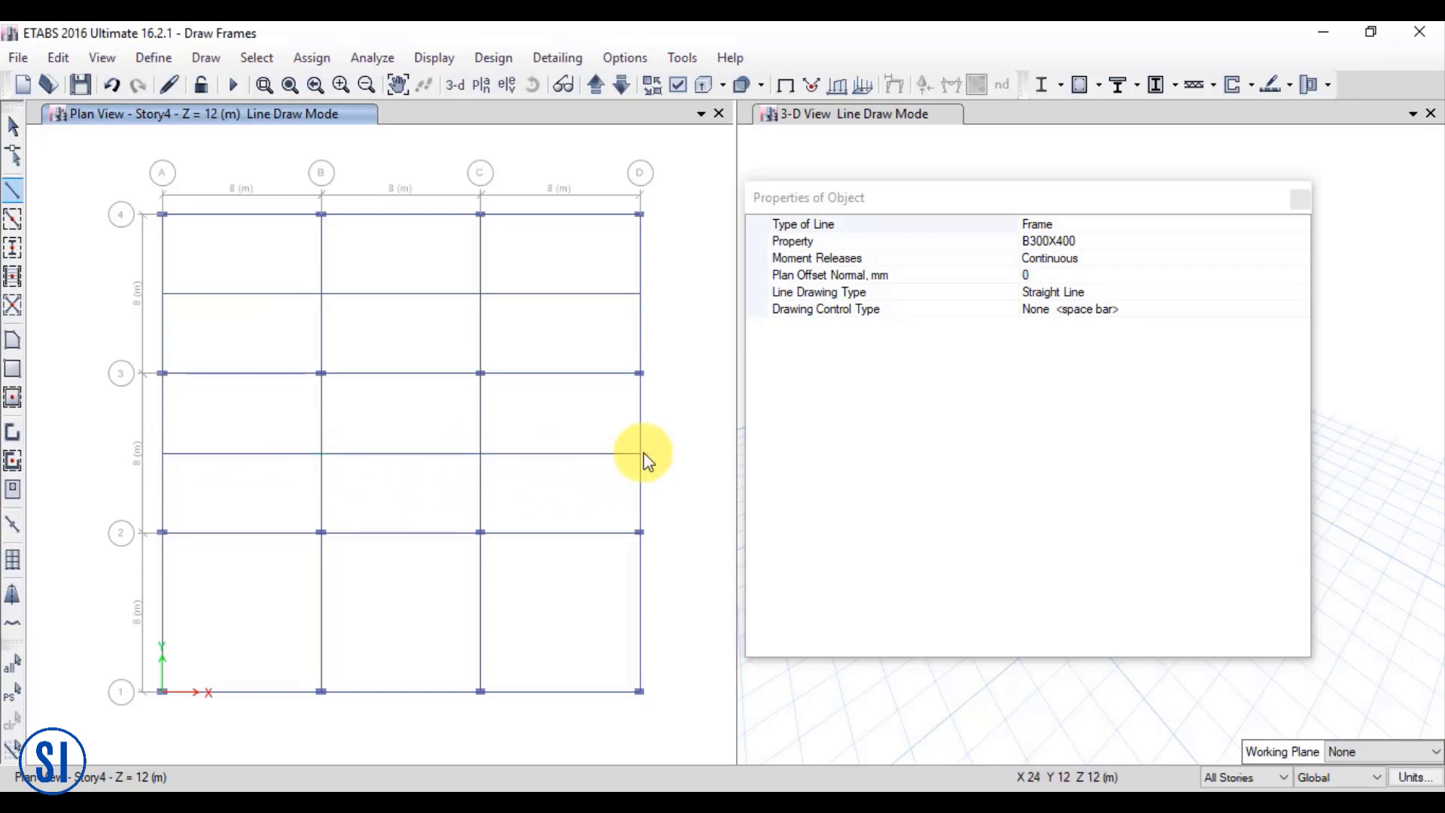
mouse_move(163, 611)
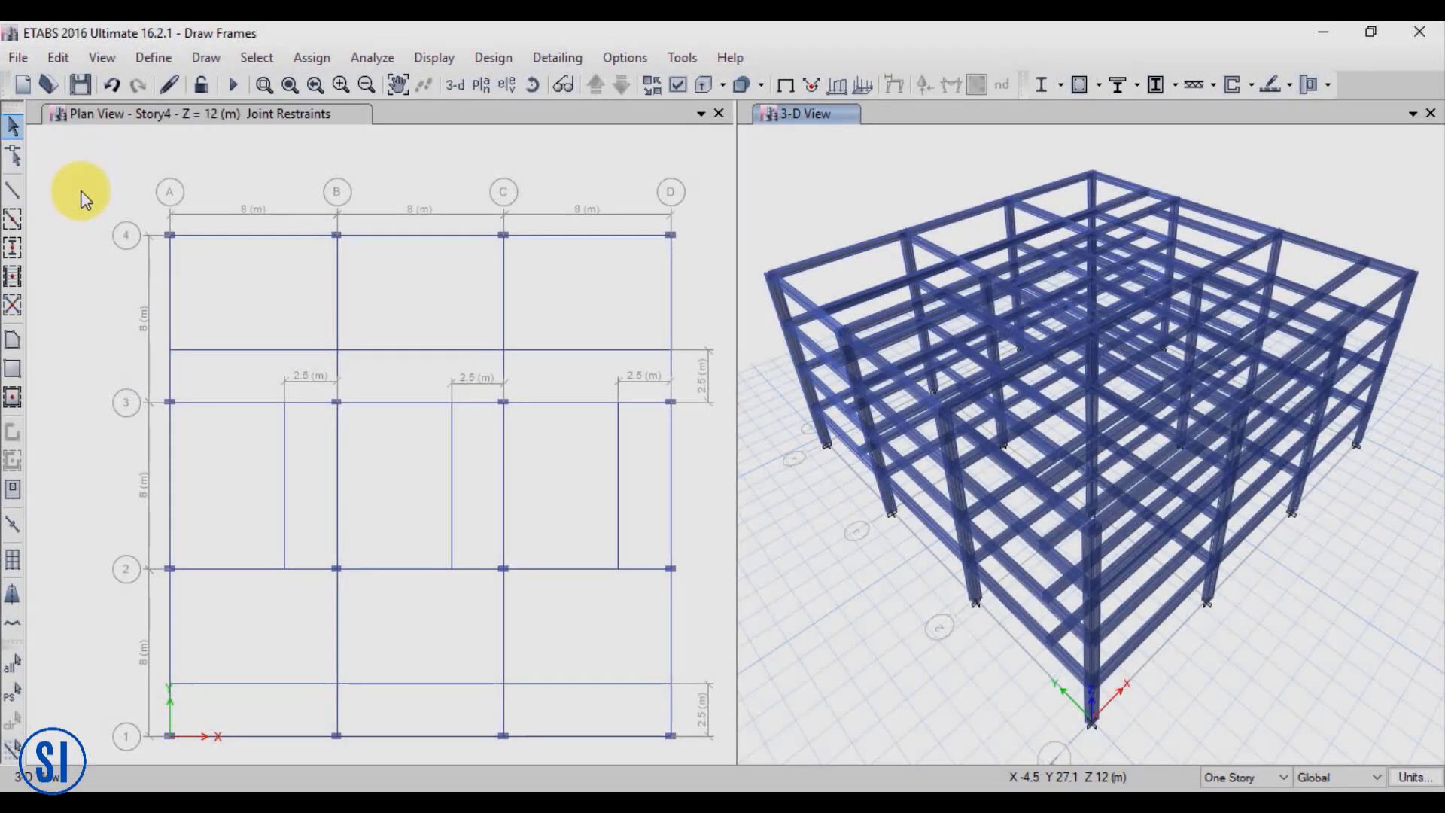
mouse_move(337, 351)
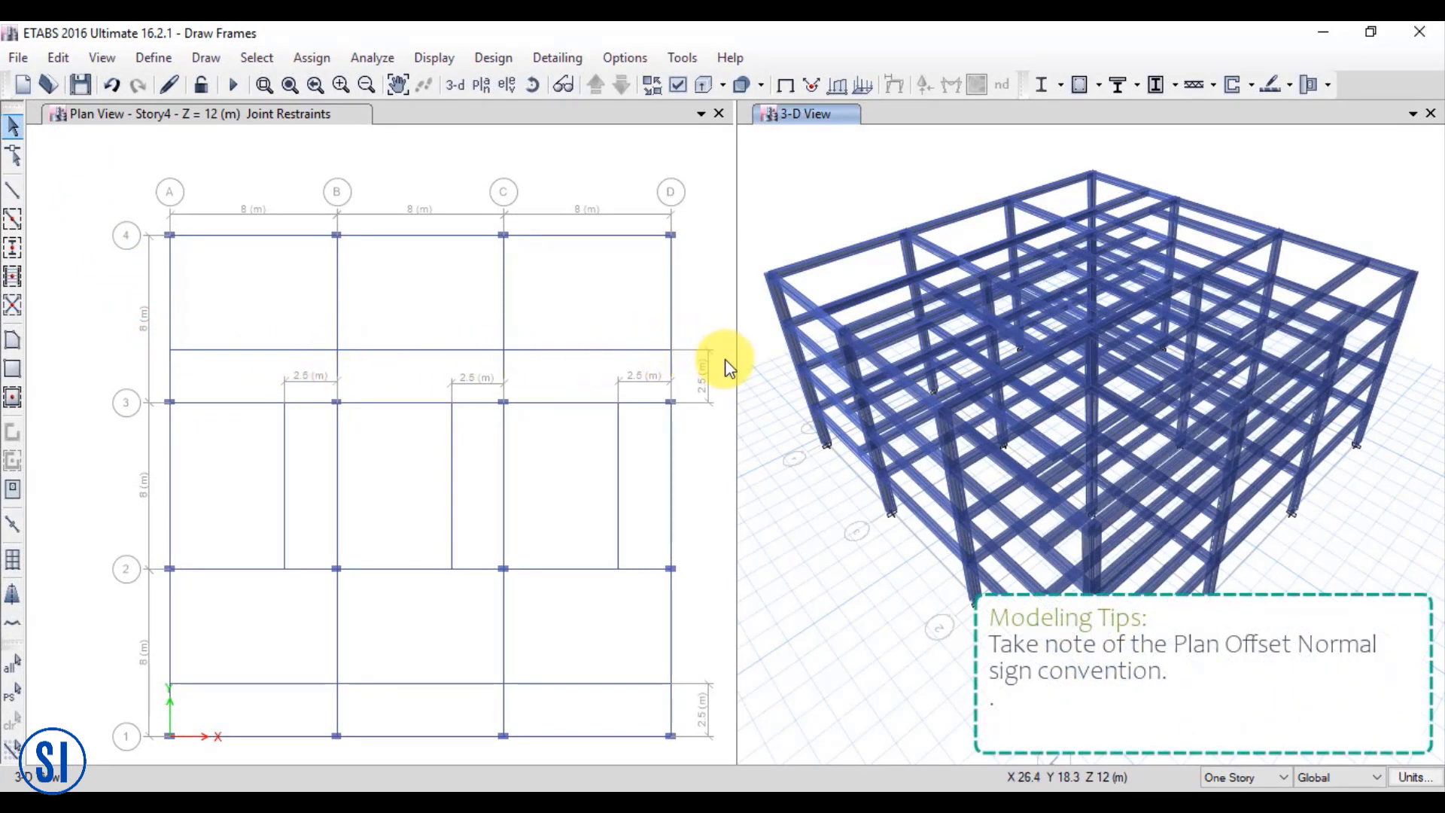
mouse_move(724, 368)
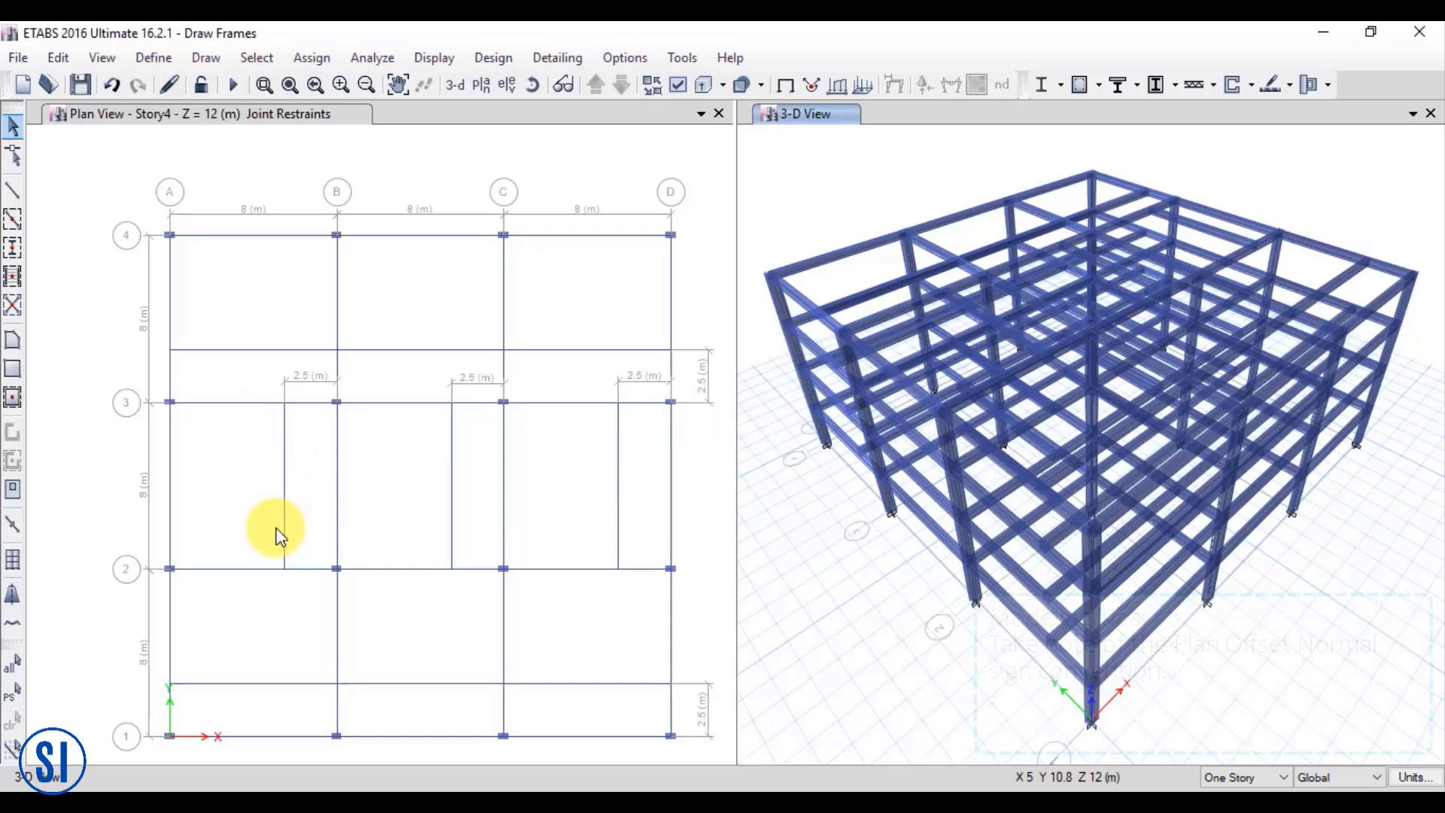
mouse_move(326, 569)
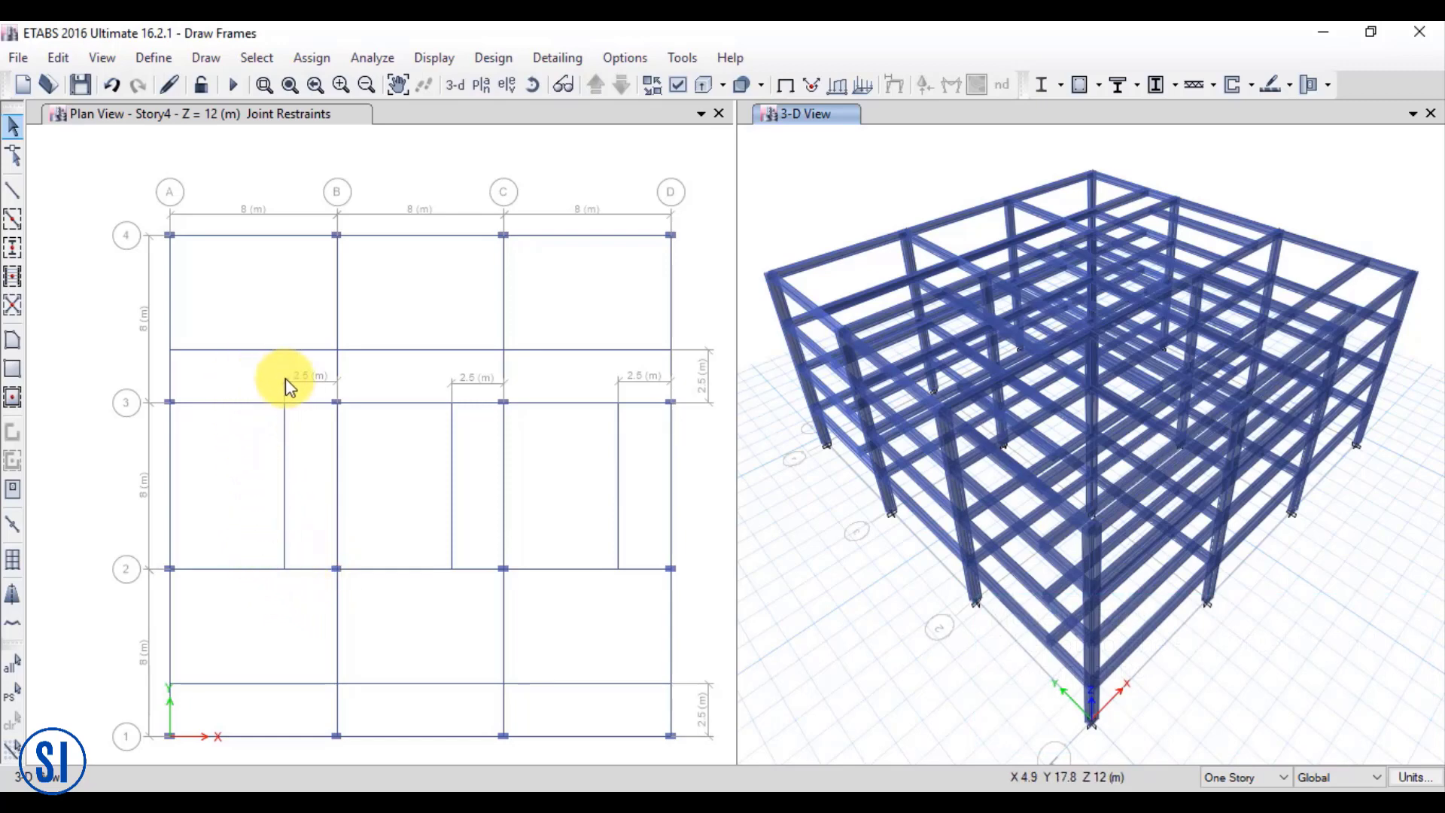
mouse_move(339, 424)
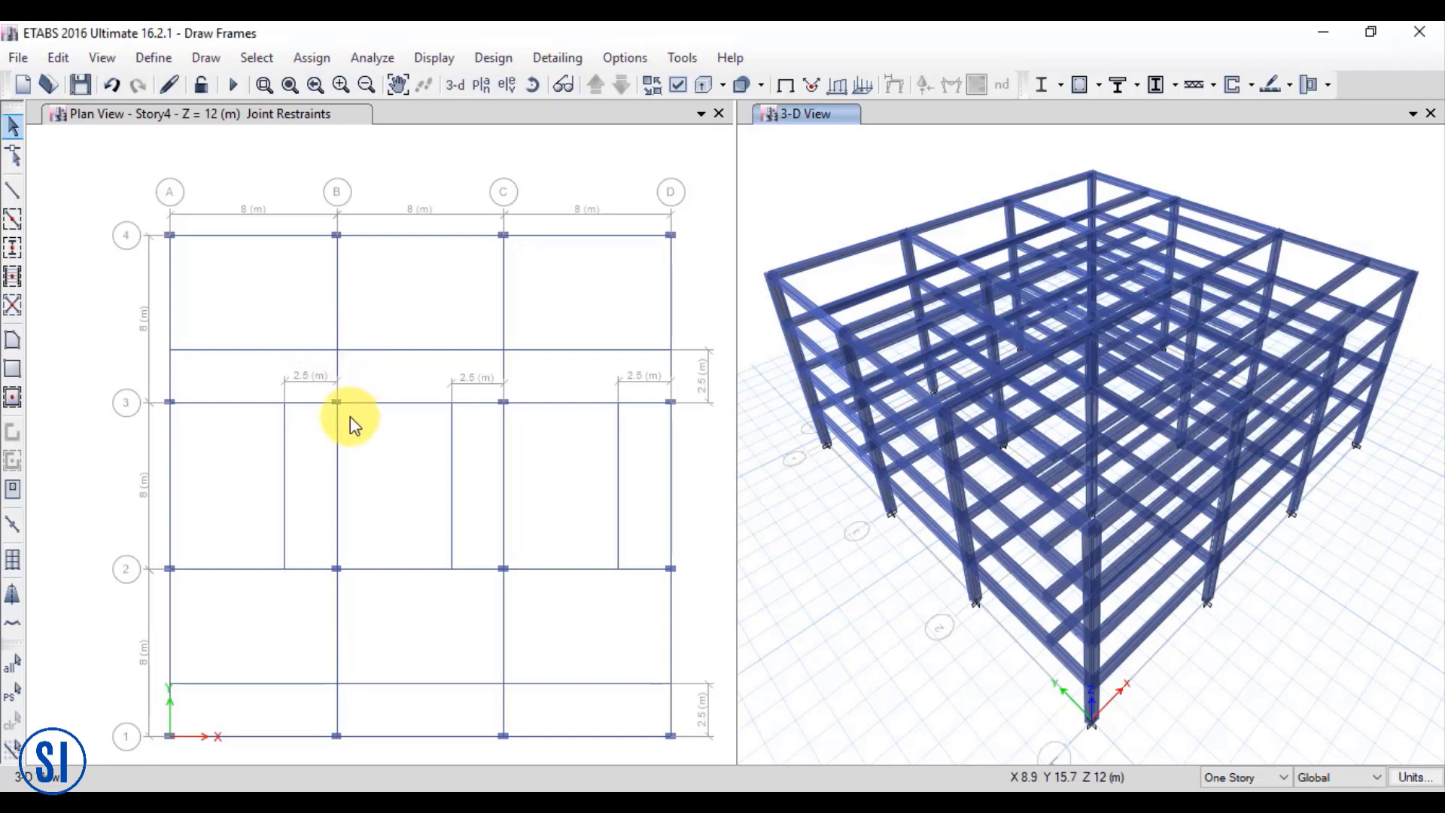
mouse_move(320, 432)
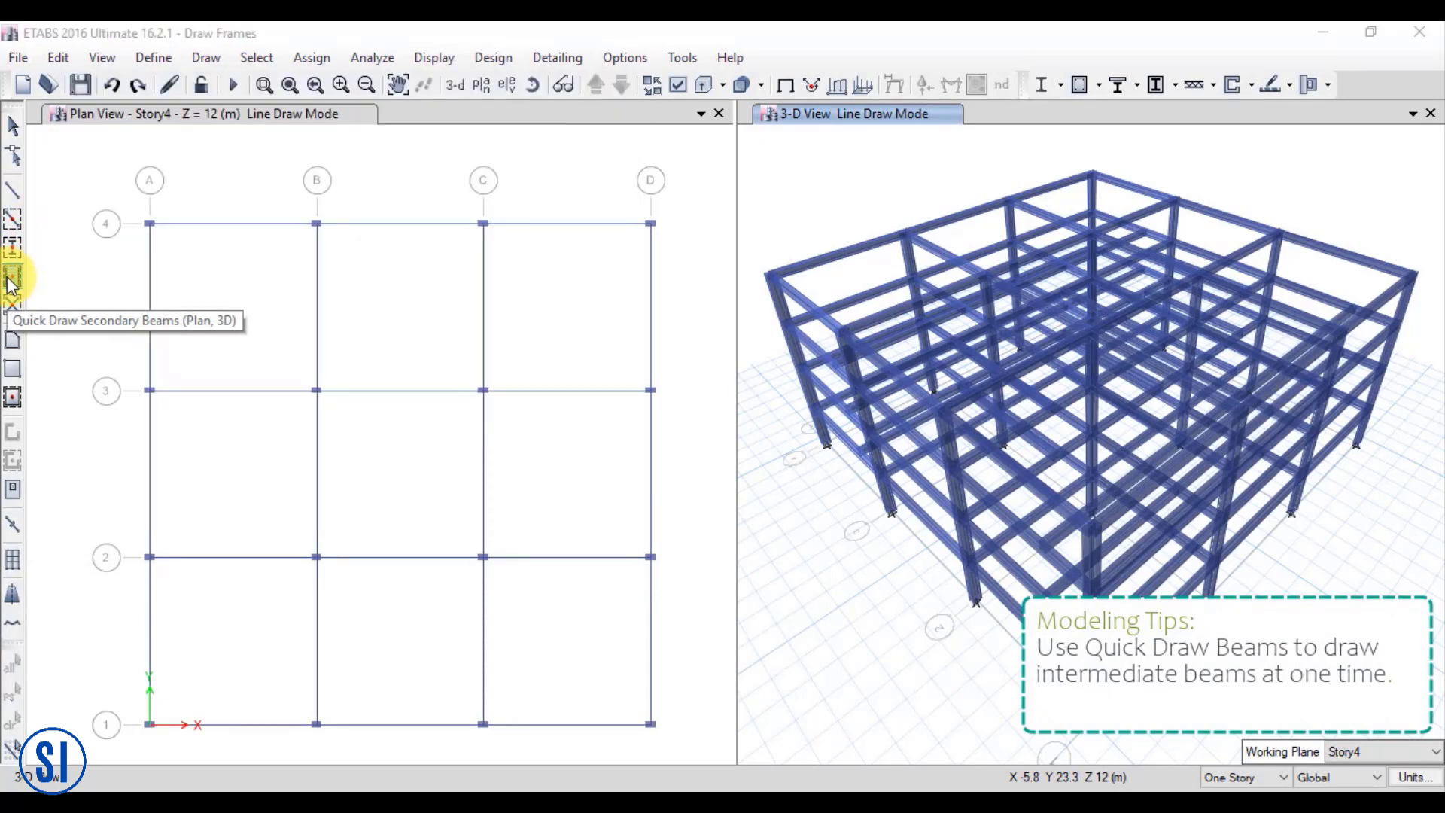
Add three secondary beams per bay, X-direction in upper bays, Parallel to Y in lower bays
left_click(15, 272)
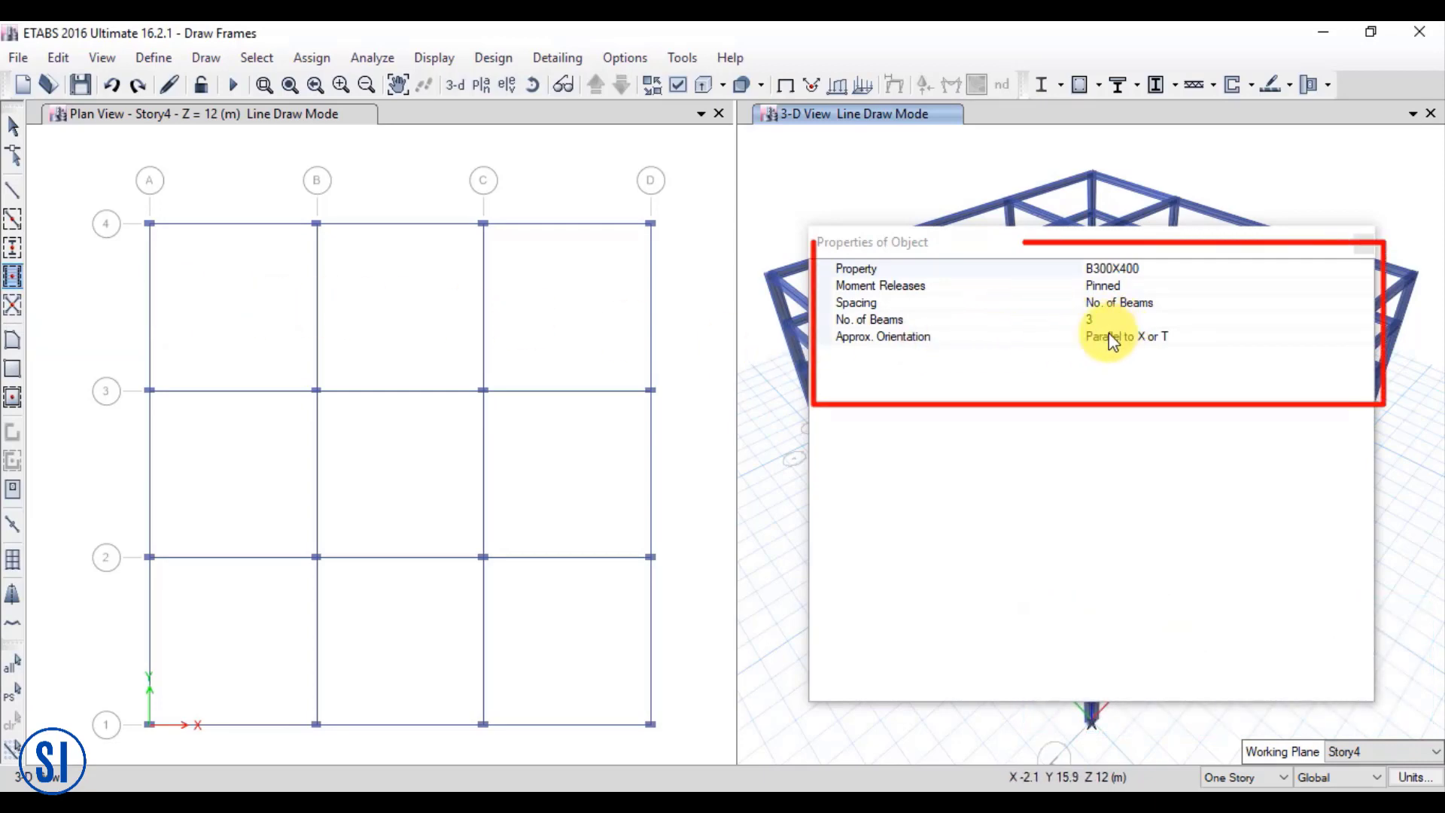
left_click(1153, 336)
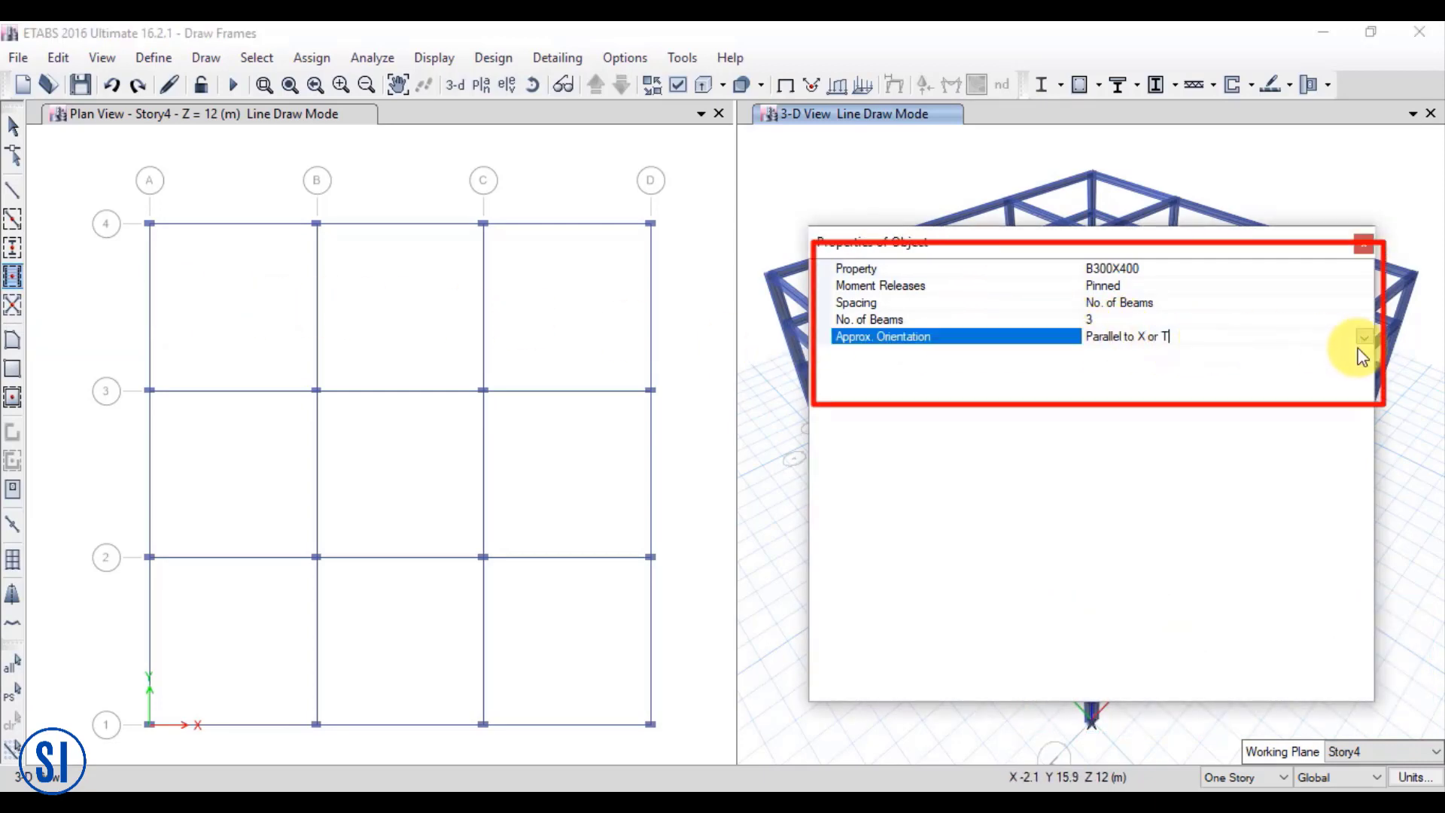
left_click(1361, 336)
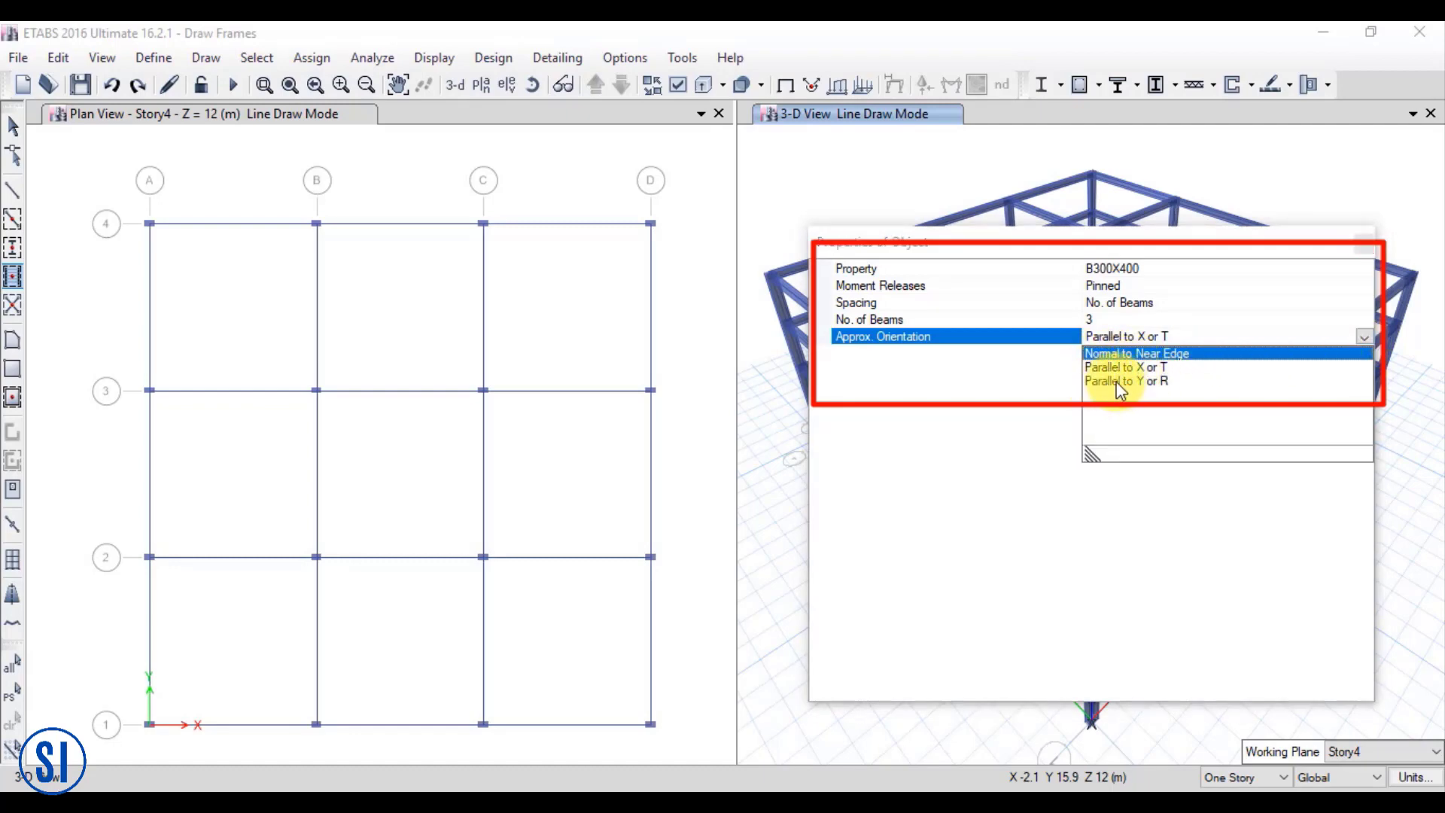
left_click(1118, 367)
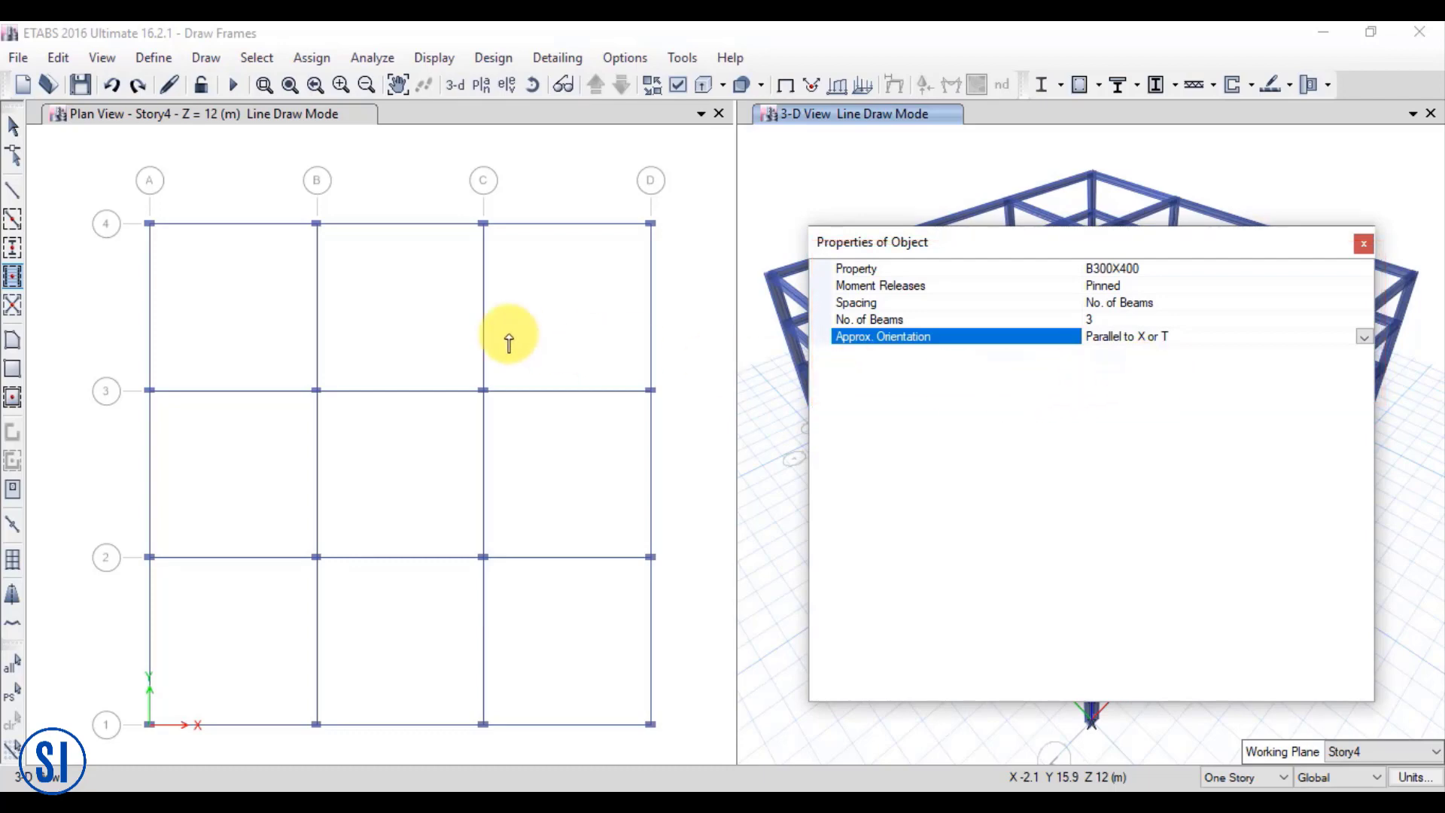
mouse_move(120, 201)
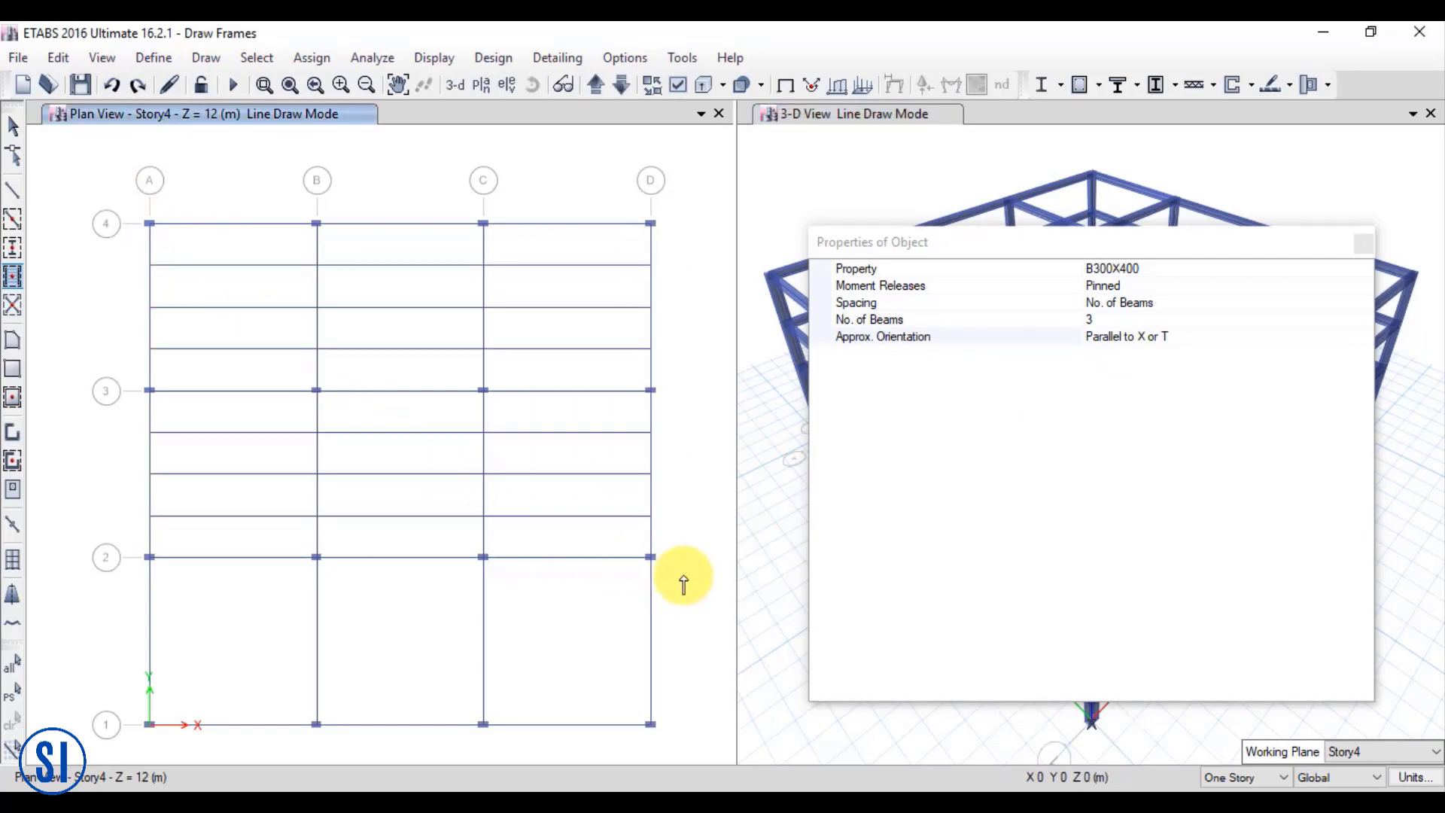
mouse_move(1186, 343)
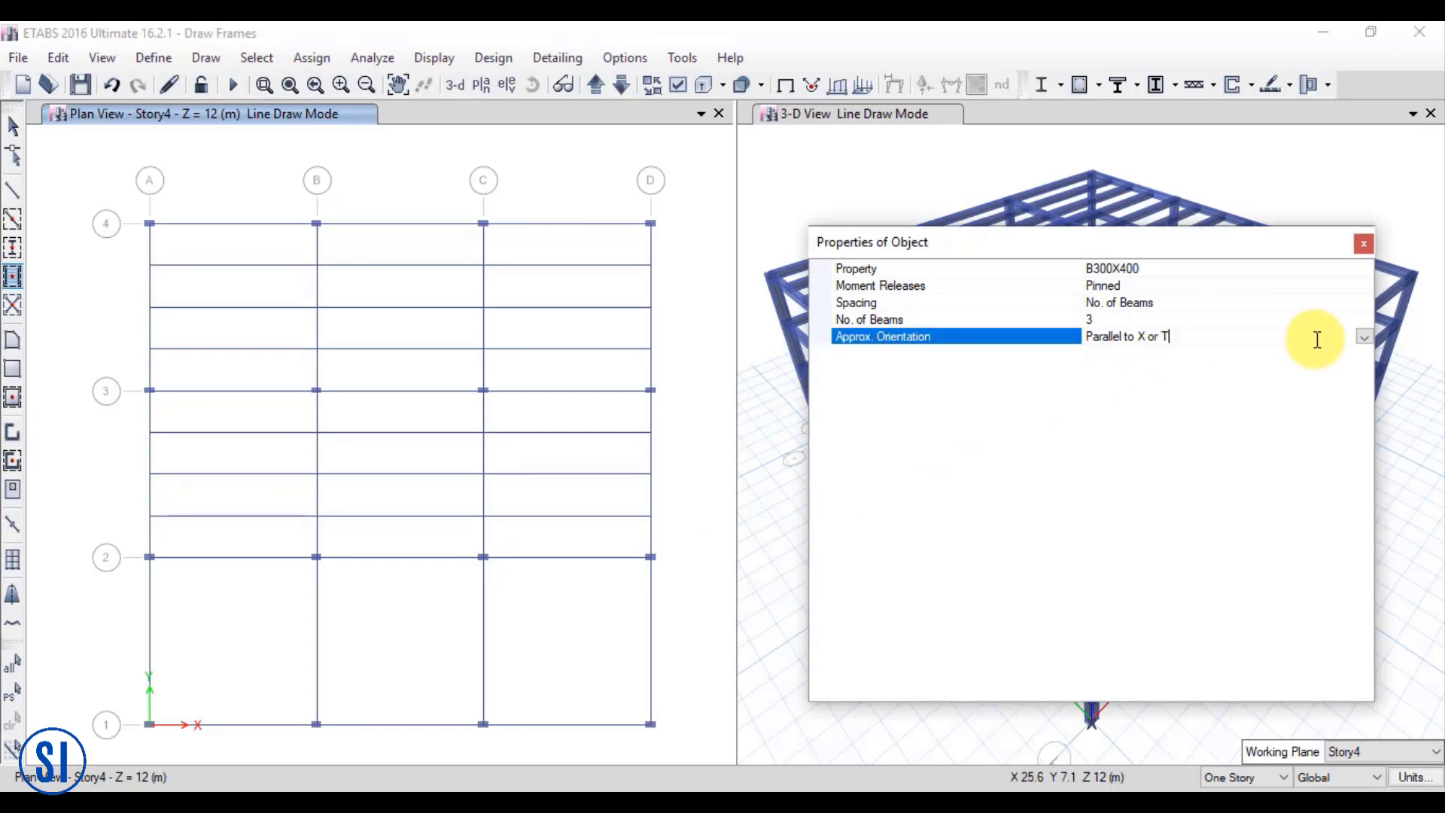
left_click(1362, 338)
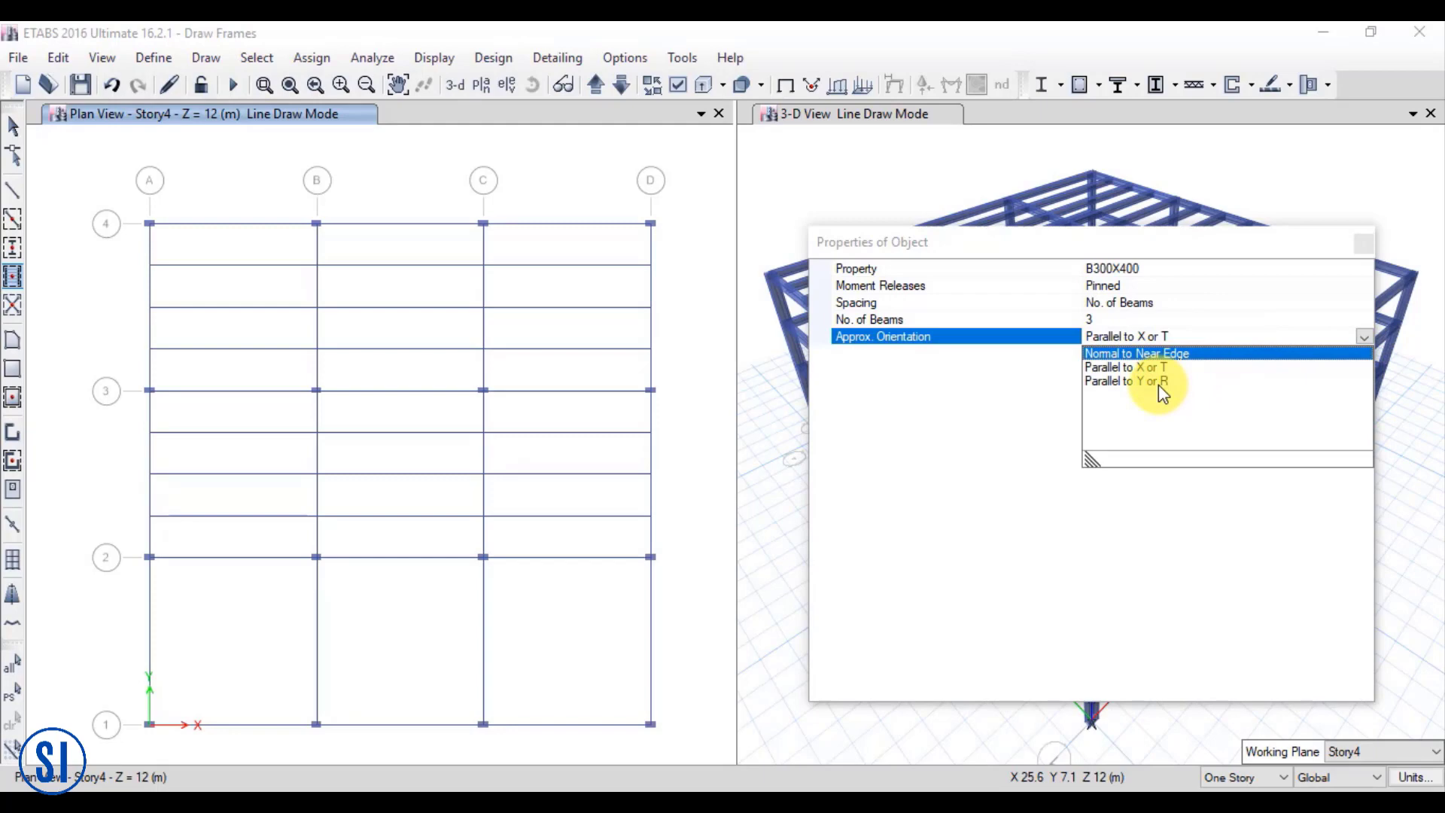
left_click(1127, 381)
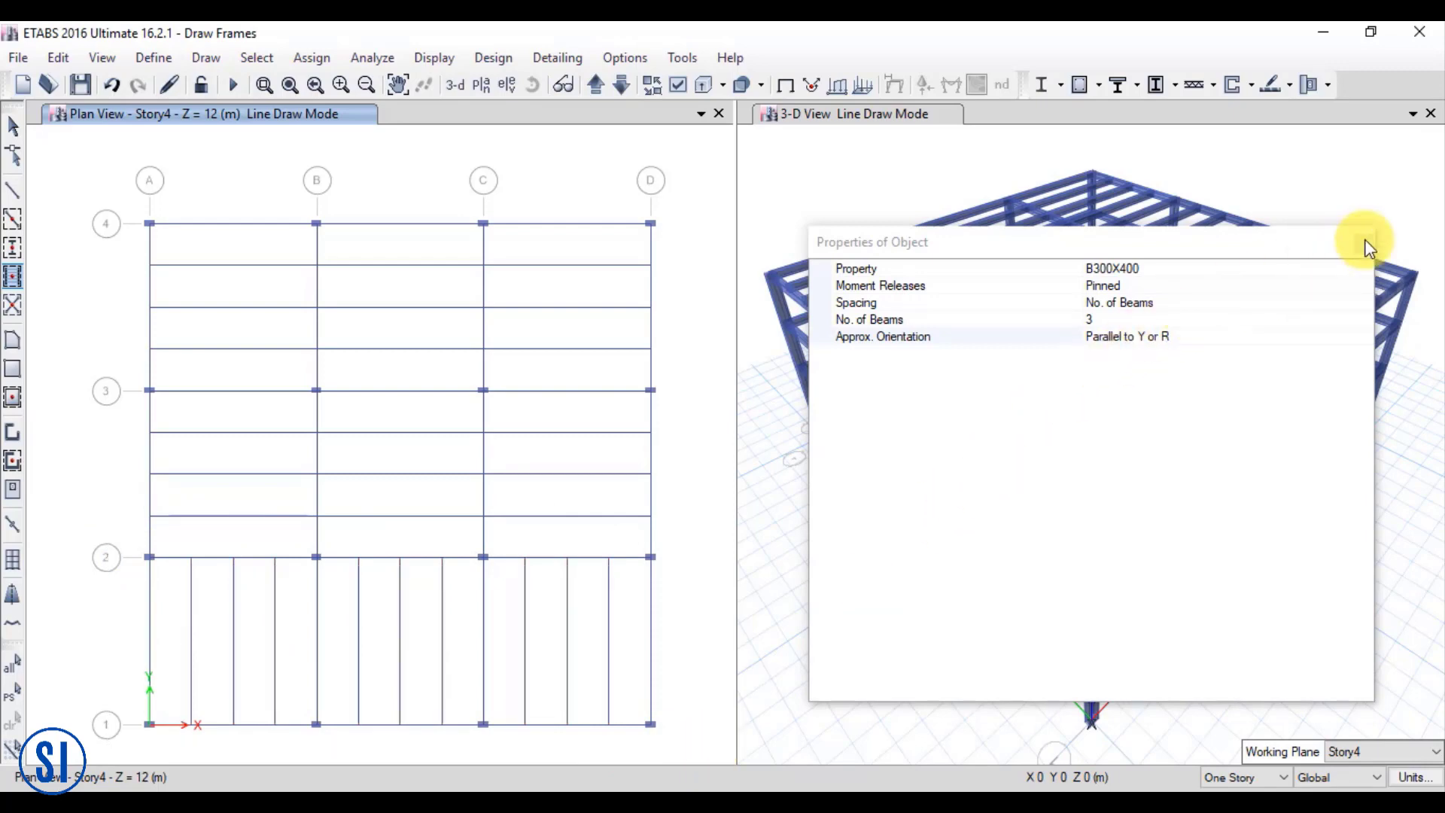
left_click(1362, 248)
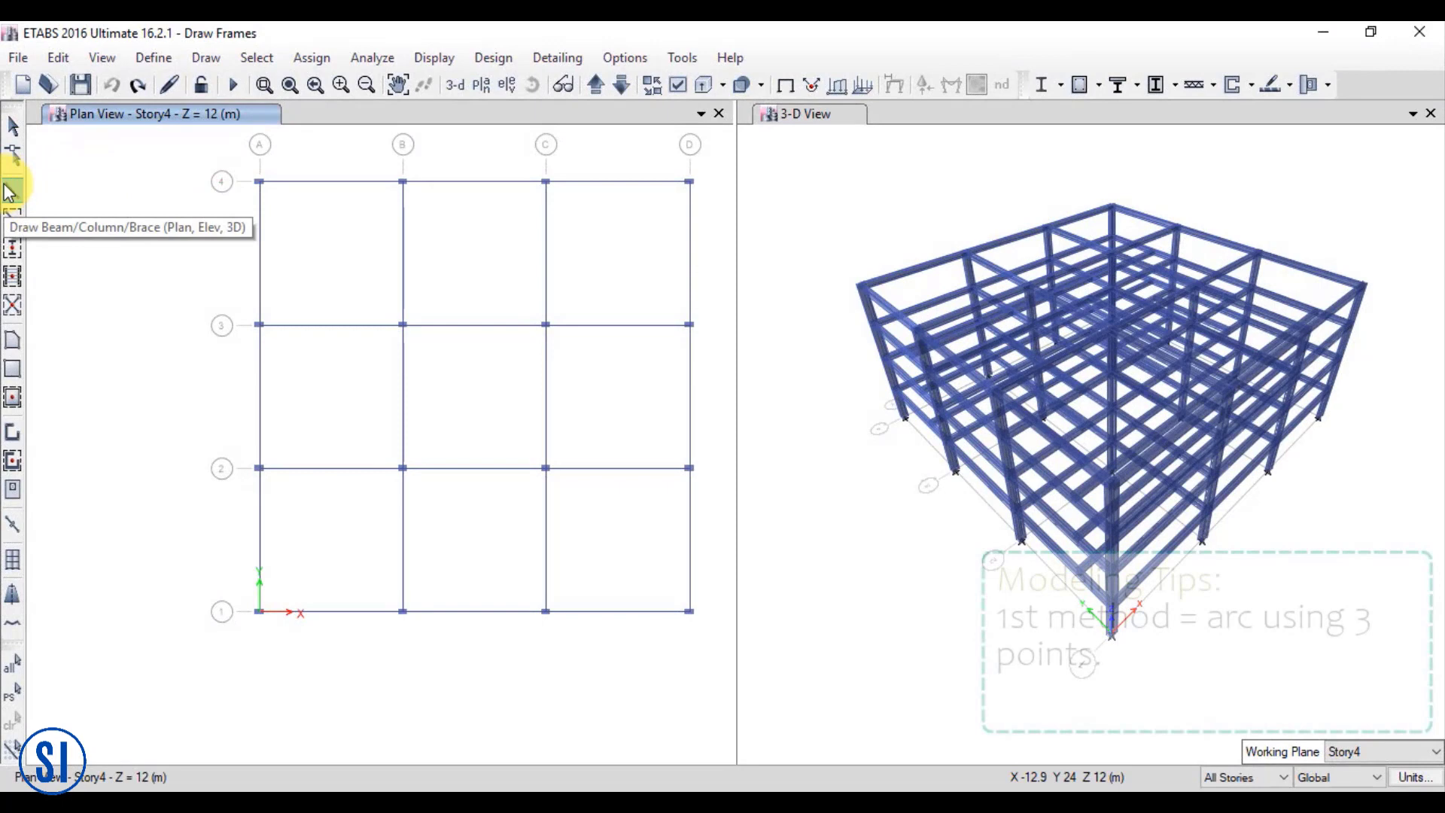
Draw Arc (3 Points) B300X400 beams along grid A and below grid 1
left_click(14, 188)
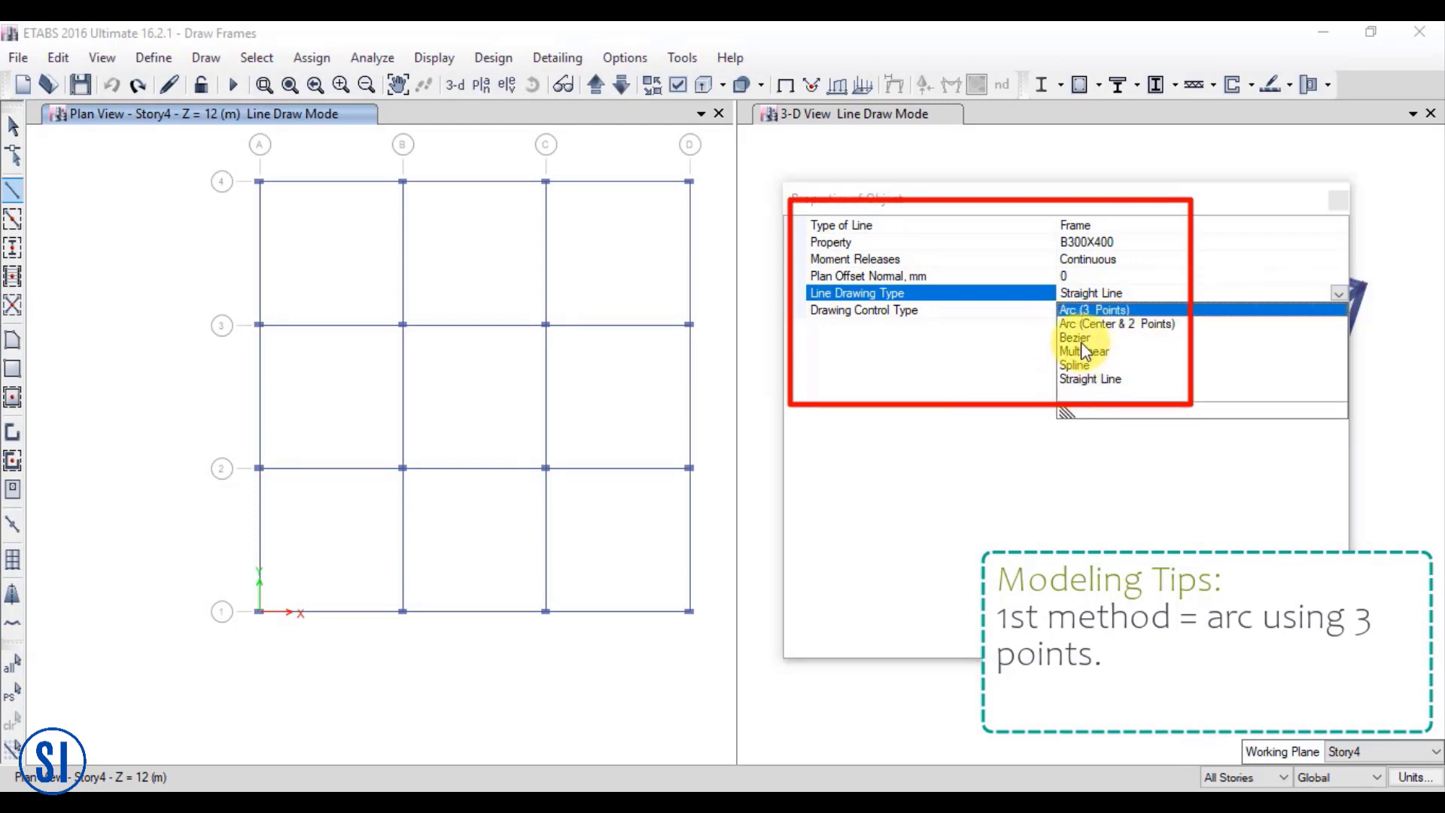
left_click(1090, 309)
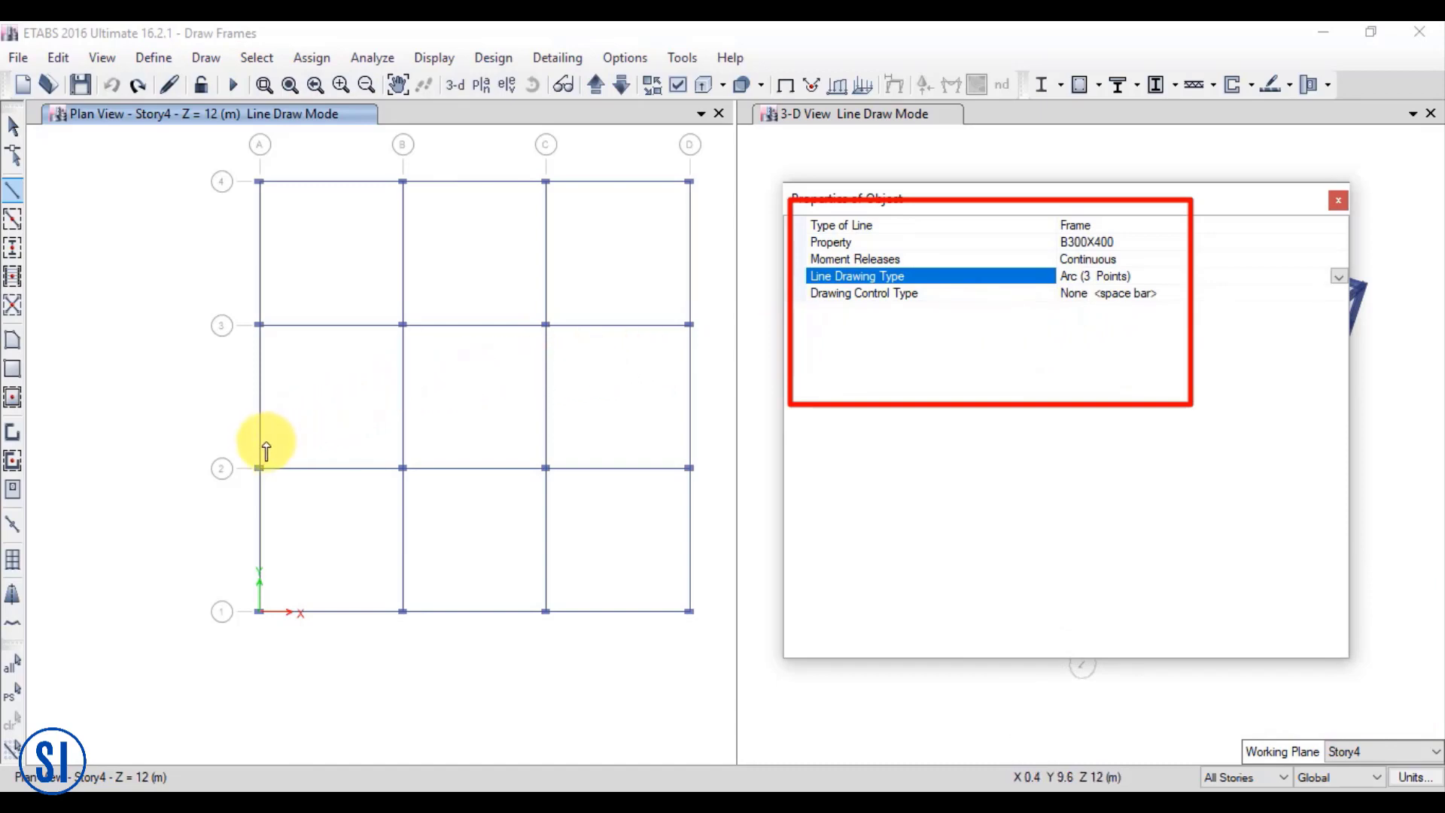
mouse_move(259, 469)
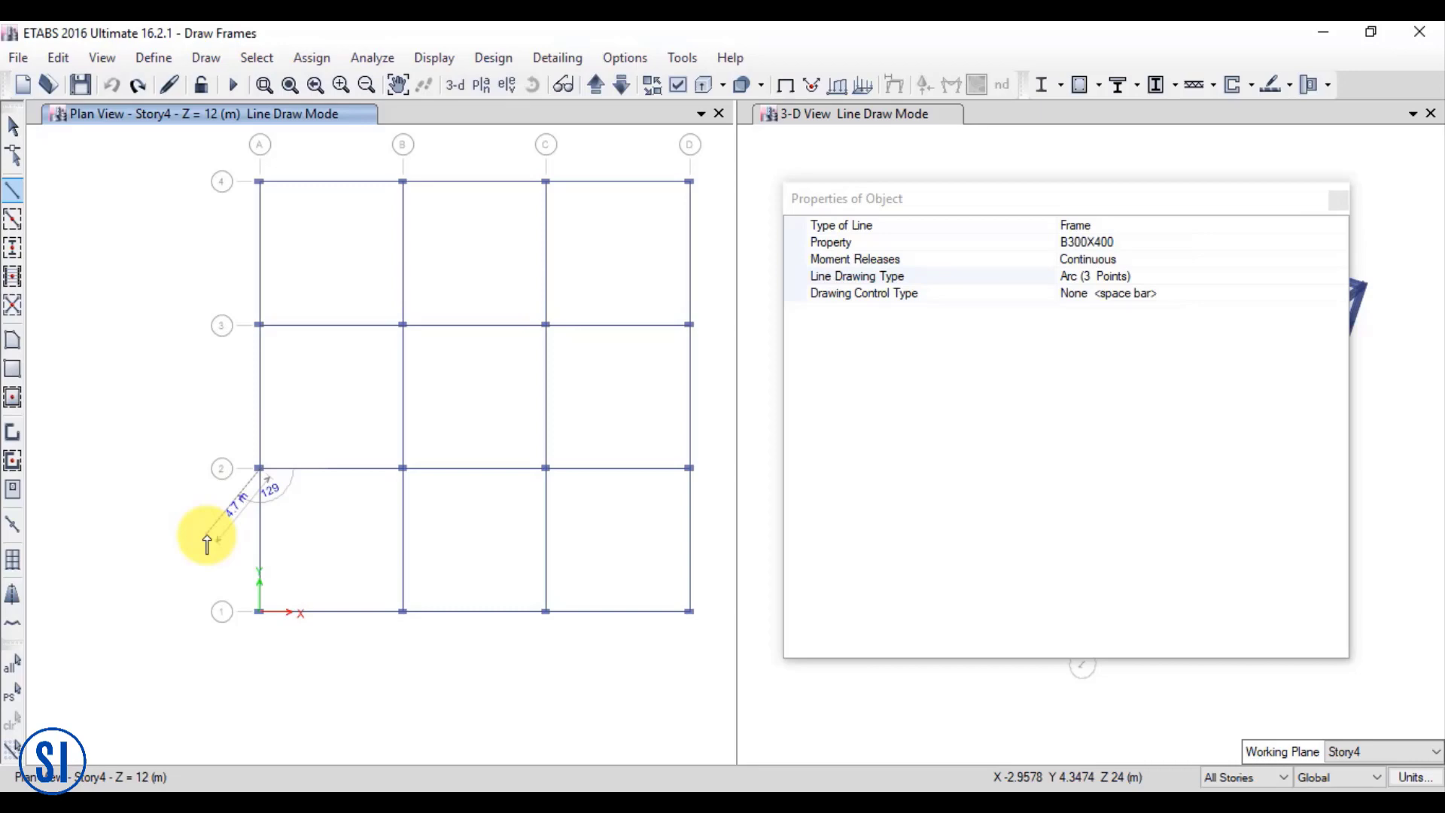
mouse_move(207, 539)
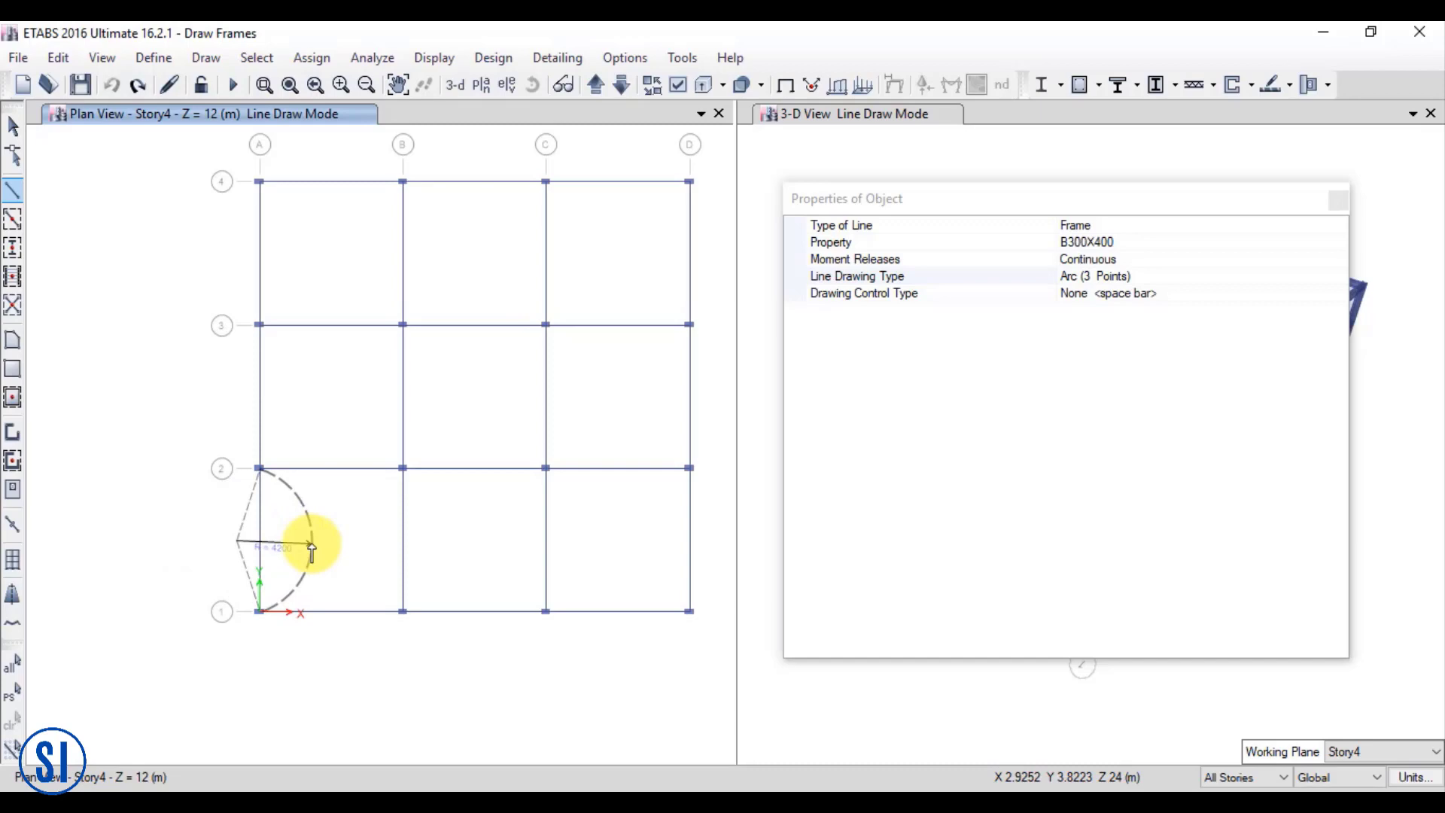
mouse_move(209, 539)
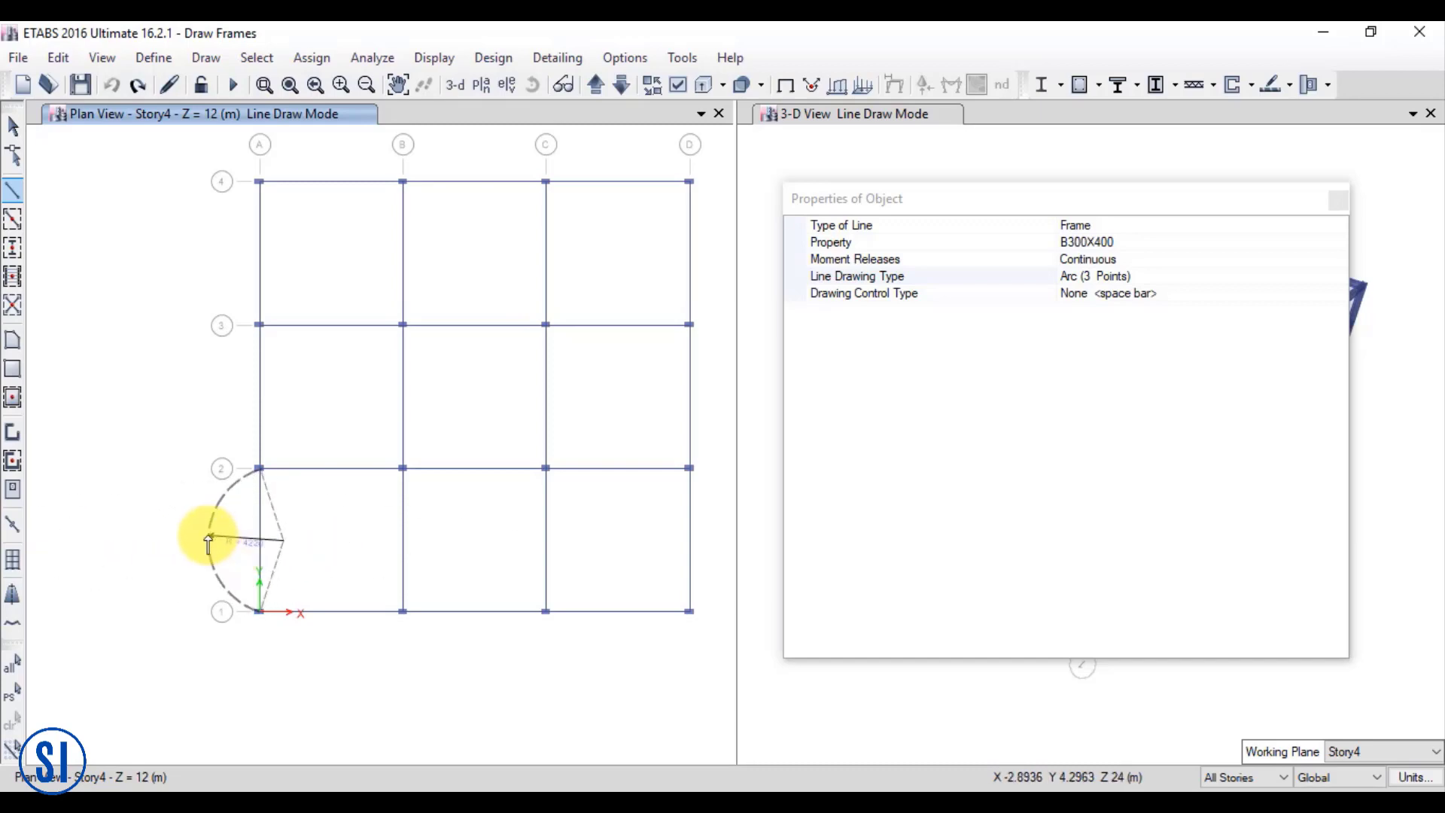
left_click(206, 545)
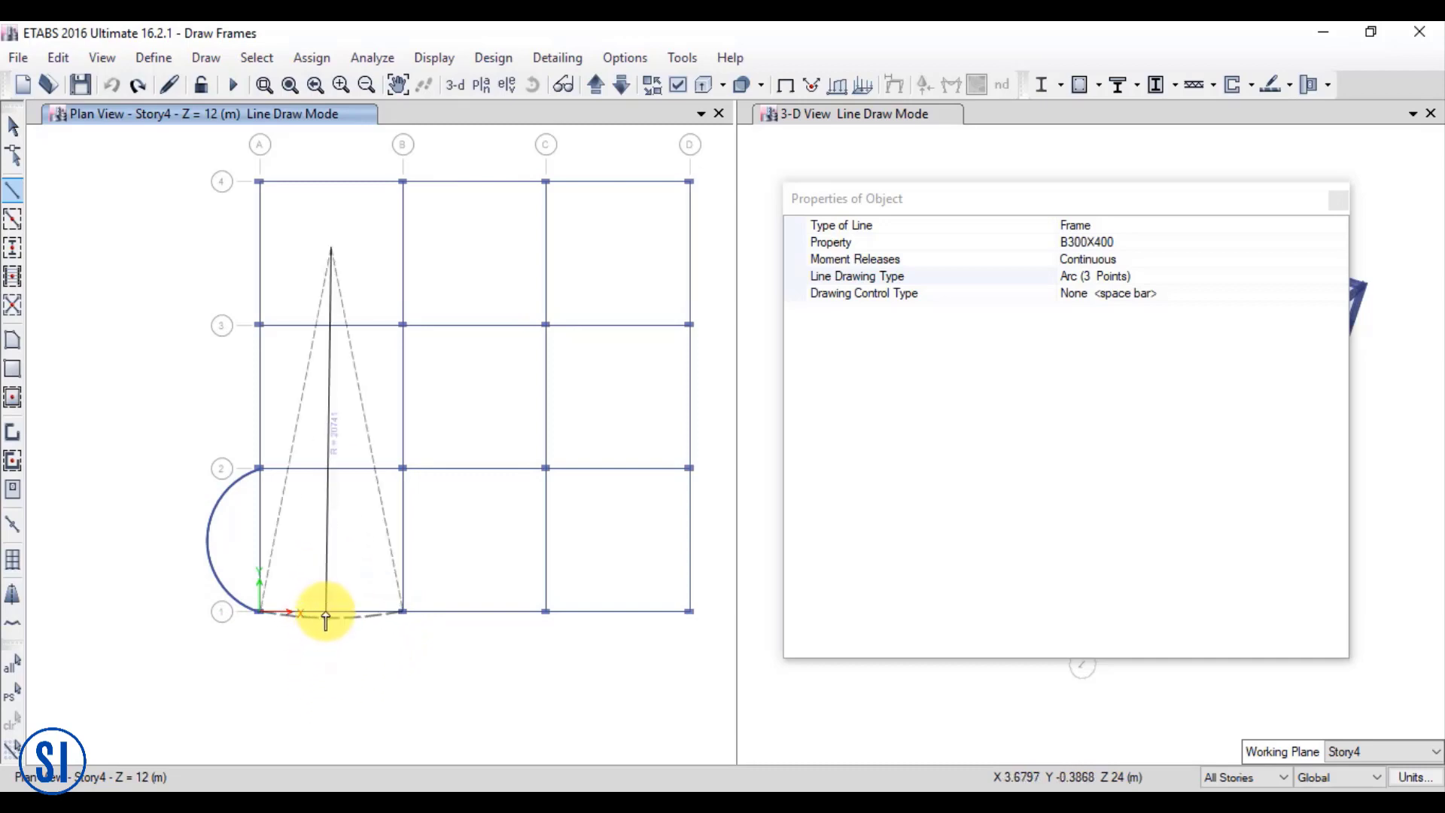
mouse_move(327, 664)
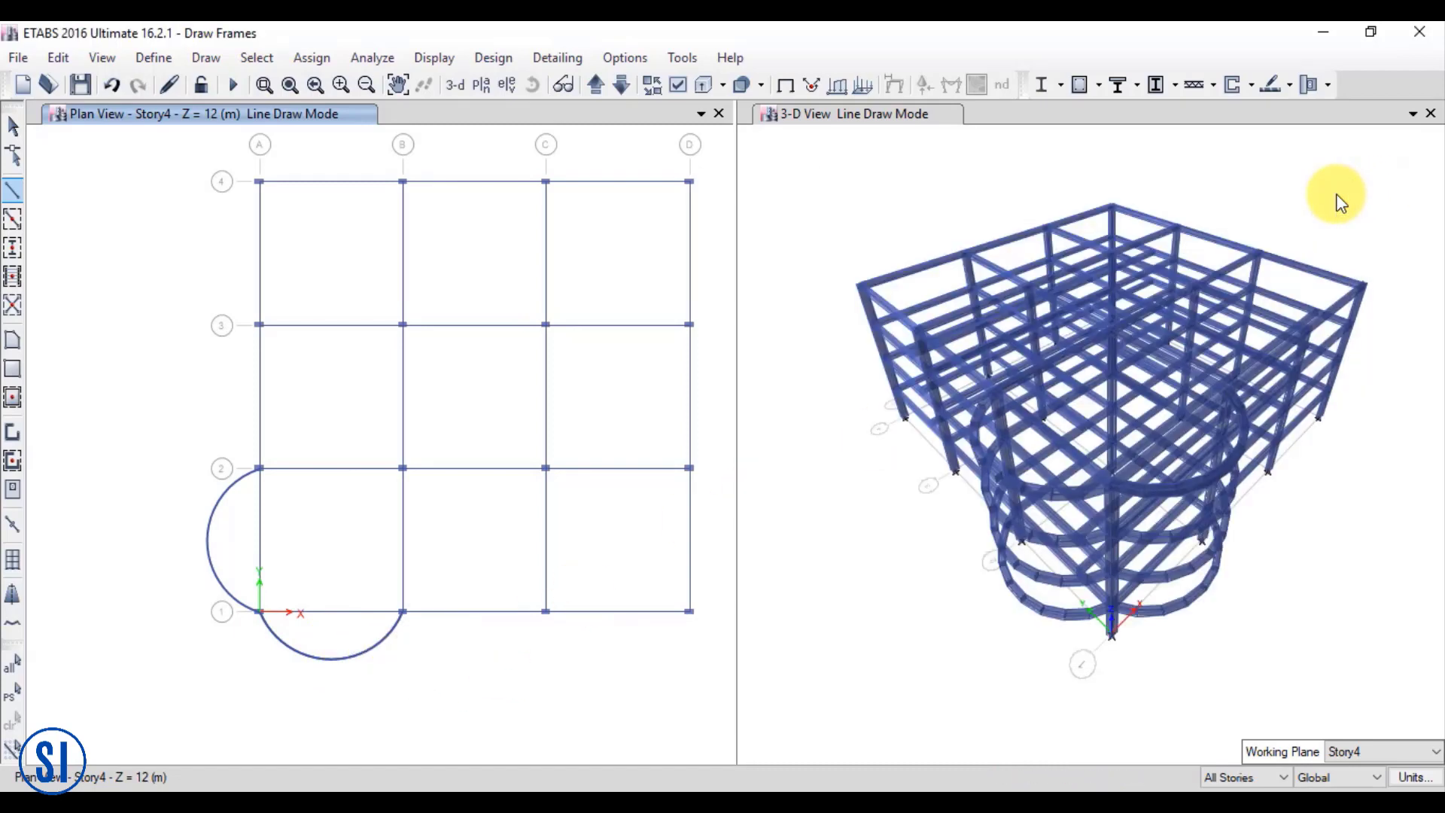
mouse_move(1114, 679)
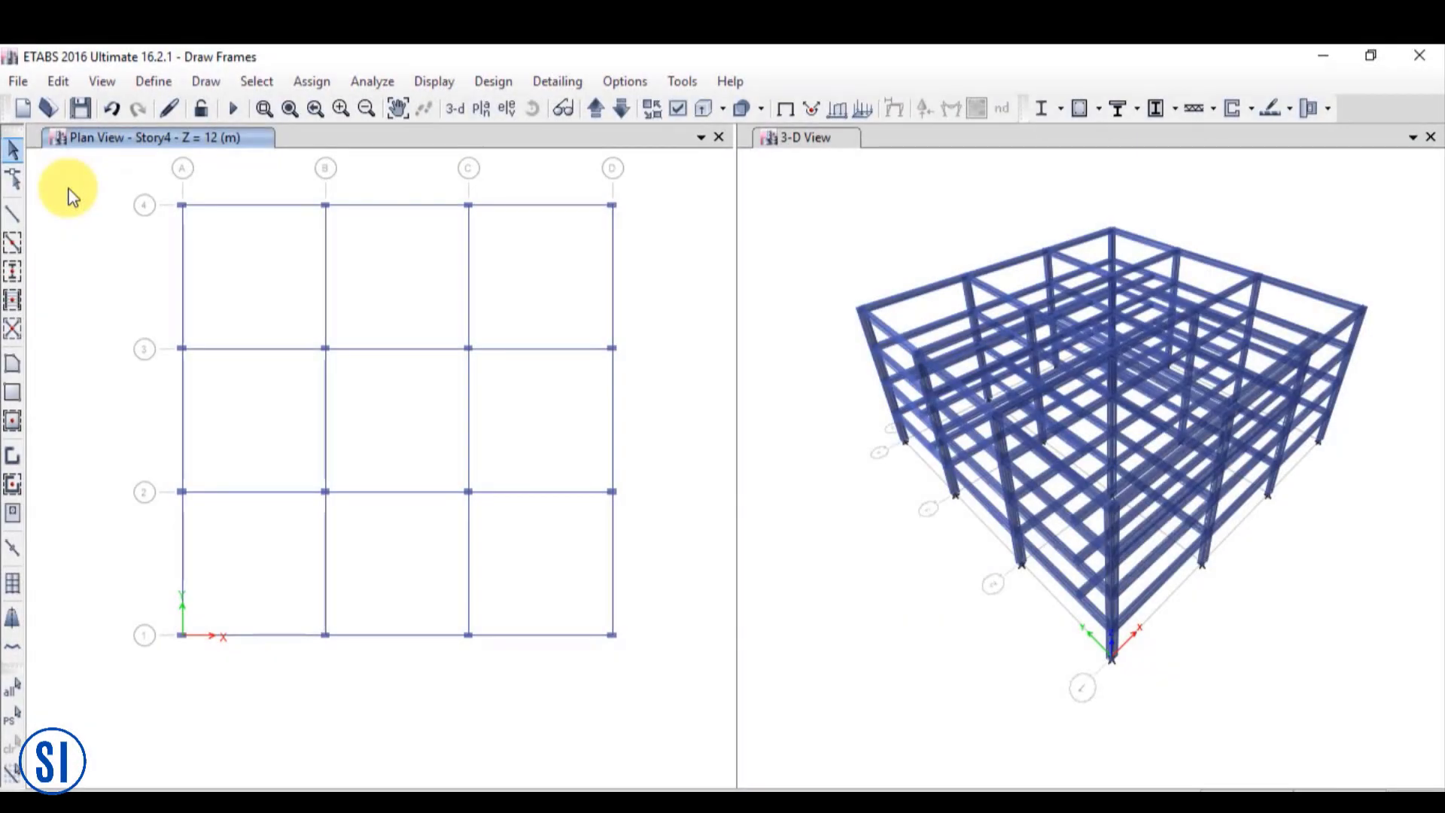
mouse_move(12, 216)
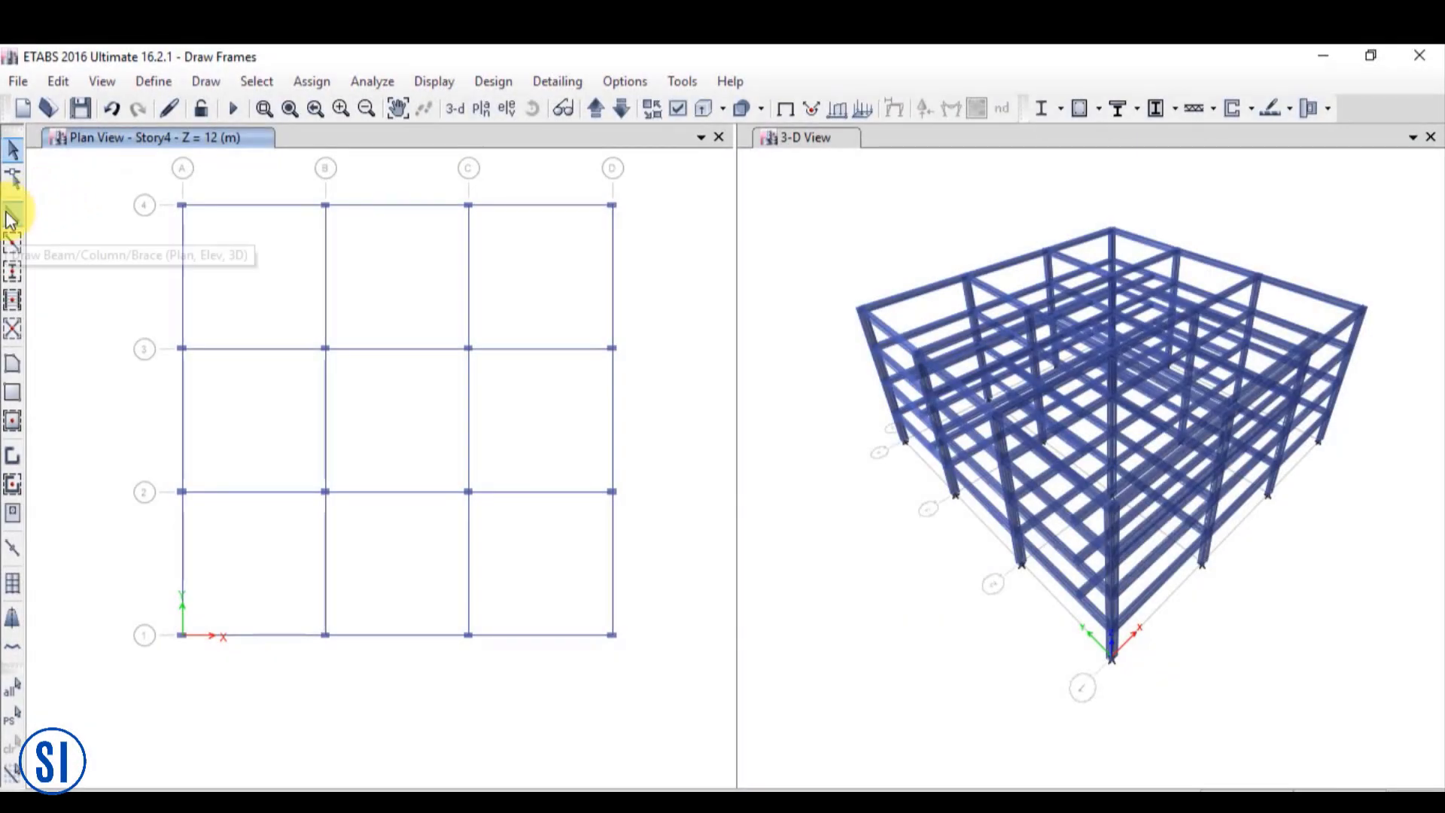
Set B300X400 beam drawing to the Arc (Center & 2 Points) line type
left_click(12, 219)
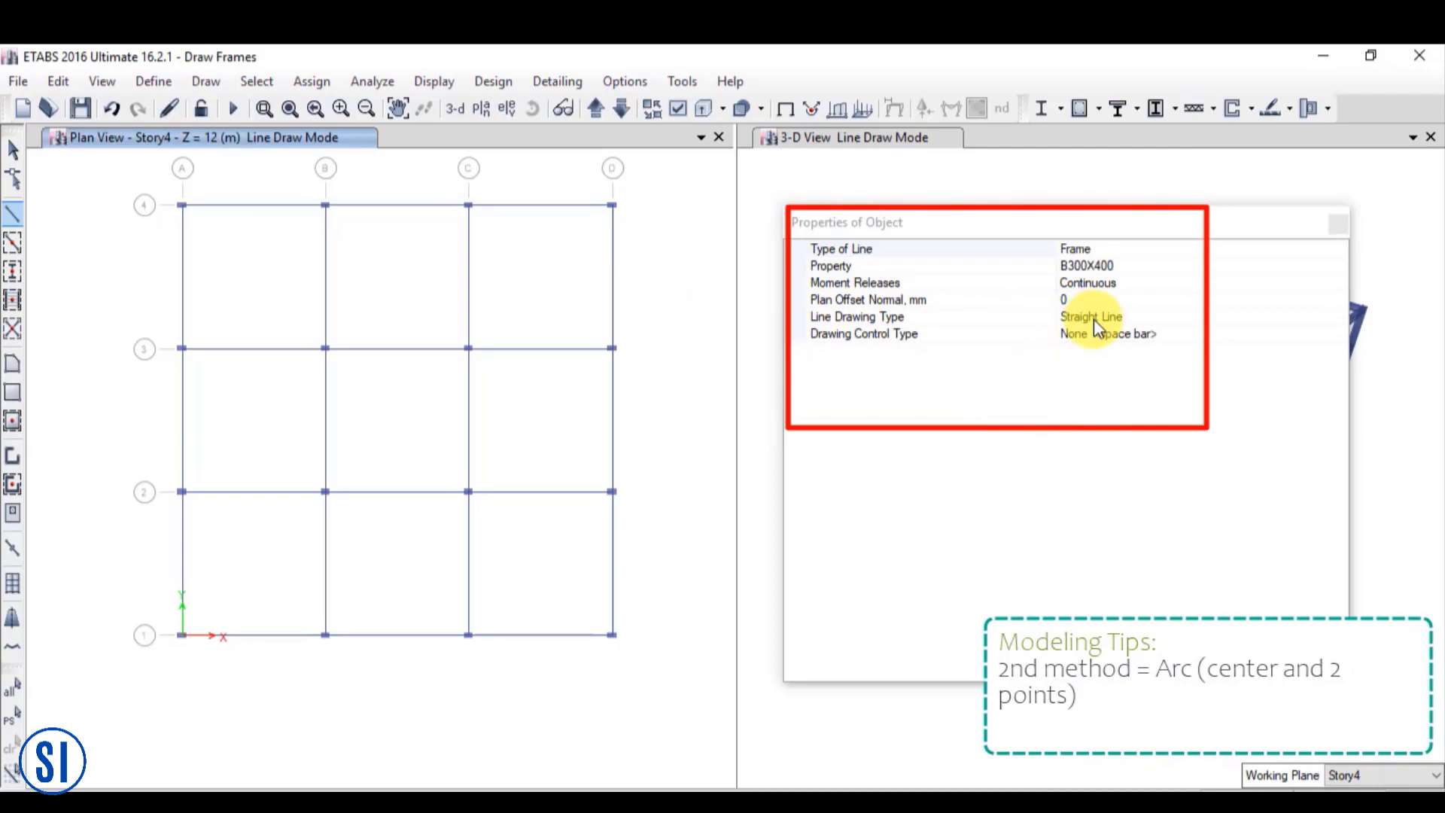
left_click(1091, 317)
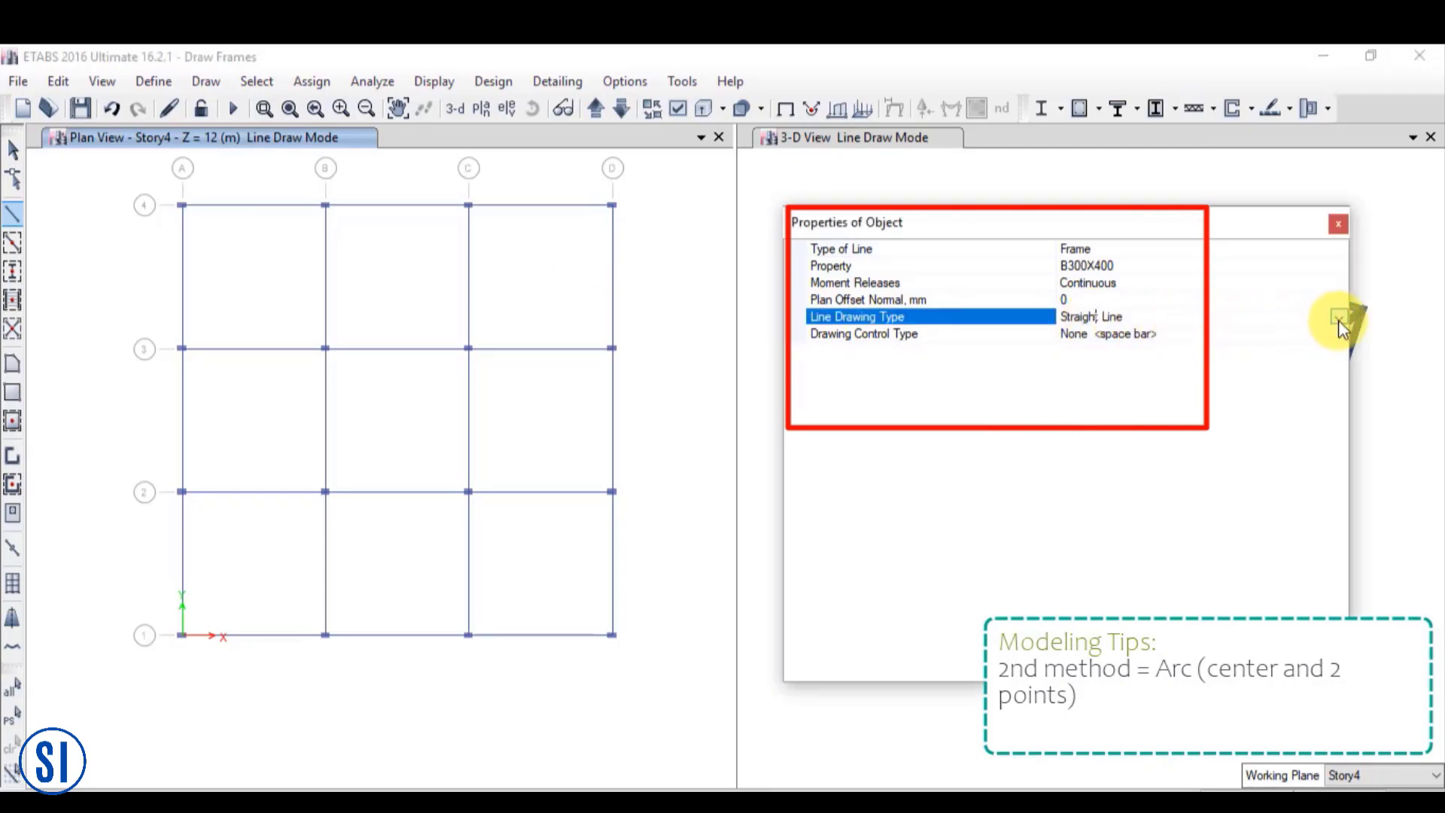
left_click(1336, 316)
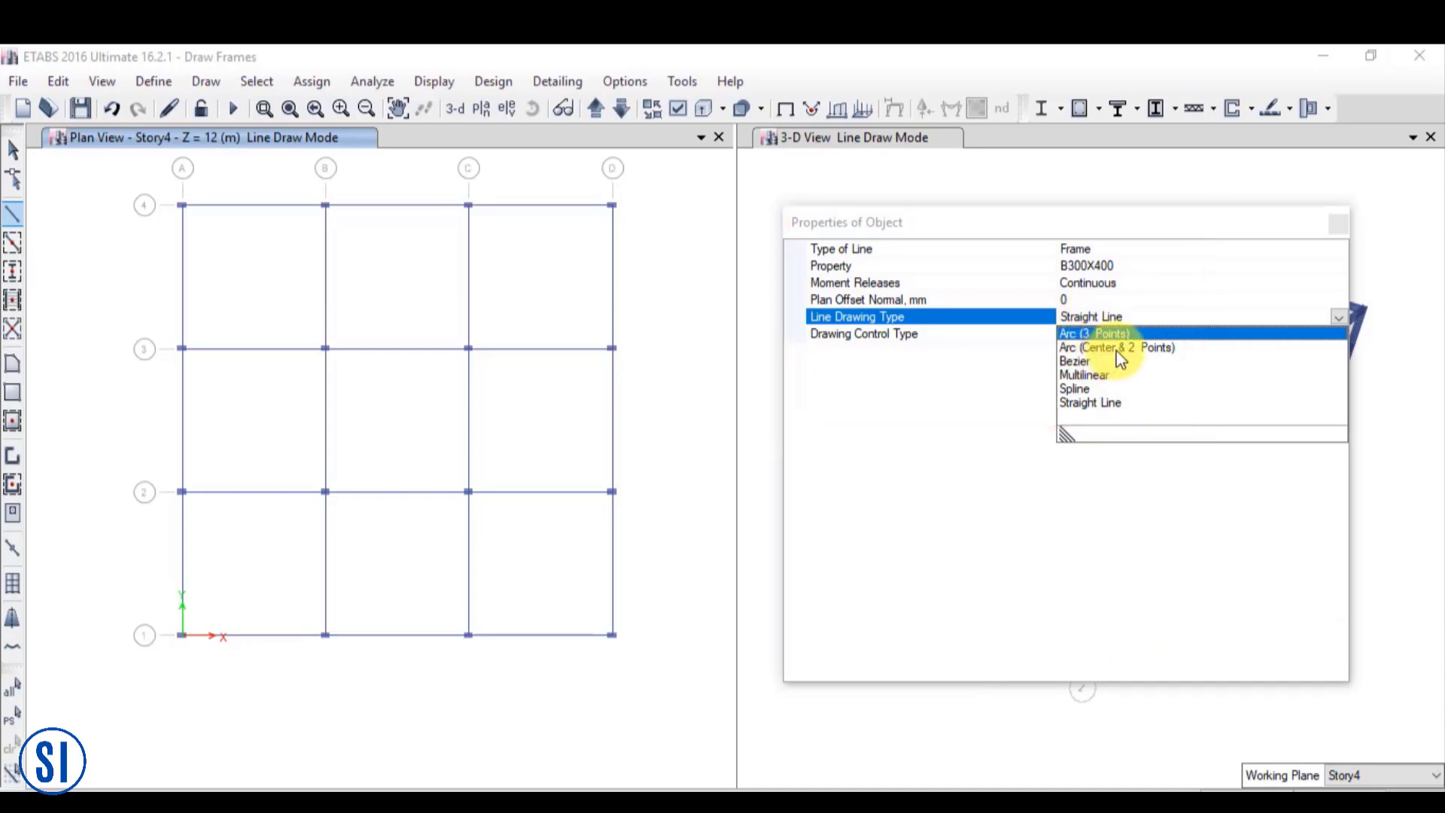
left_click(1115, 347)
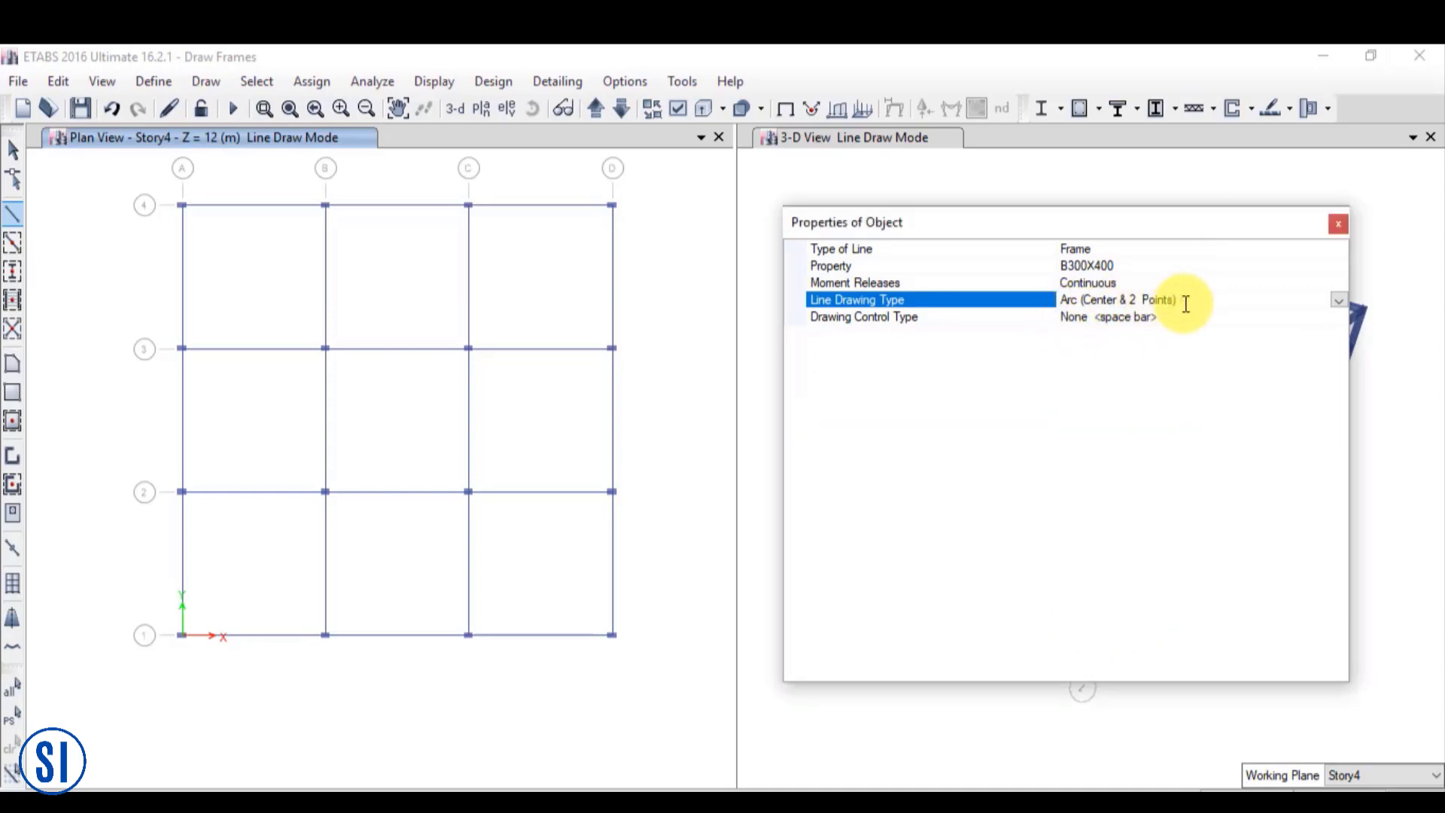
mouse_move(1171, 318)
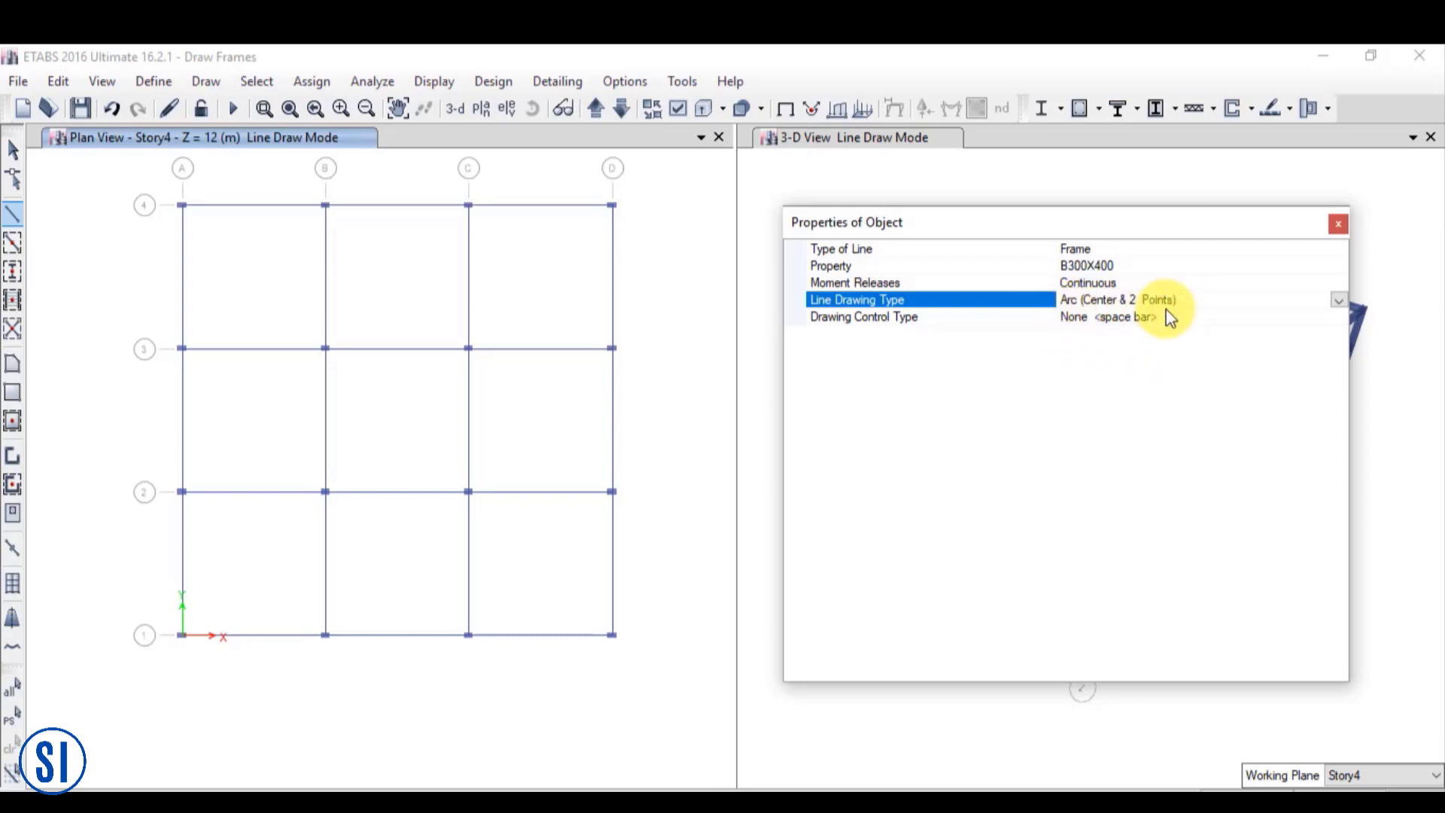
mouse_move(965, 378)
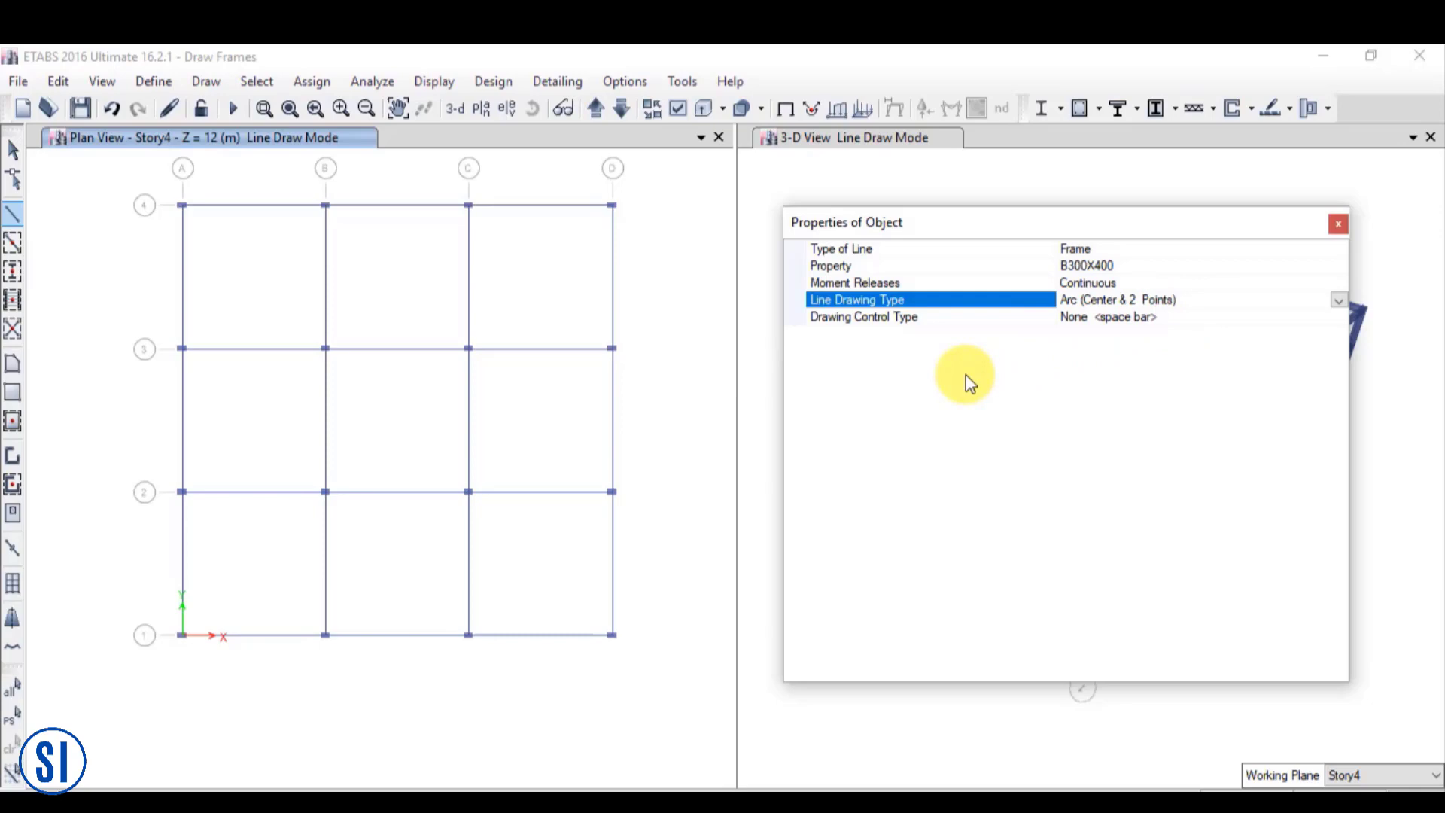
mouse_move(955, 376)
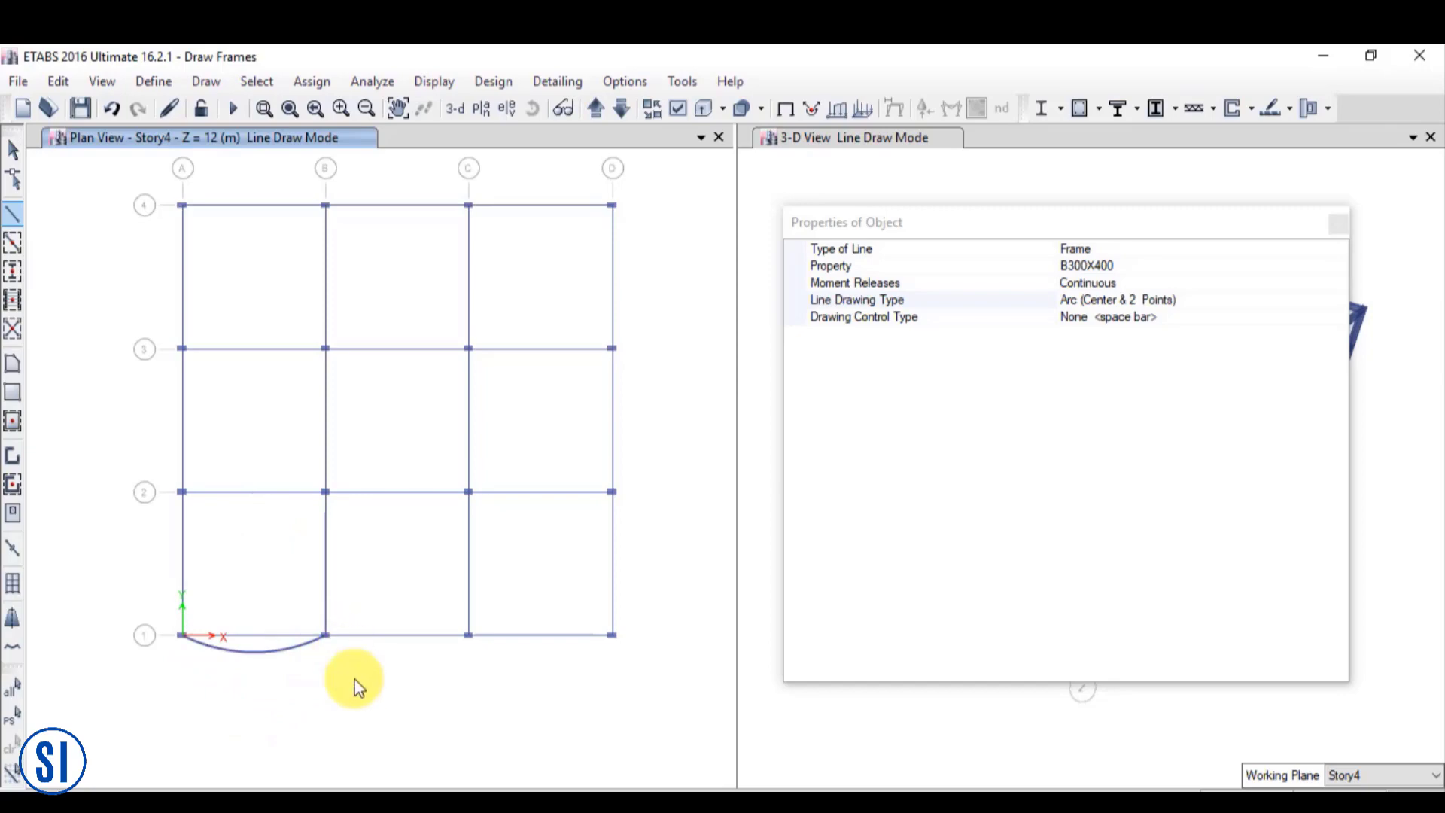
mouse_move(400, 504)
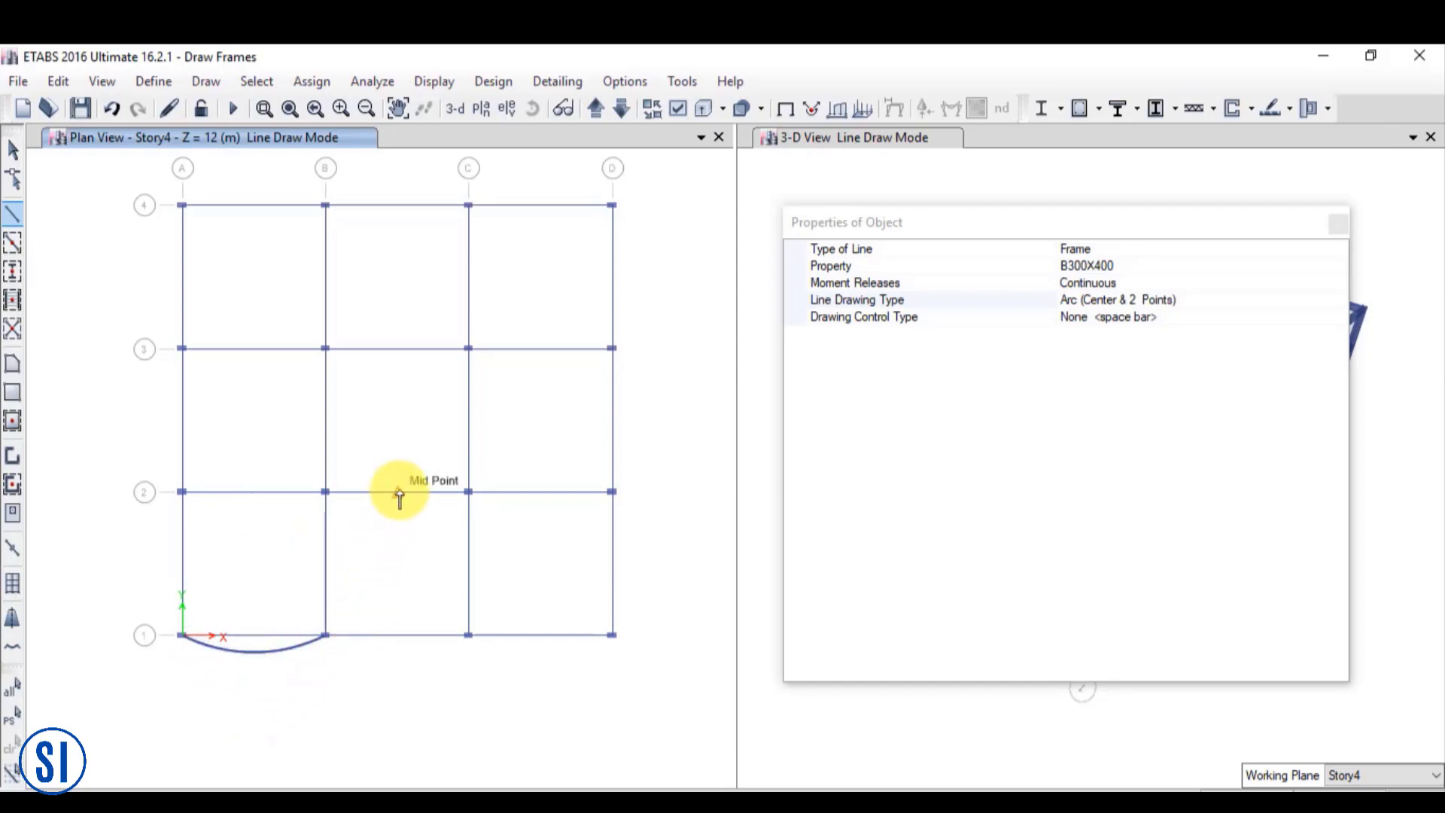
Place the arc beam's centre point at the grid 2 midpoint
left_click(397, 495)
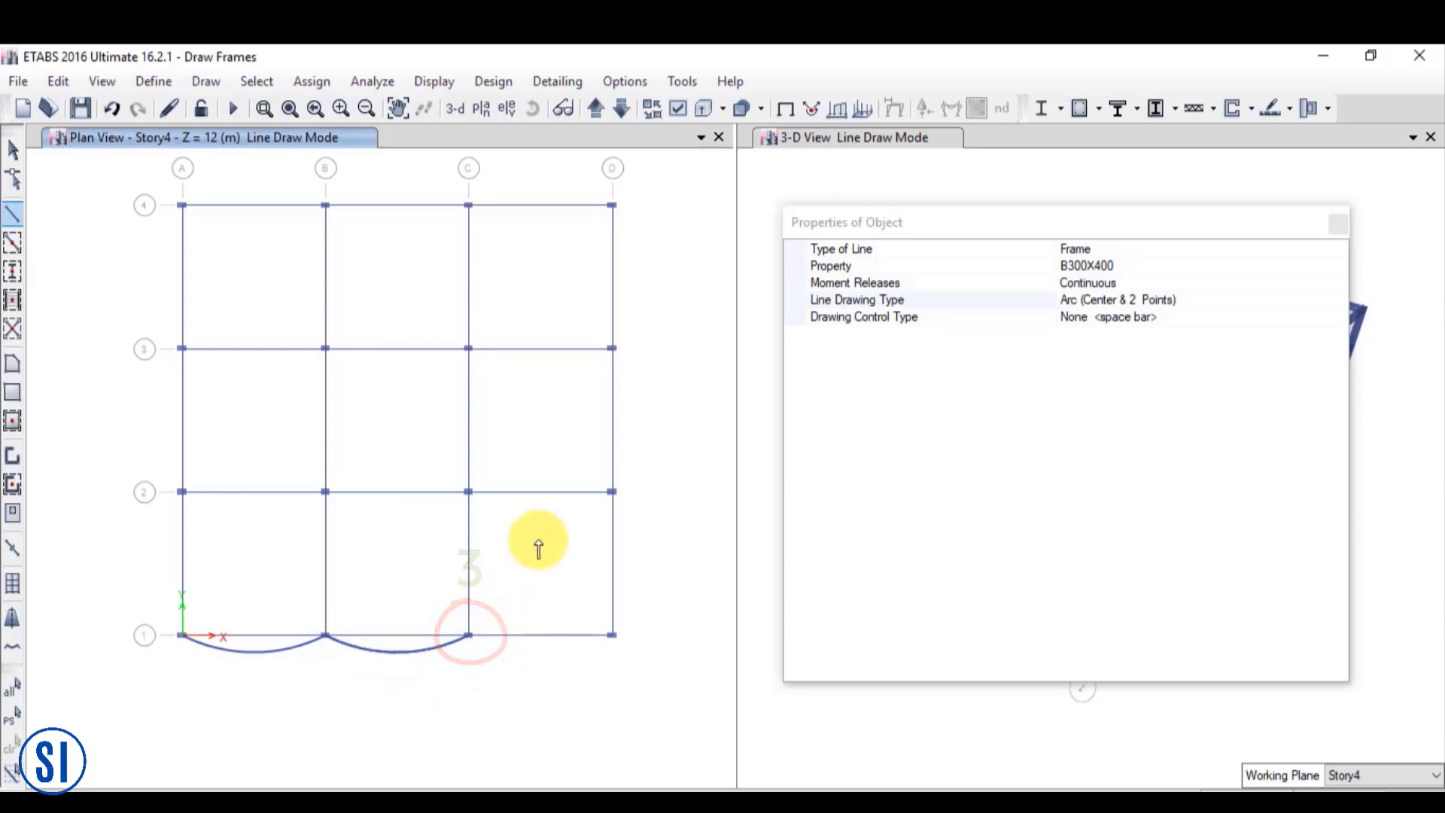
mouse_move(538, 495)
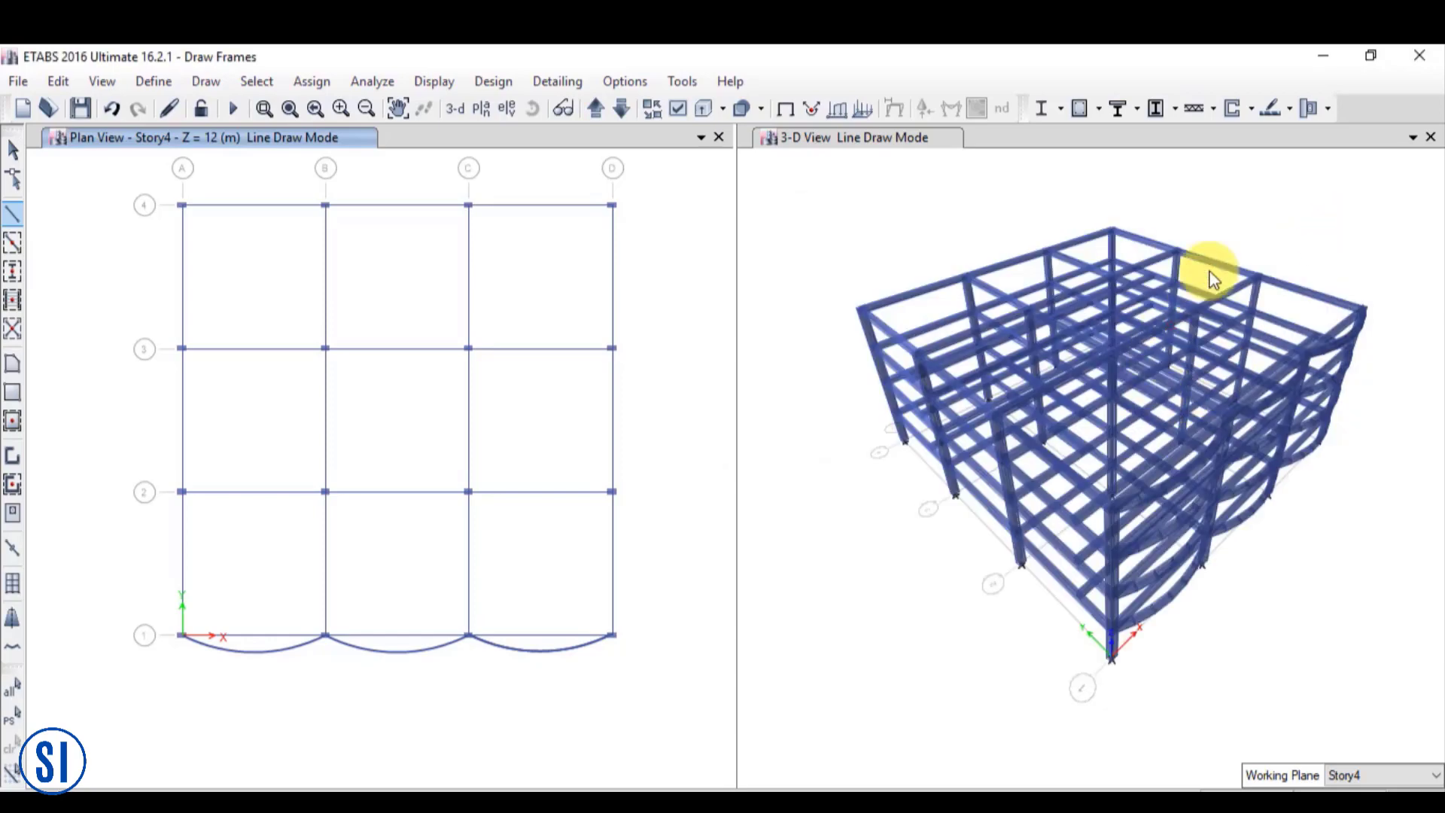
mouse_move(1200, 345)
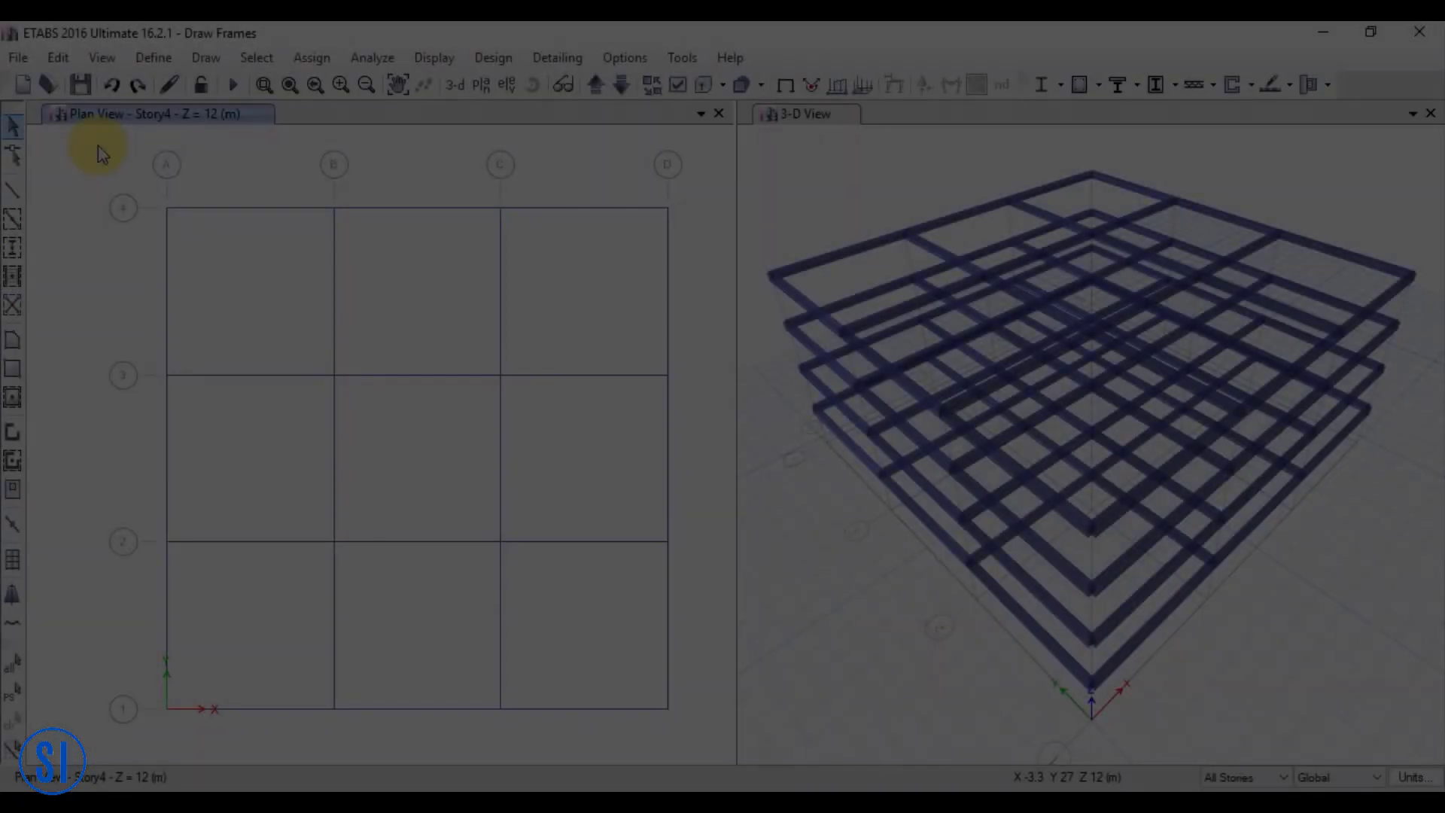
mouse_move(16, 246)
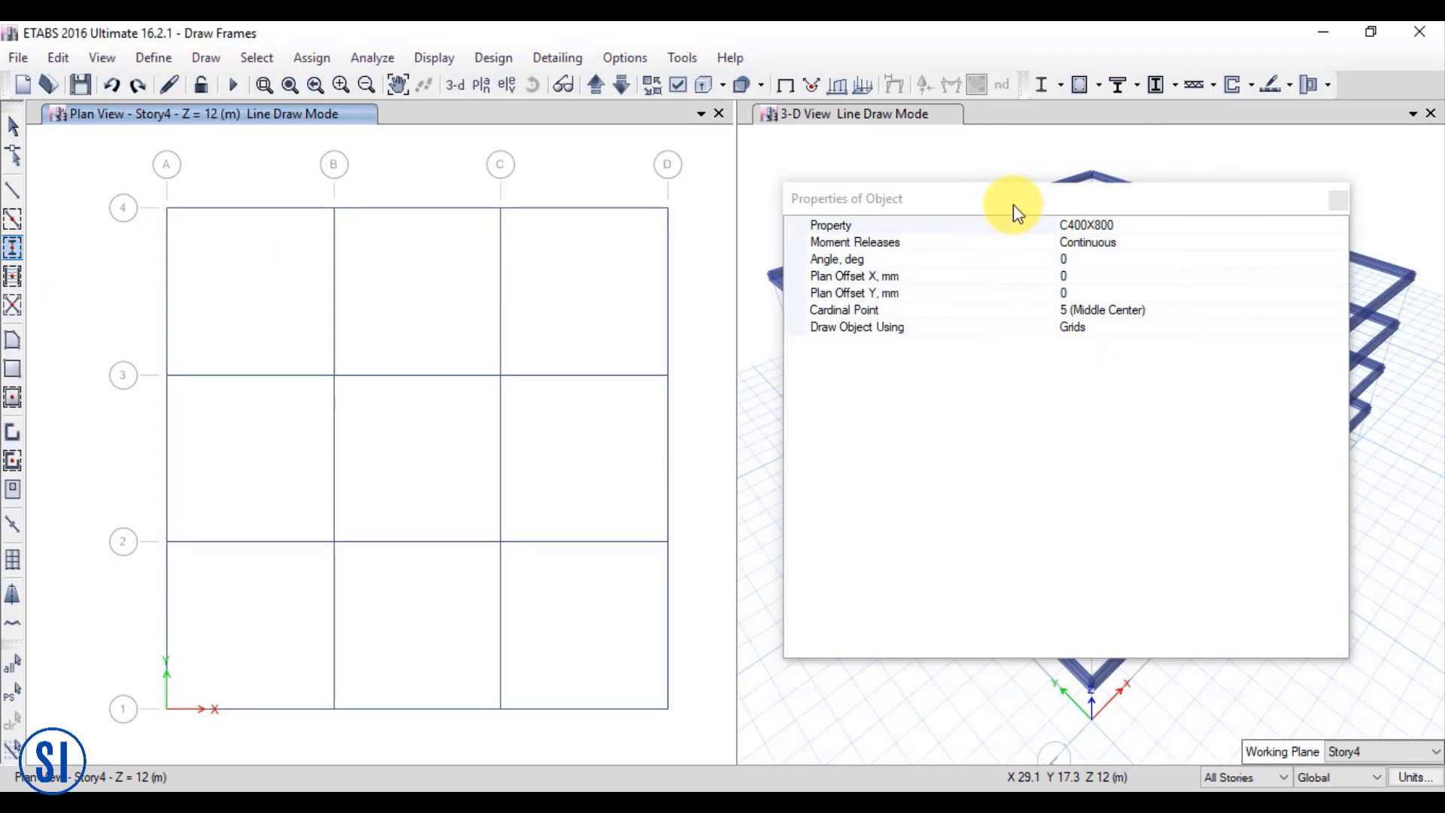
mouse_move(167, 211)
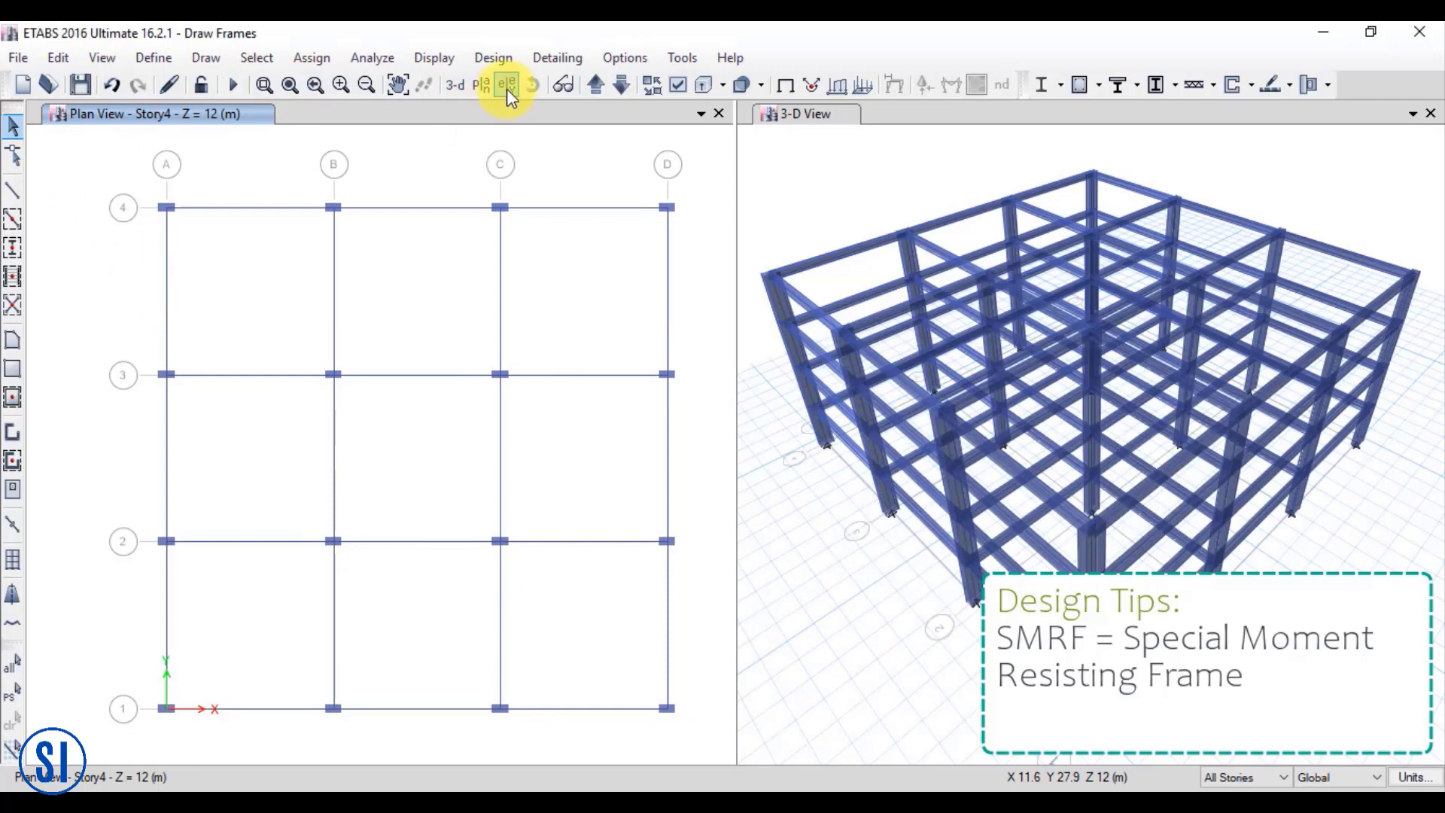
Check the columns in the grid A elevation, then return to the Story4 plan
left_click(508, 84)
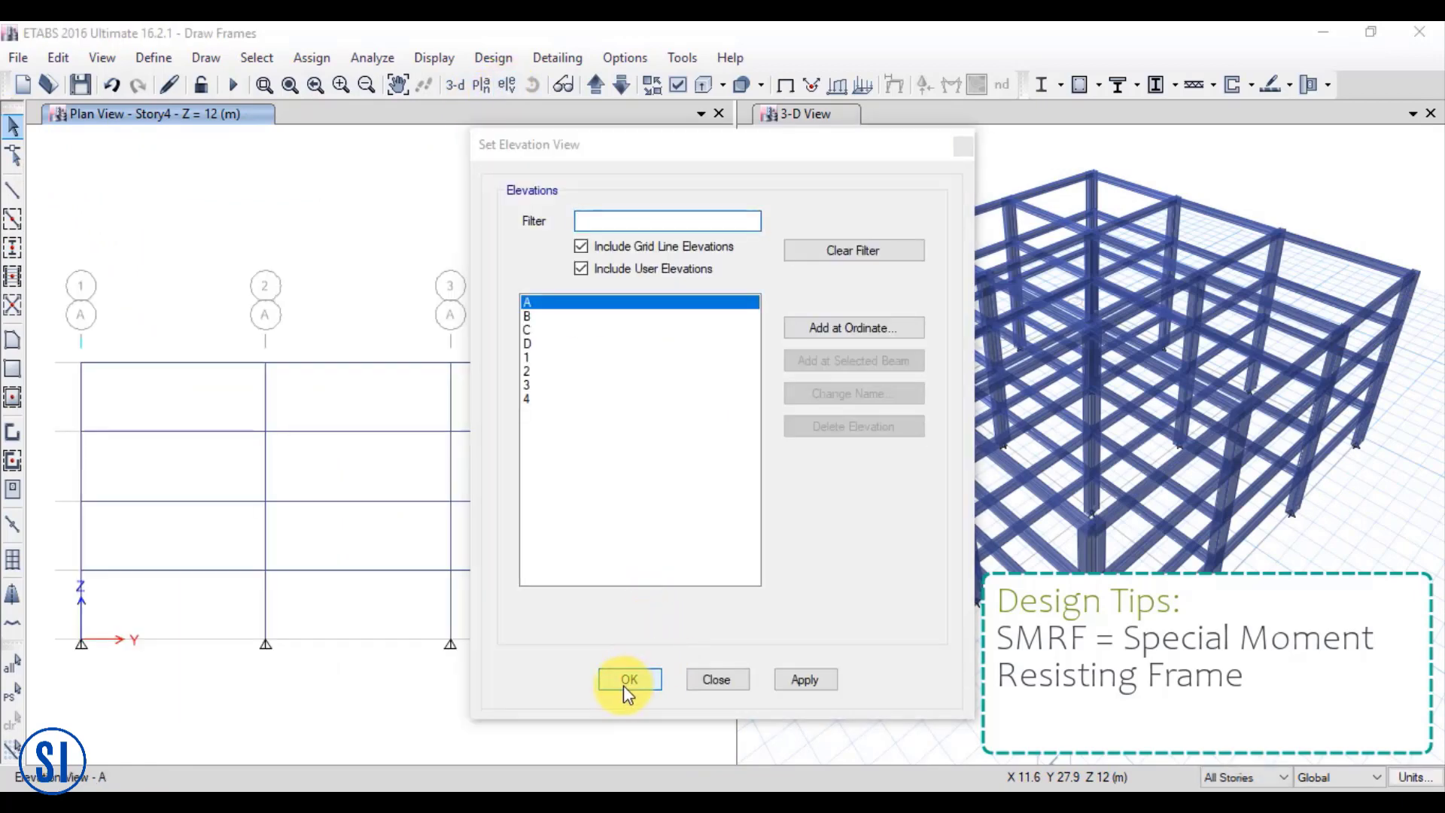
left_click(627, 679)
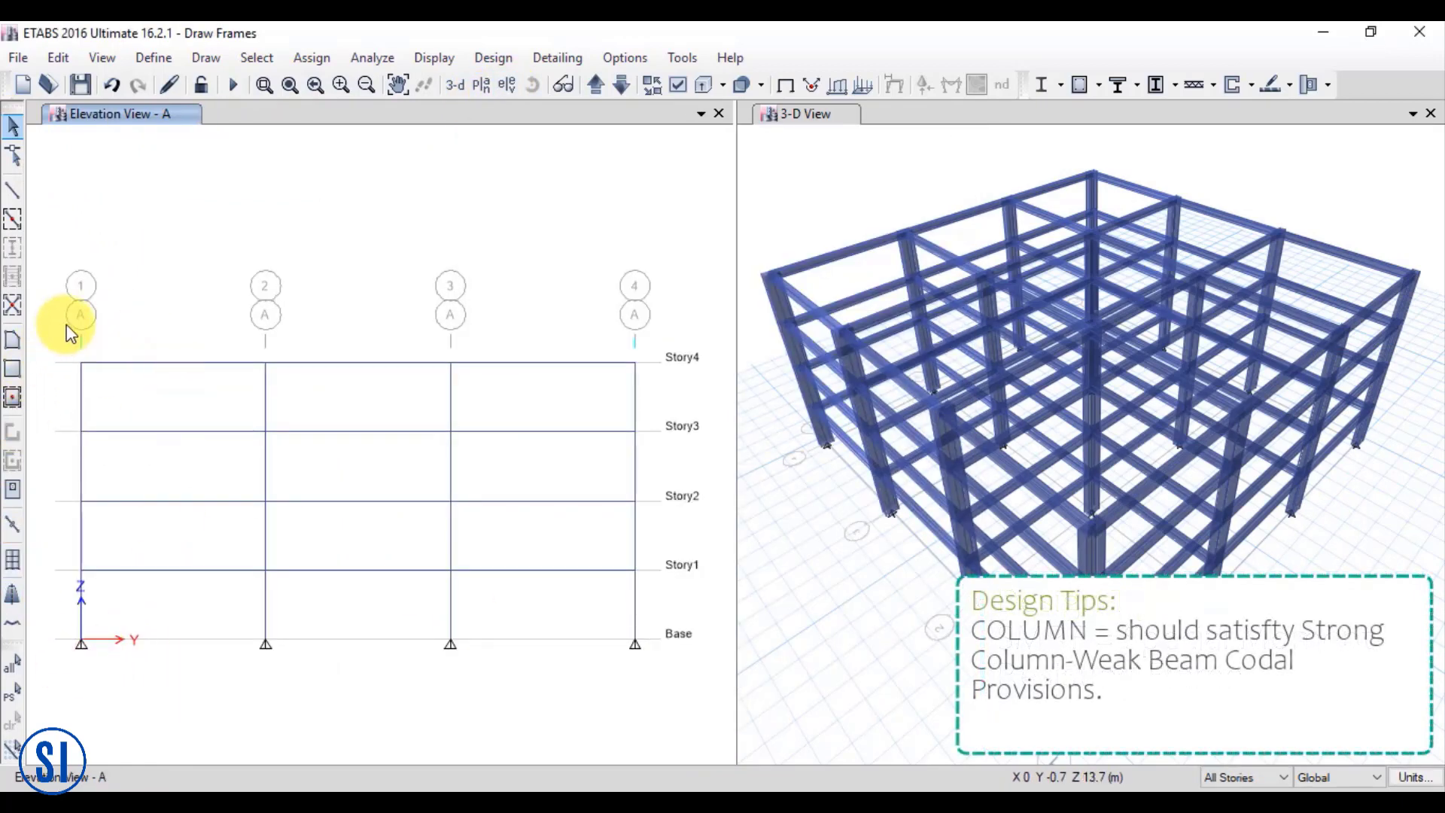
mouse_move(594, 344)
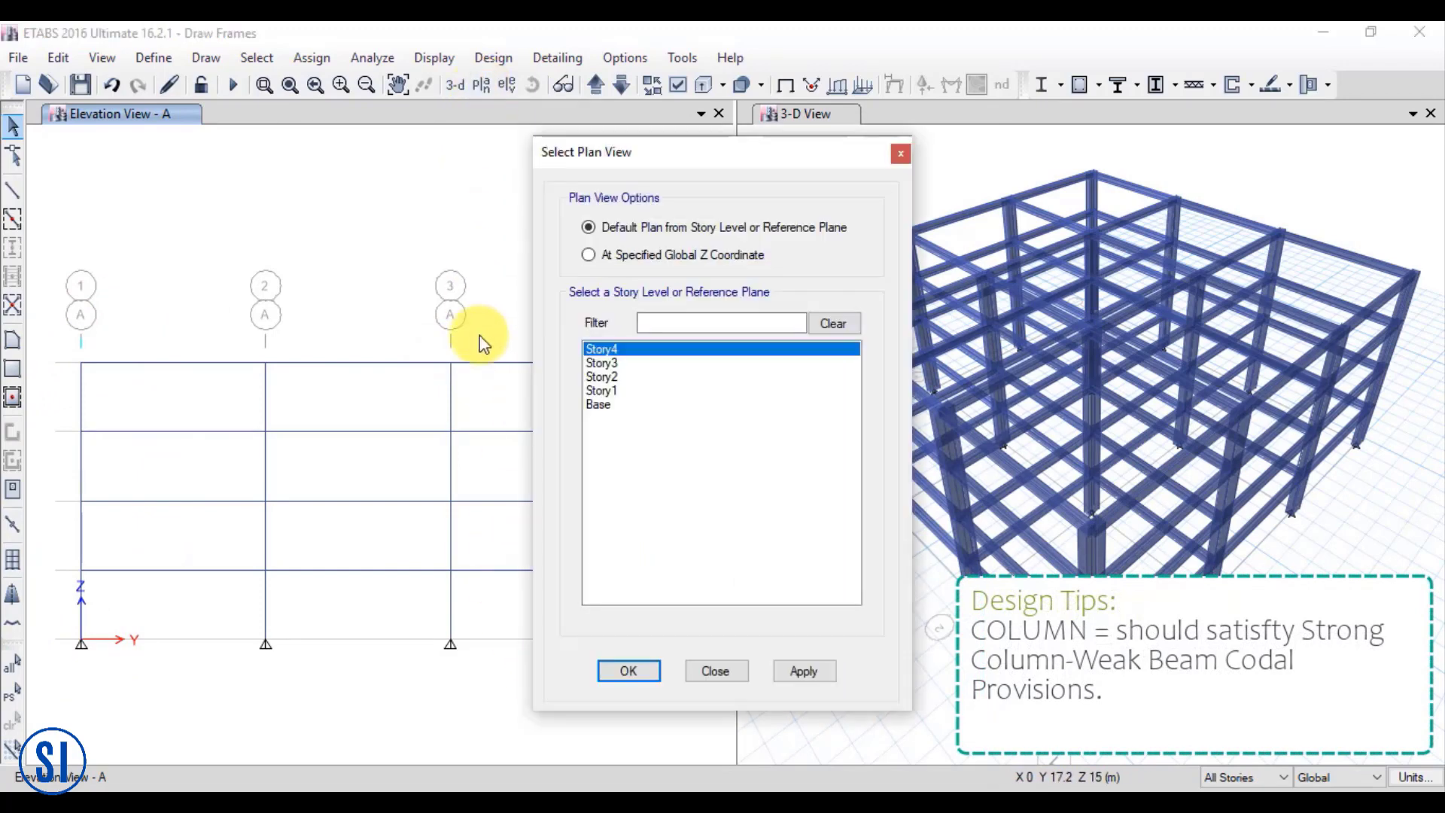
left_click(628, 670)
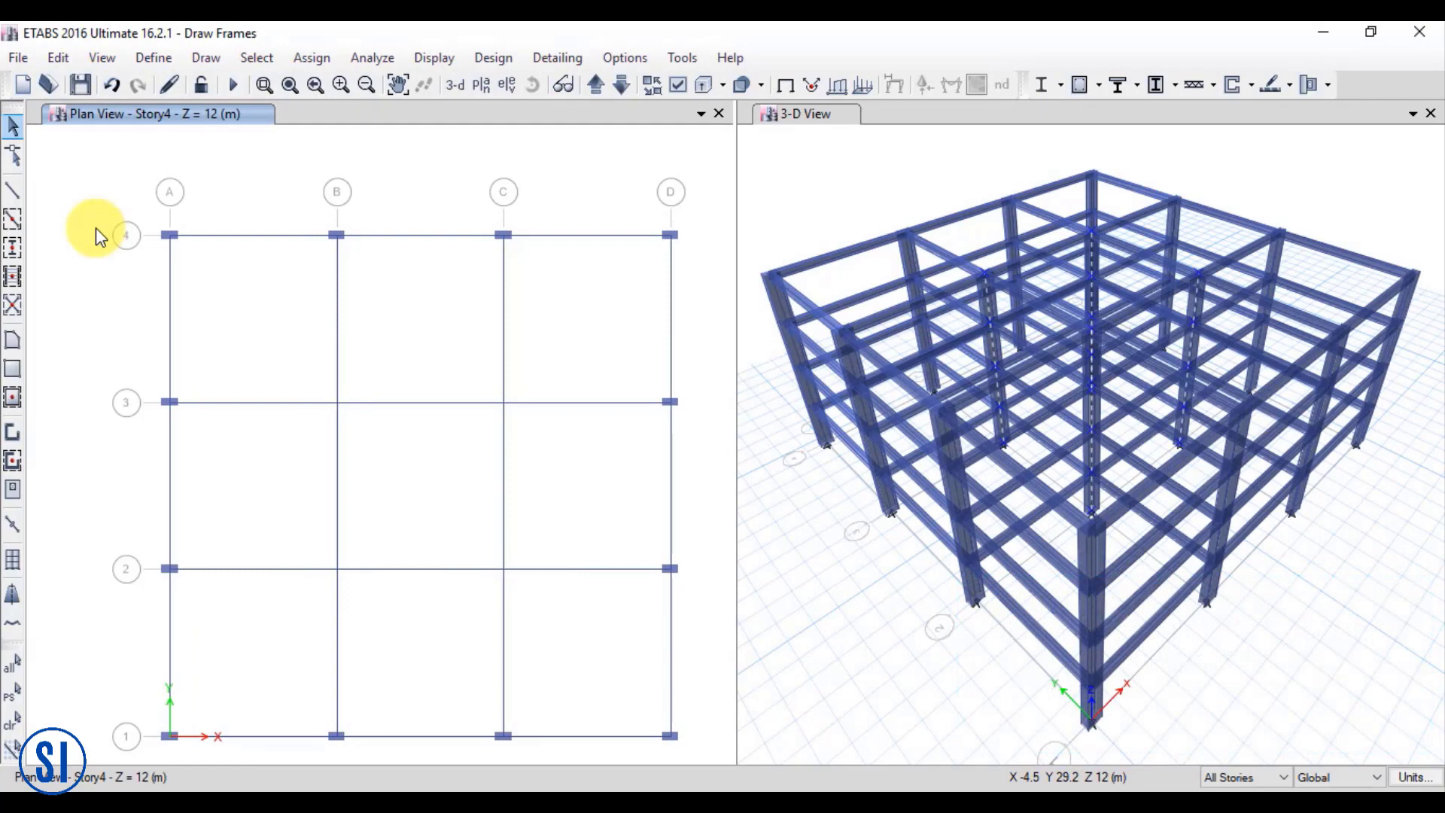
Quick-draw columns again with the column angle set to 90 degrees
left_click(12, 250)
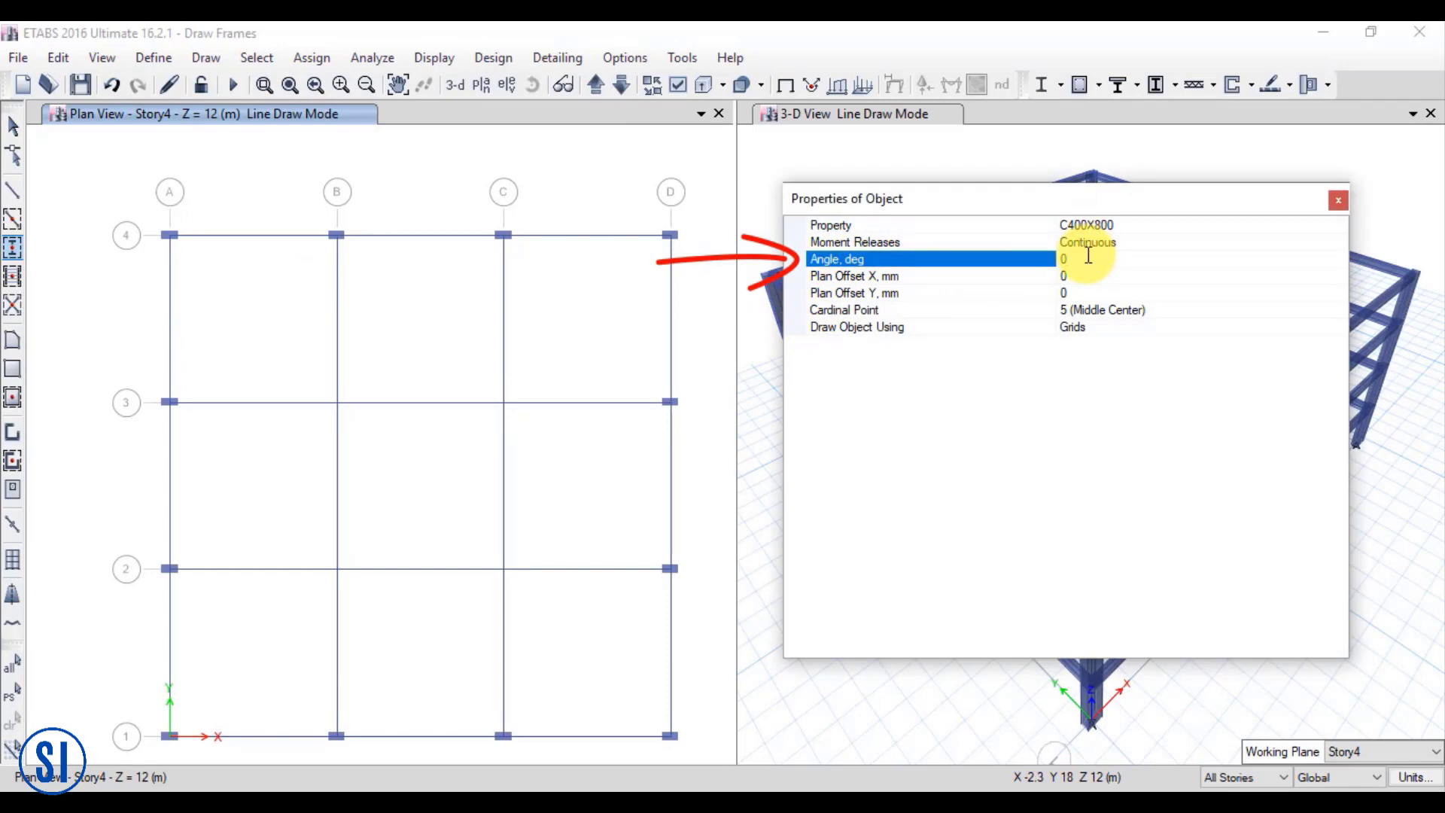
type("90")
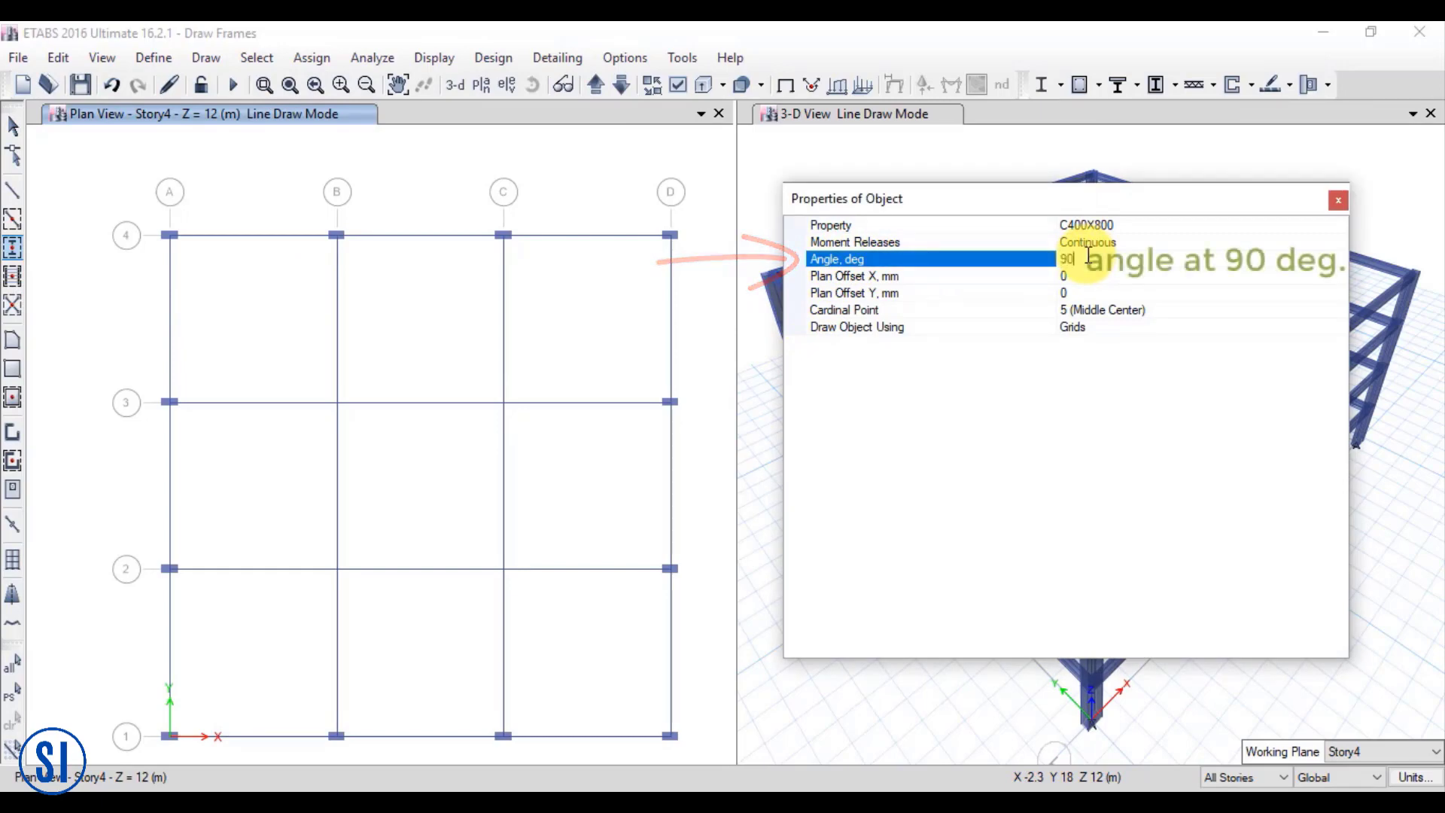
mouse_move(335, 407)
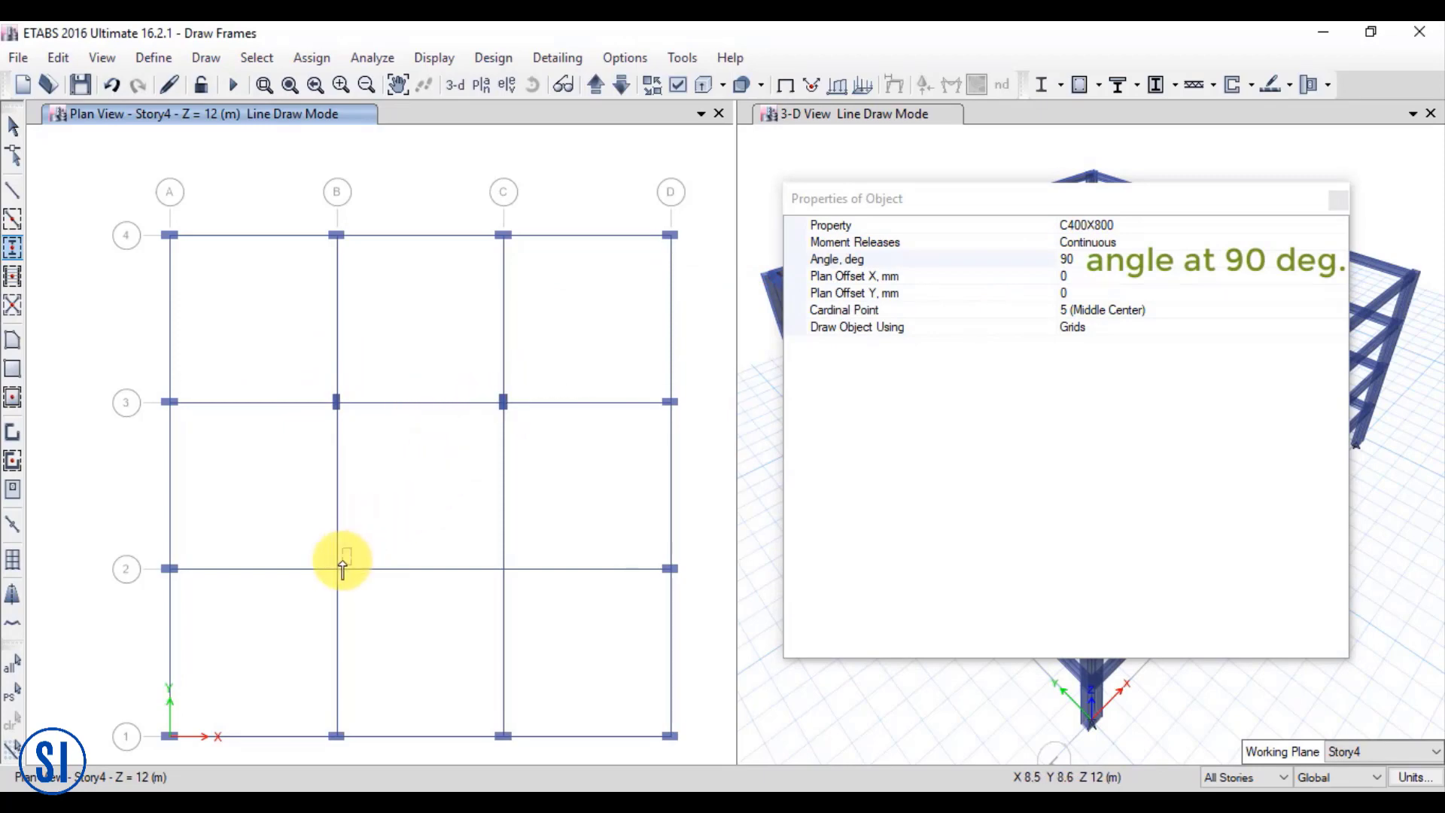
mouse_move(501, 571)
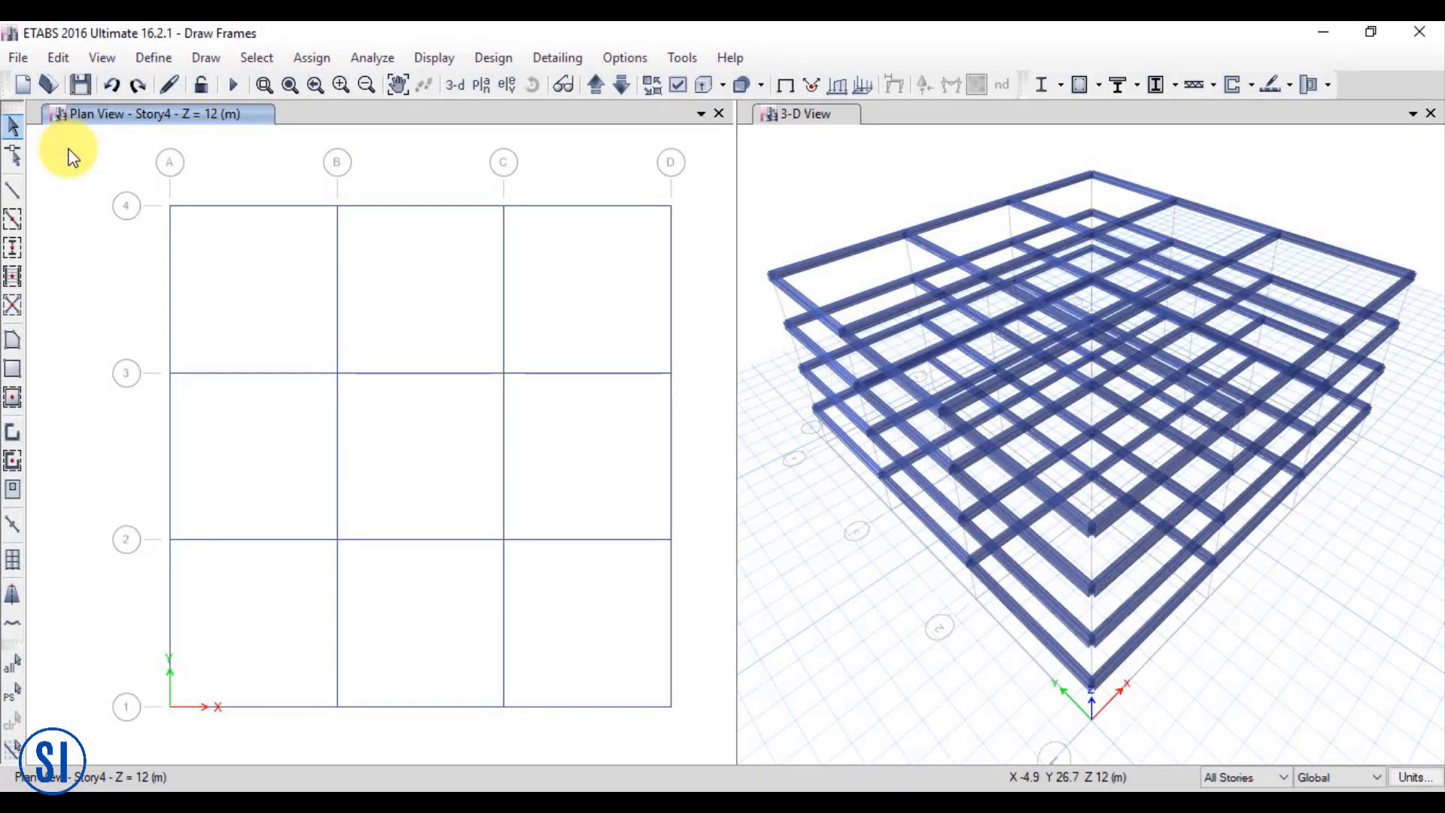
left_click(205, 57)
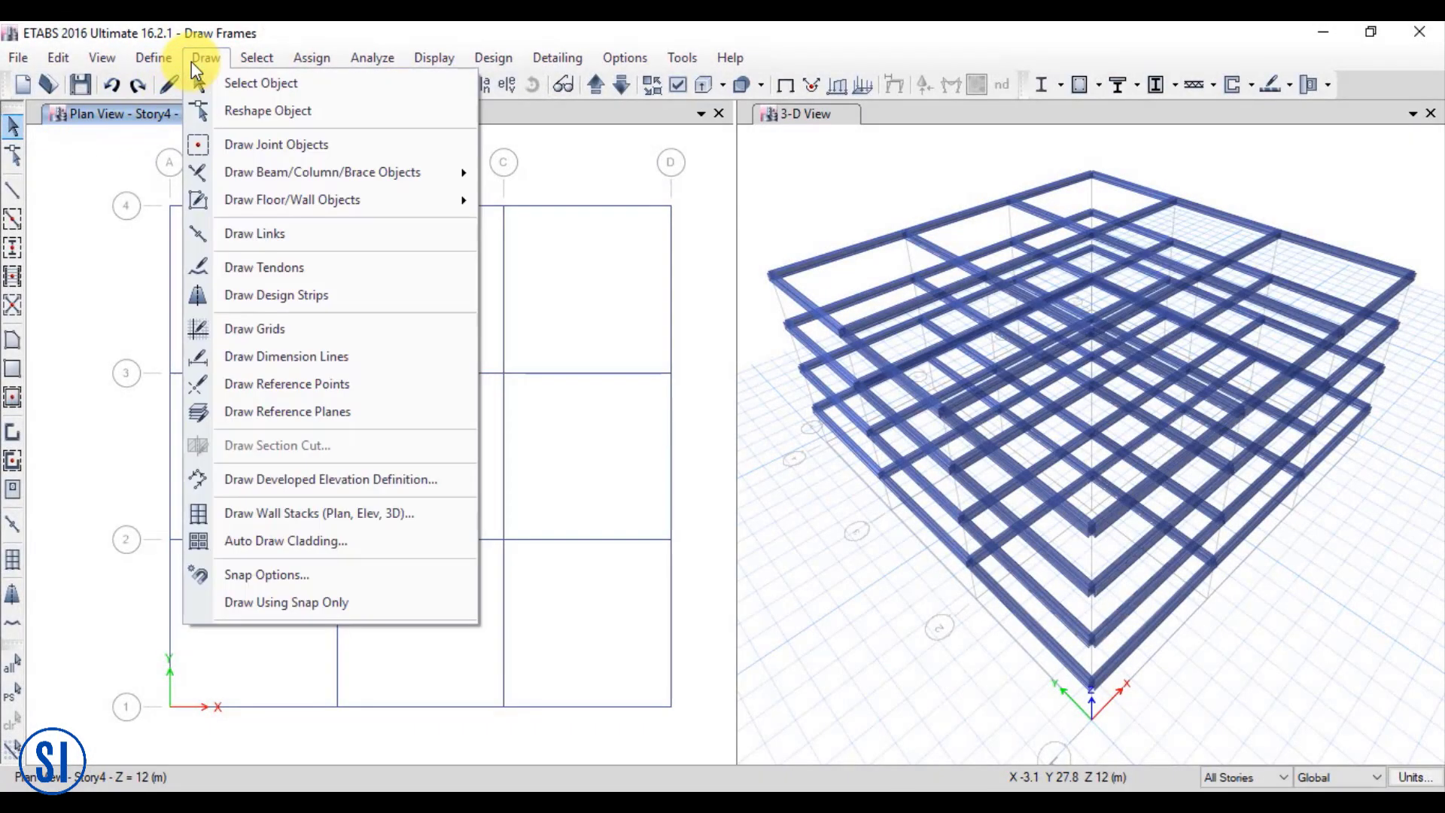
mouse_move(232, 181)
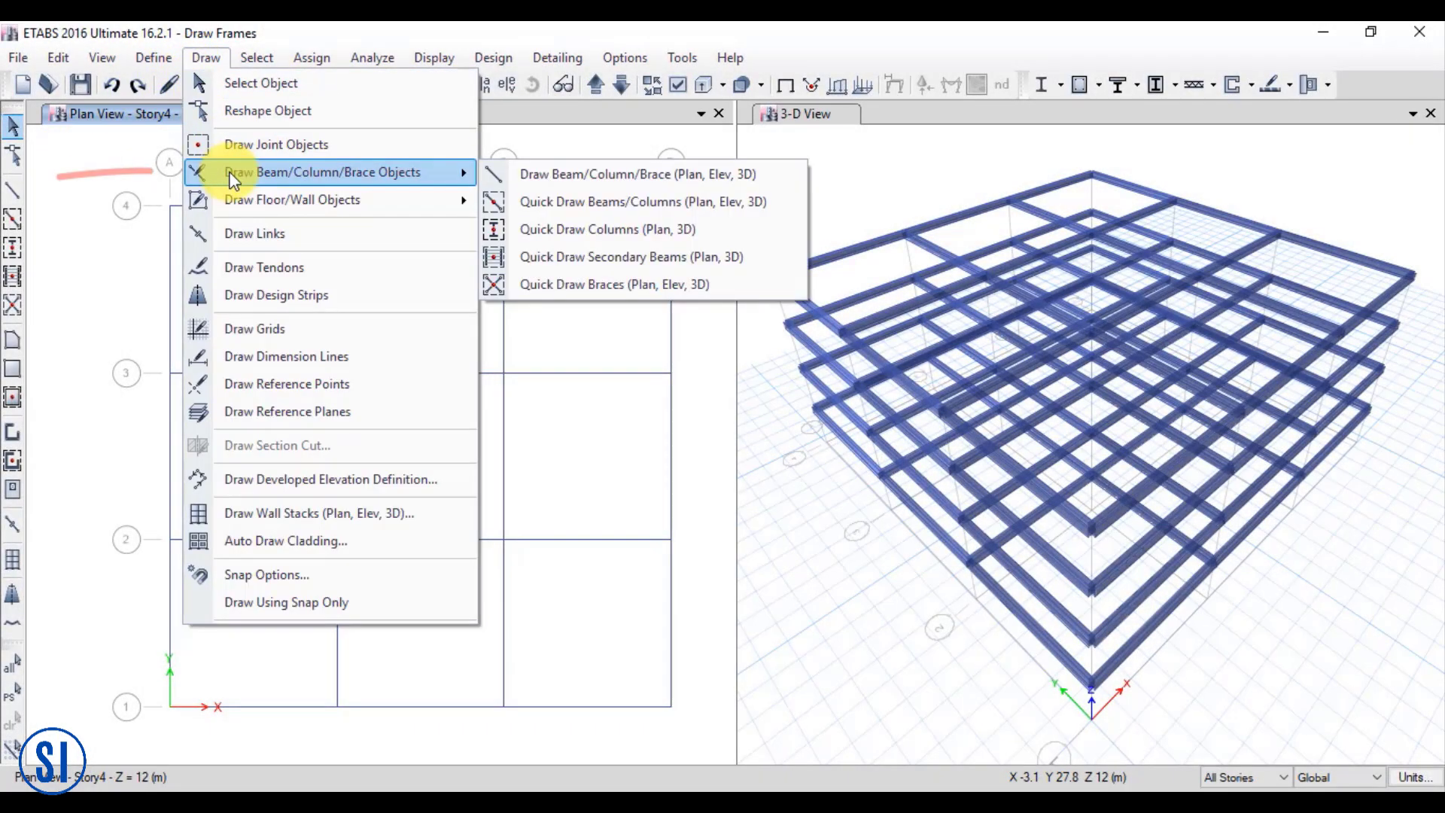
mouse_move(578, 211)
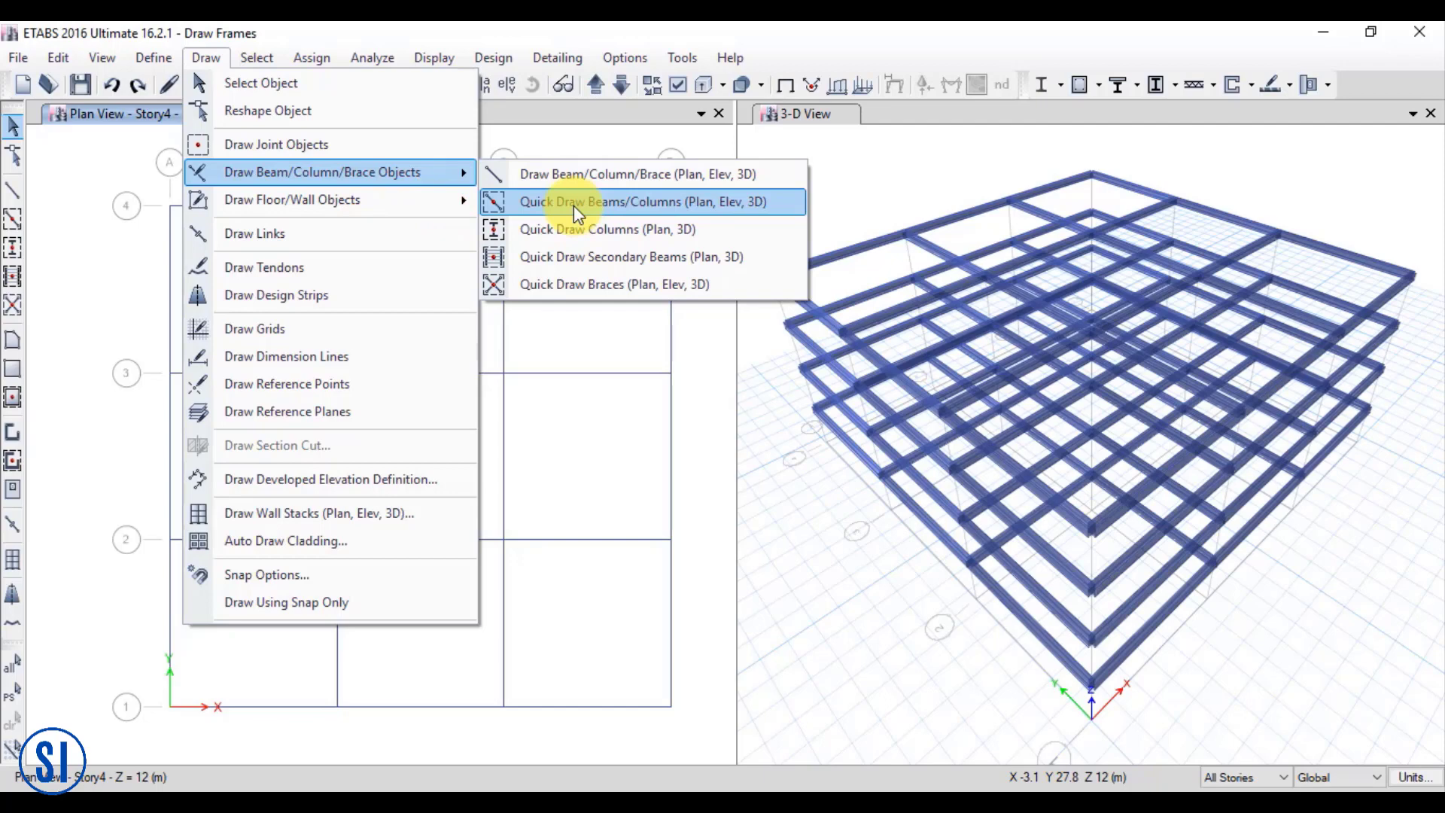
left_click(608, 201)
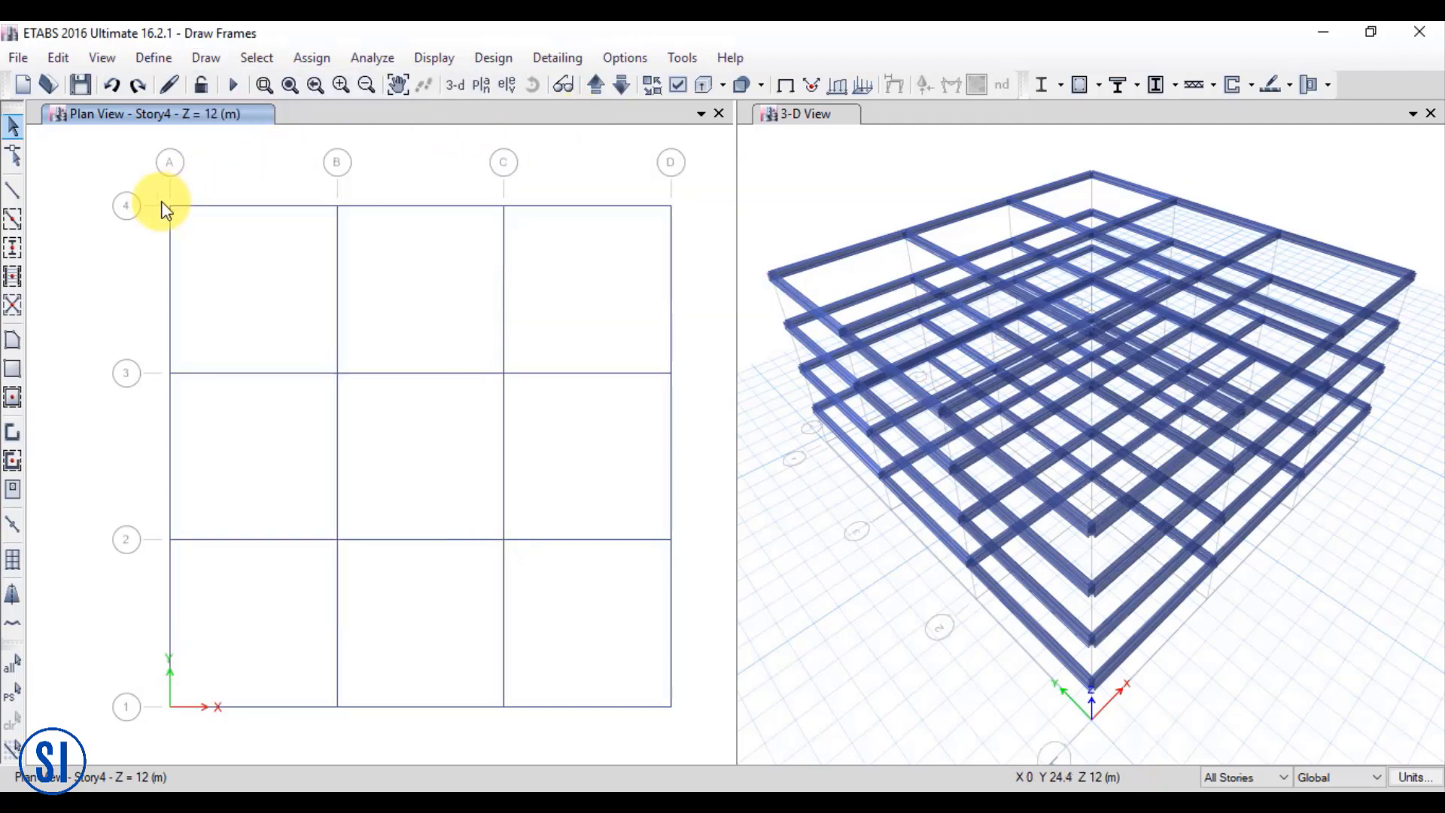
mouse_move(15, 248)
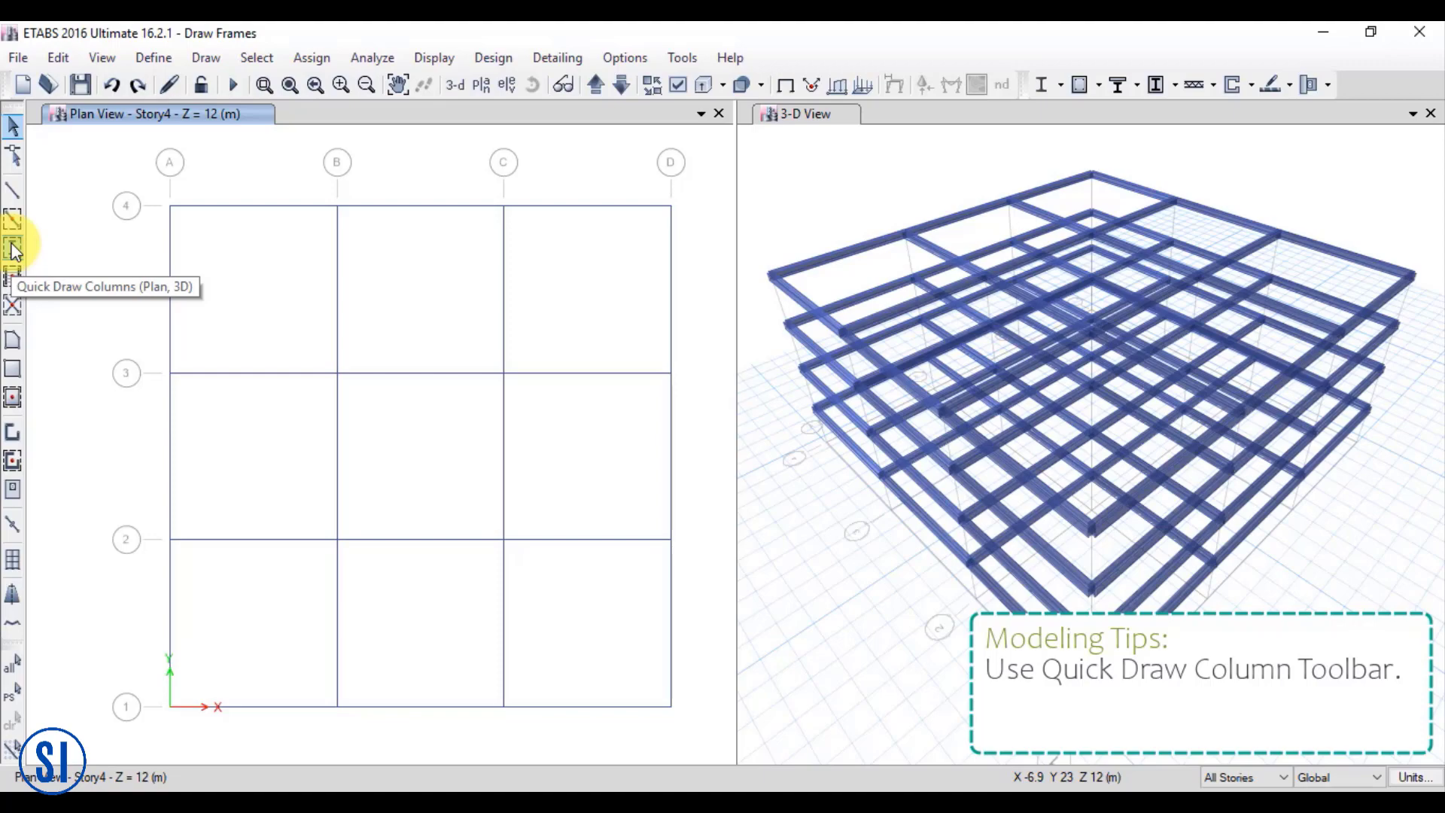
left_click(13, 249)
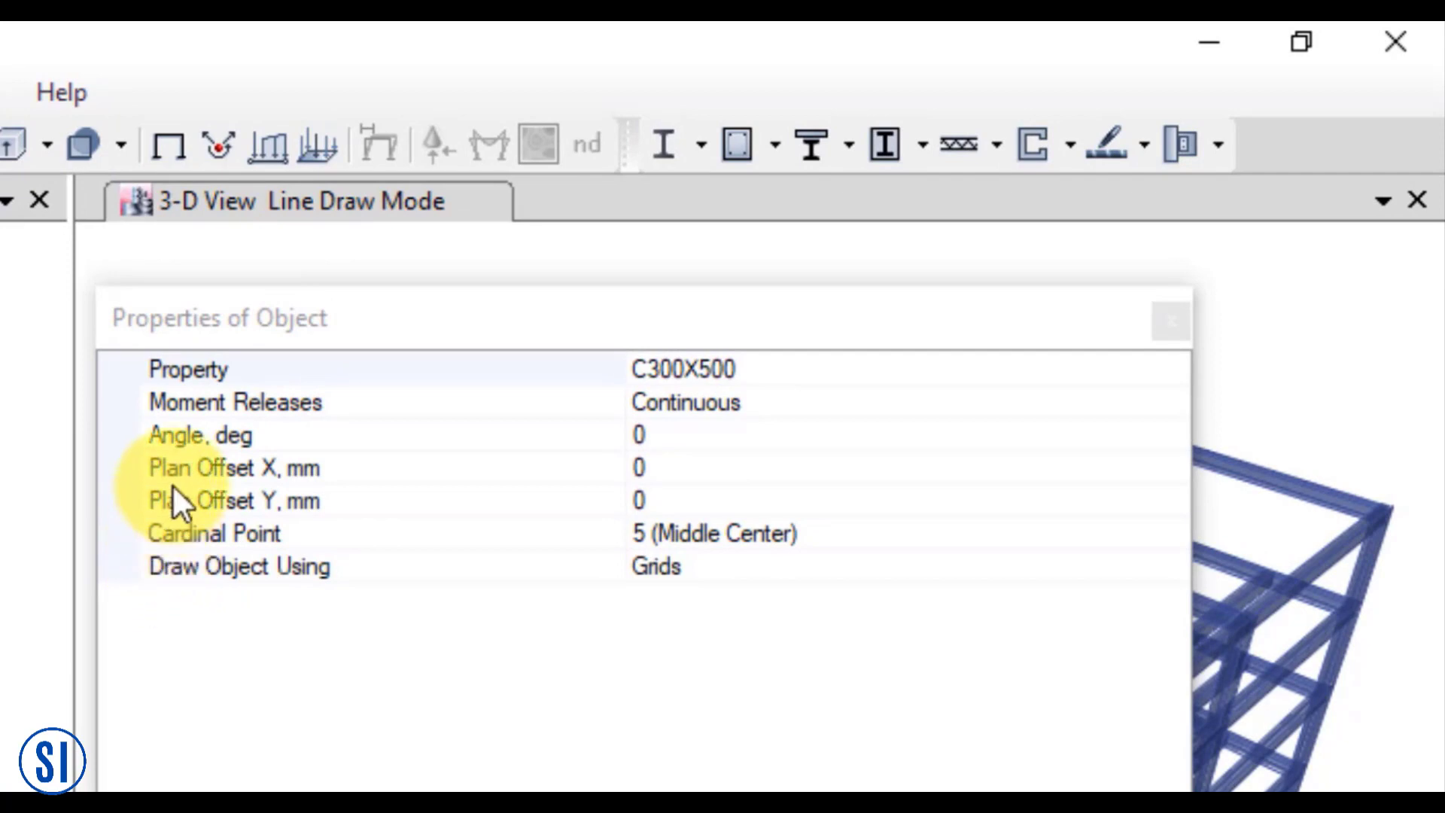
left_click(197, 435)
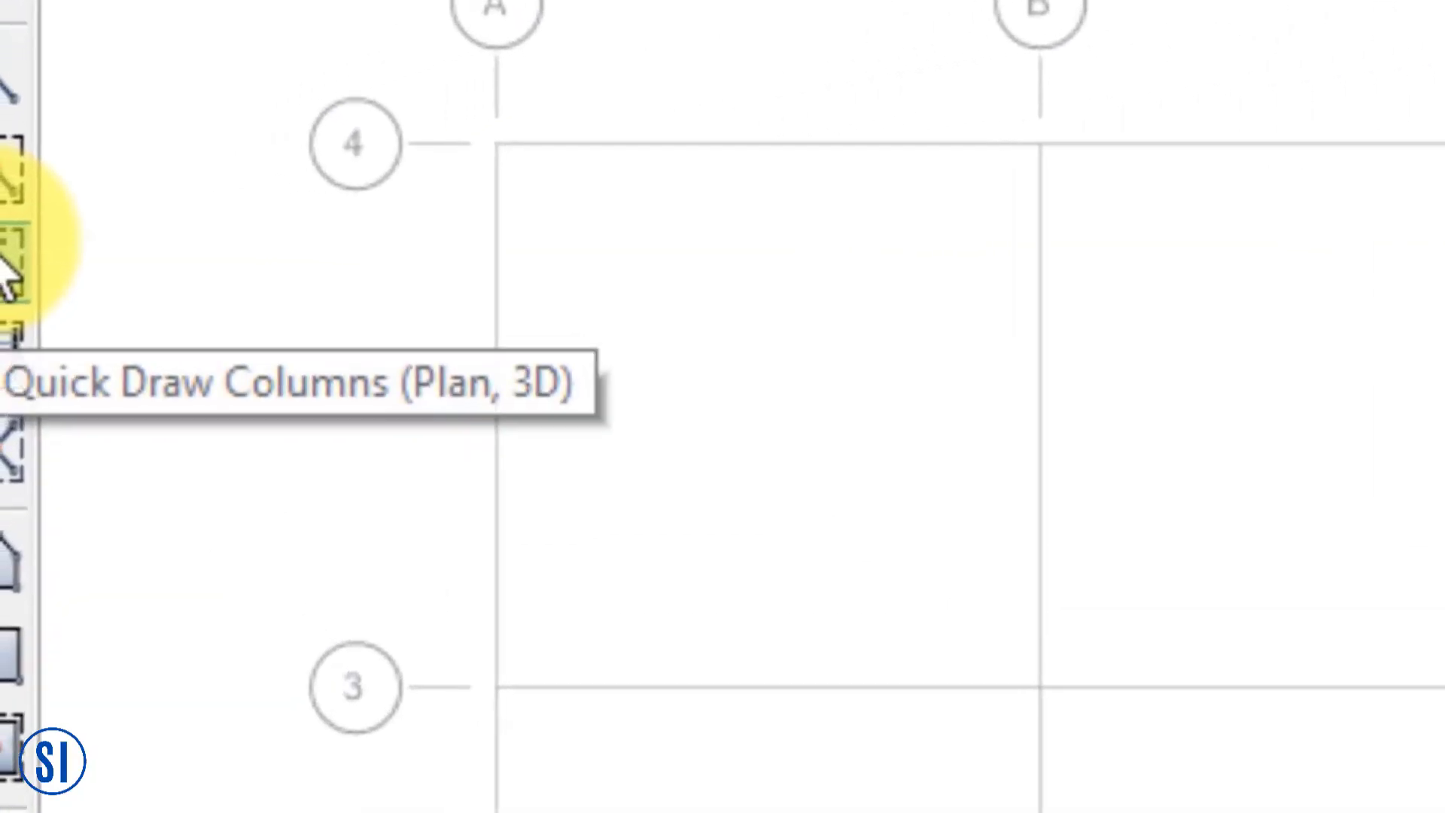
Switch to quick-drawing columns at the grid intersections
left_click(14, 252)
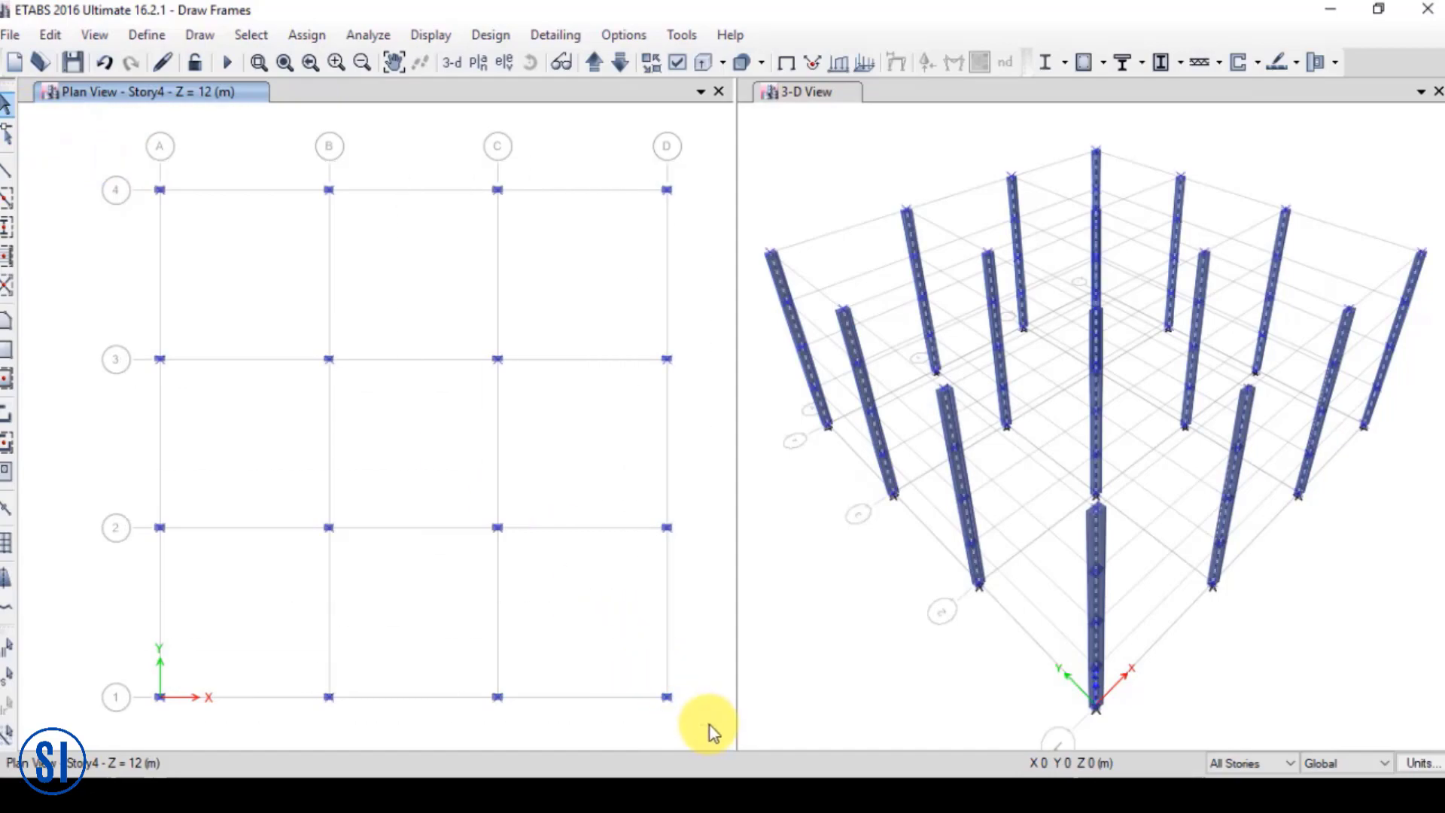
Assign a 90-degree frame local axis angle to the columns
left_click(307, 34)
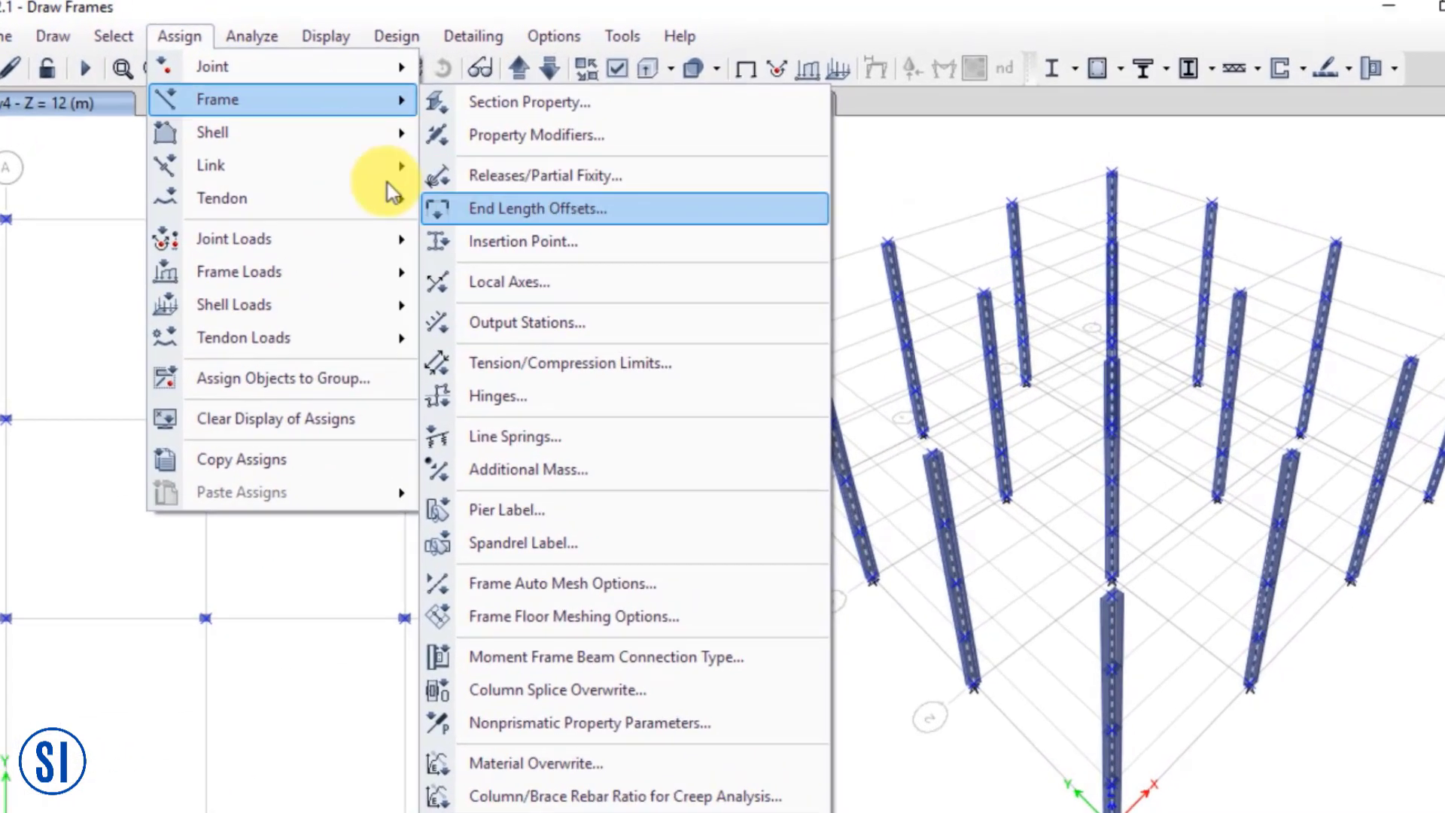
left_click(508, 282)
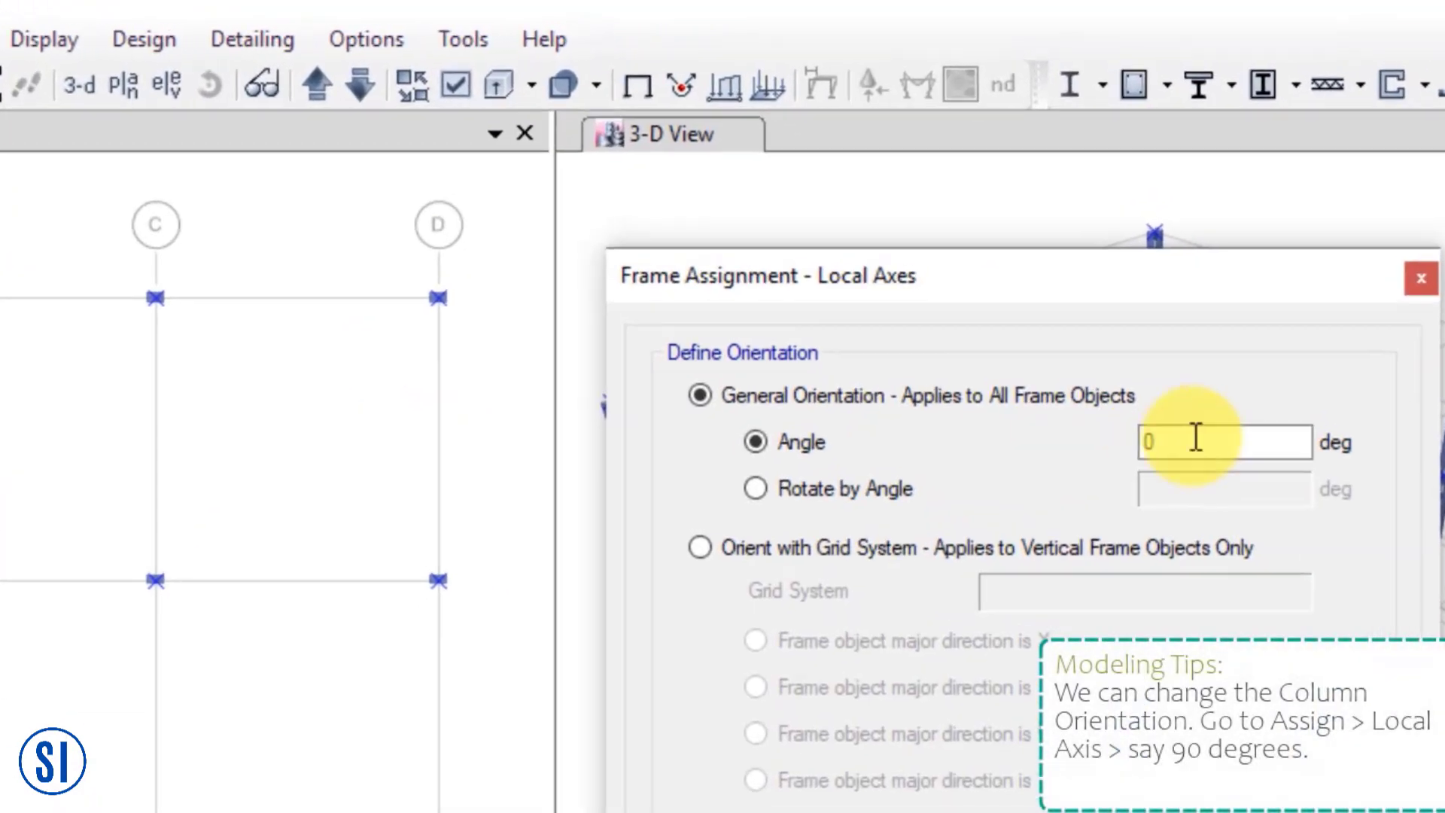
type("90")
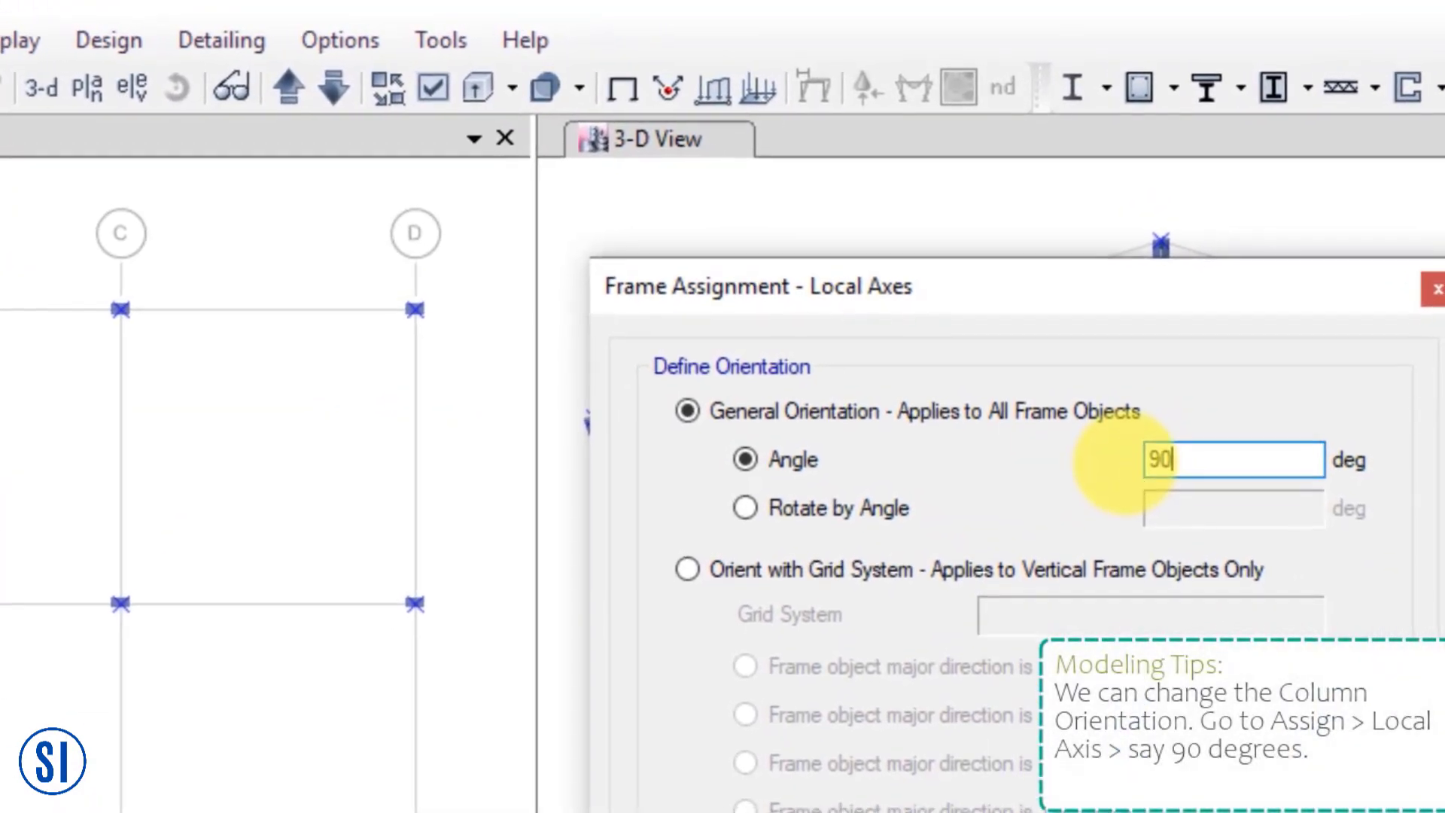
left_click(894, 700)
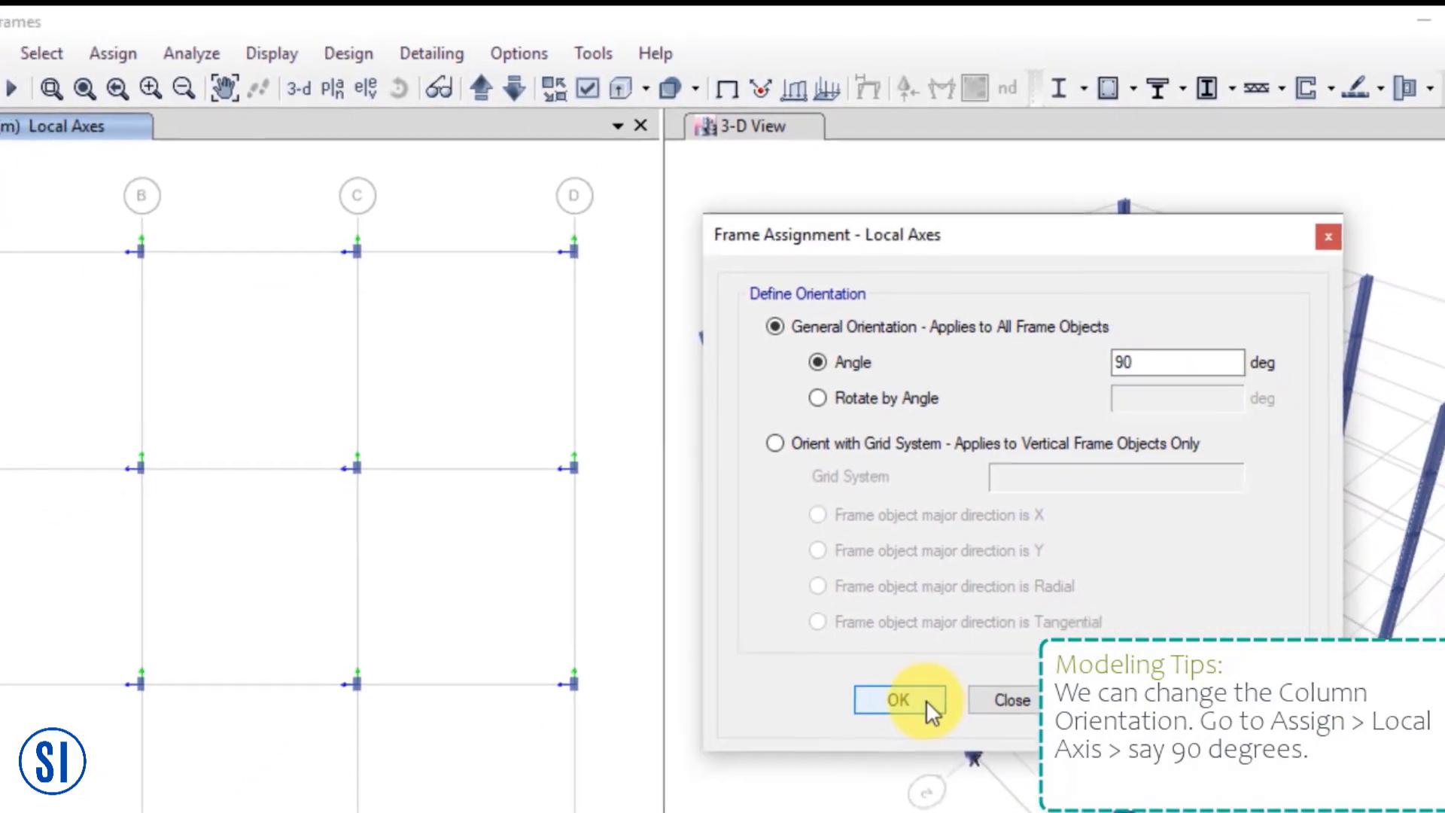
left_click(897, 700)
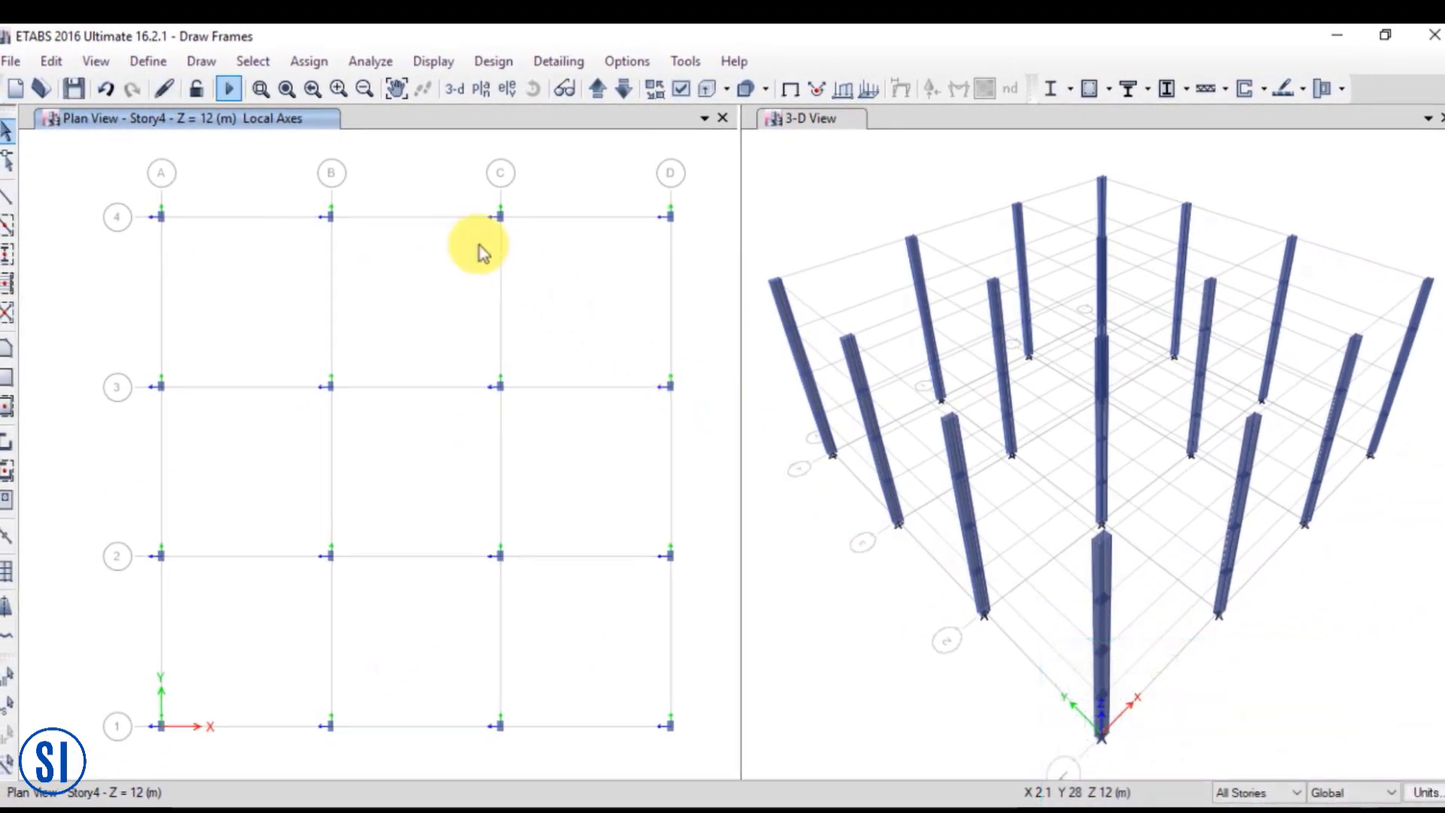